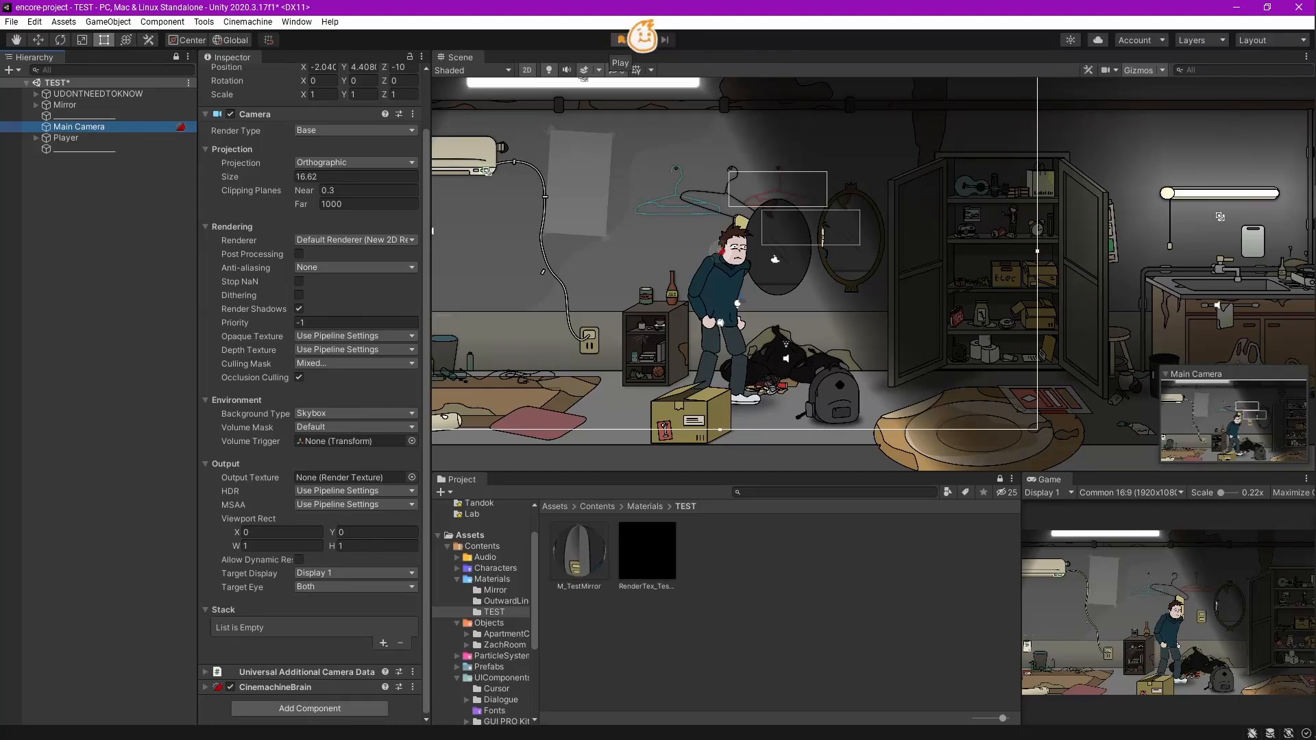
# - Run Play mode to preview the existing mirror reflection, then stop playback
pyautogui.click(620, 39)
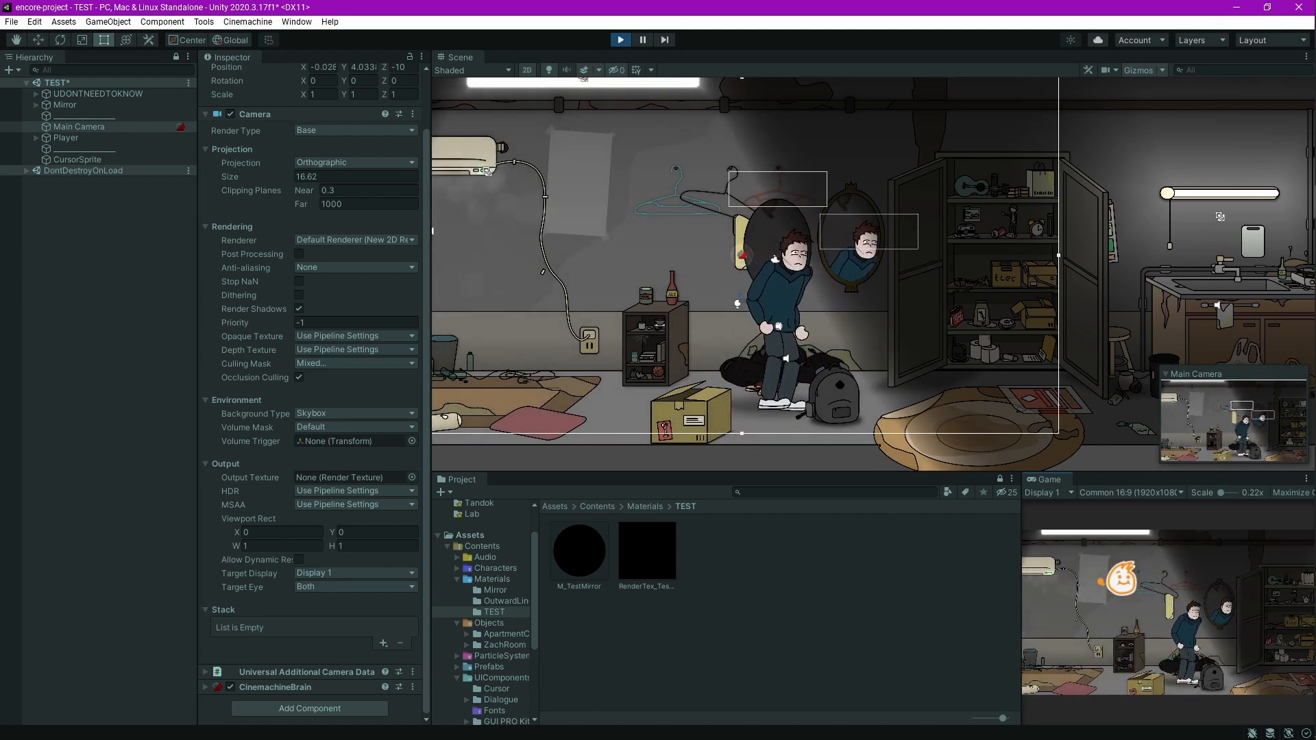
pyautogui.click(620, 40)
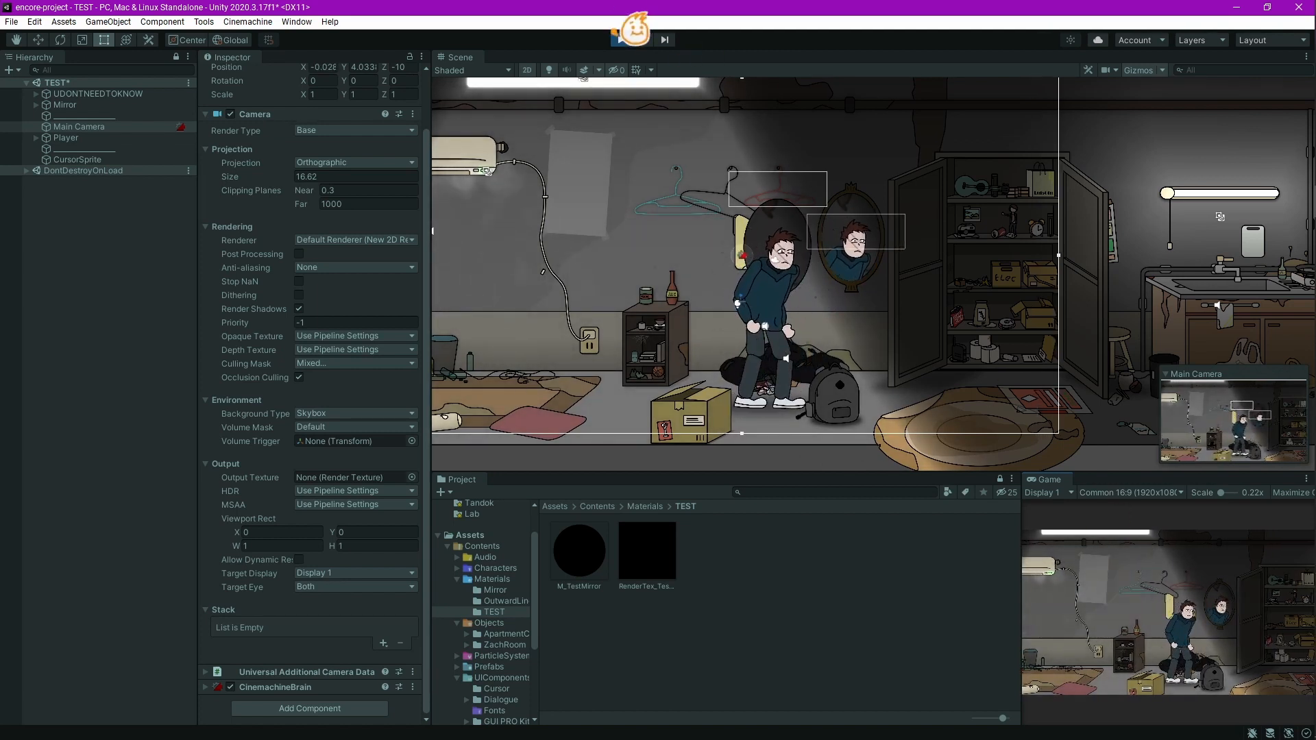
pyautogui.click(620, 39)
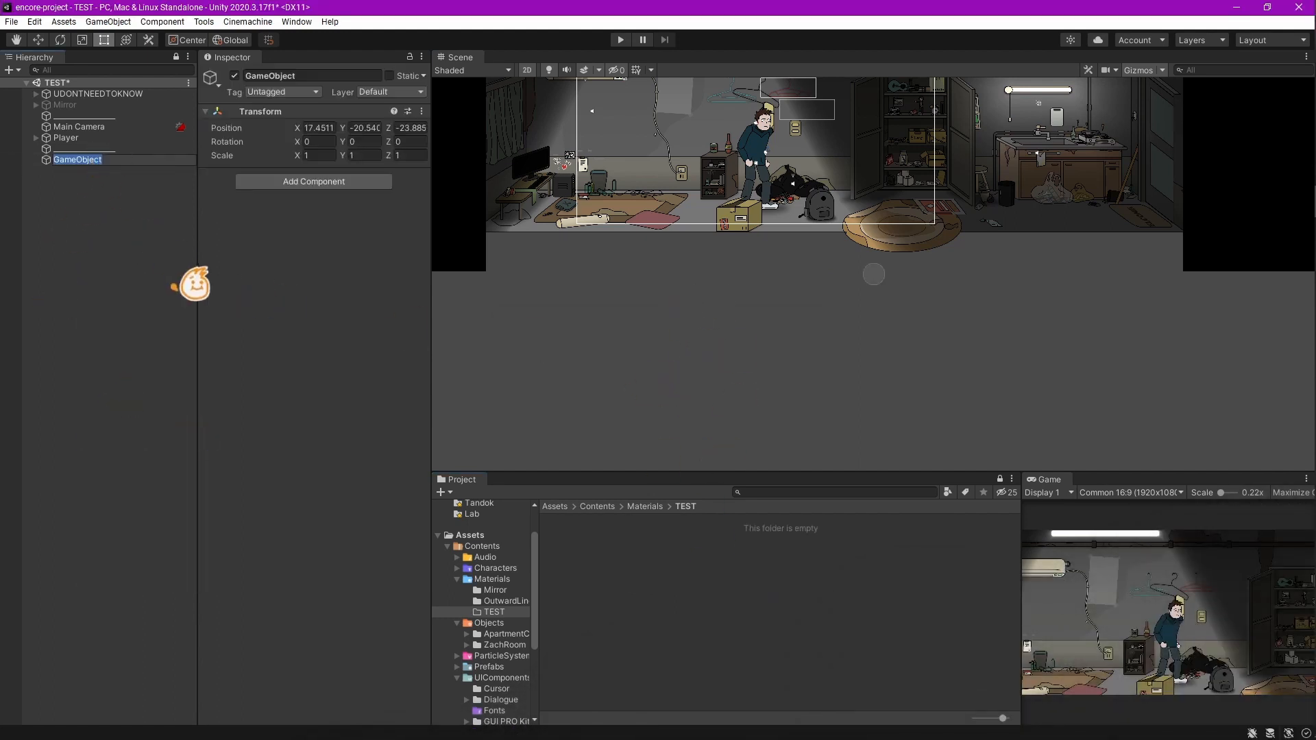
# - Name the object Mirror, give it a Sprite Renderer with the Mirror frame sprite, and reposition it
pyautogui.click(76, 159)
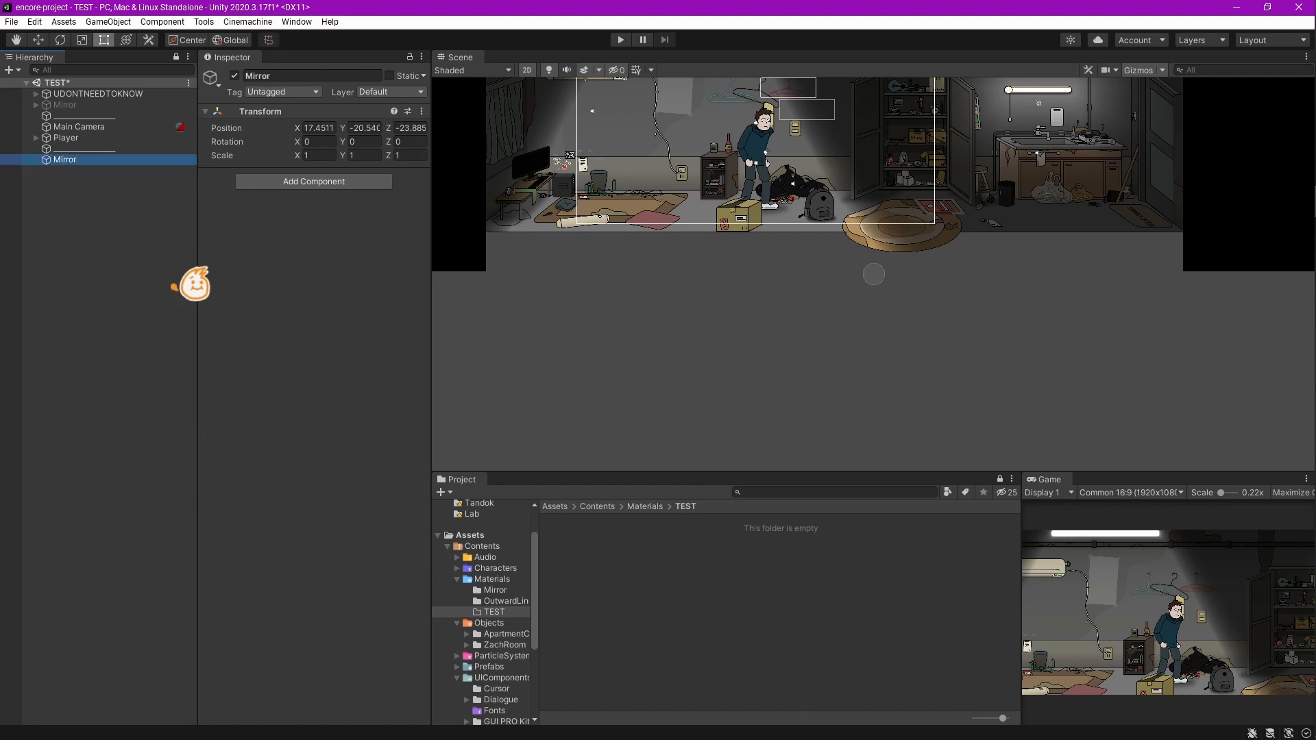
pyautogui.click(314, 181)
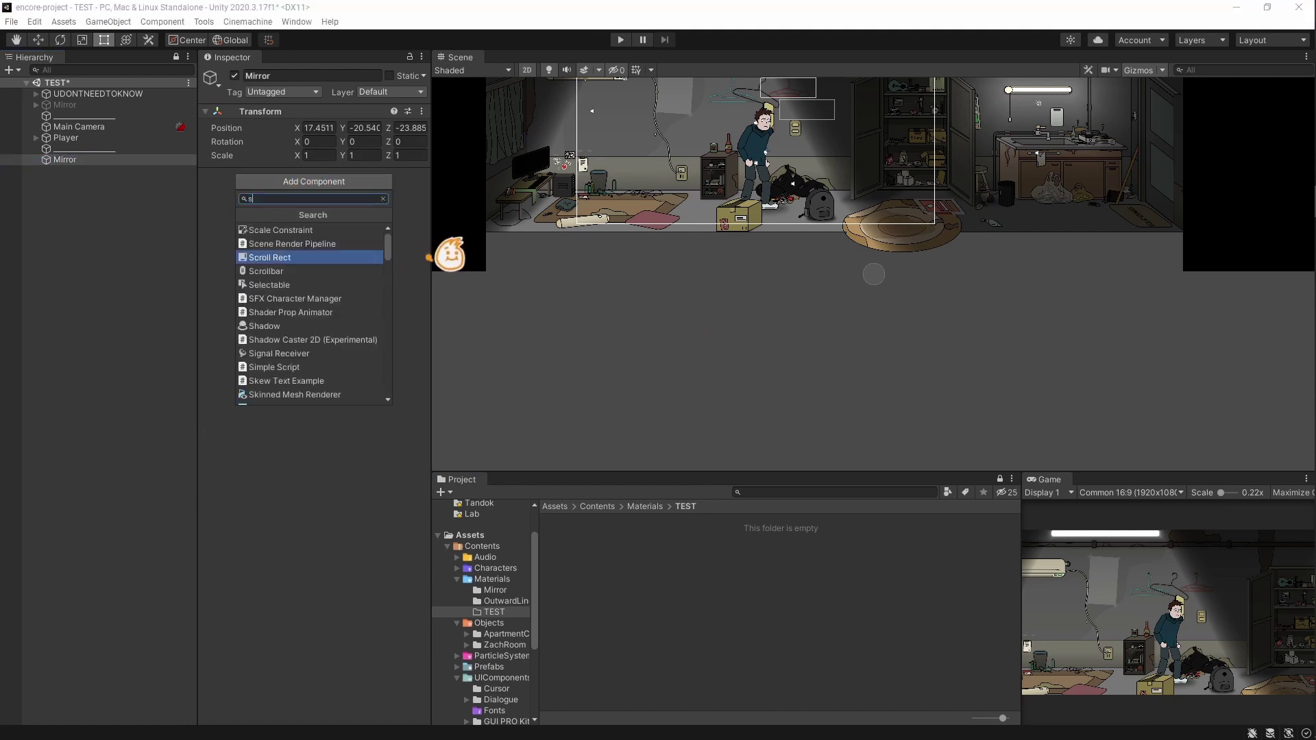
pyautogui.write('spritere')
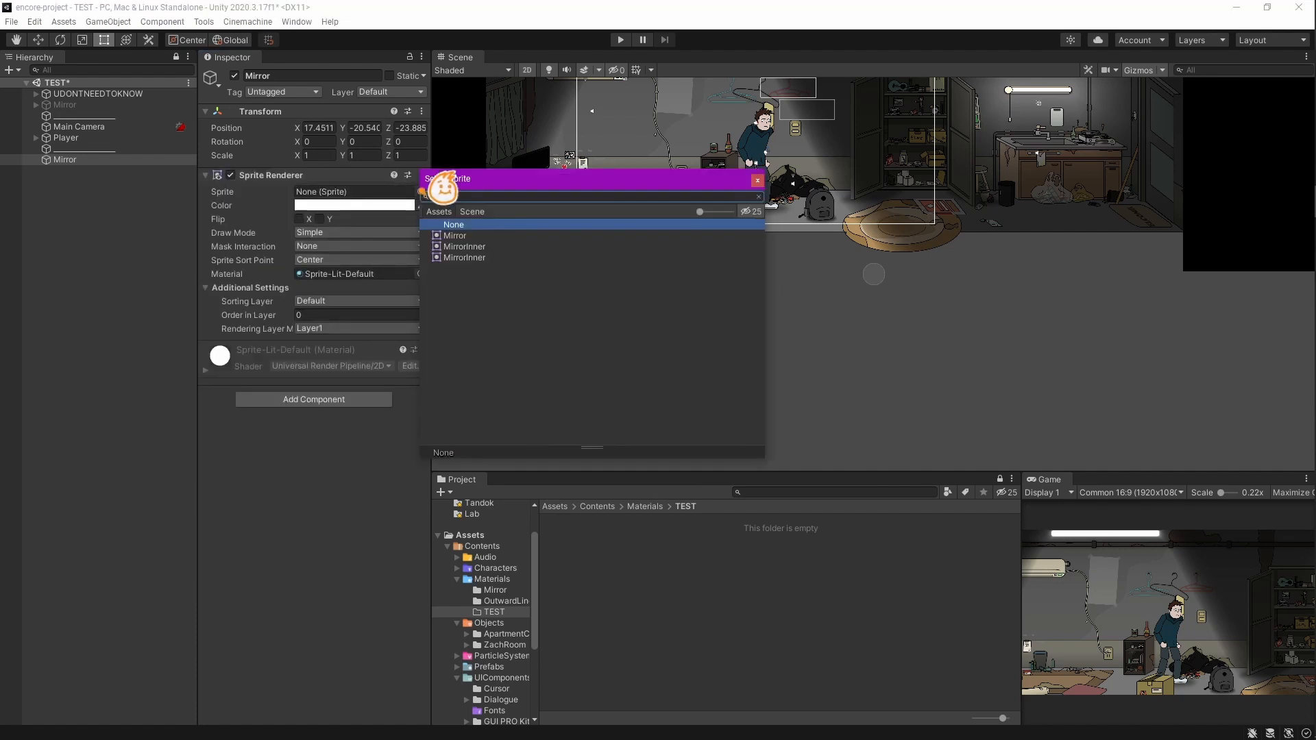
pyautogui.click(454, 236)
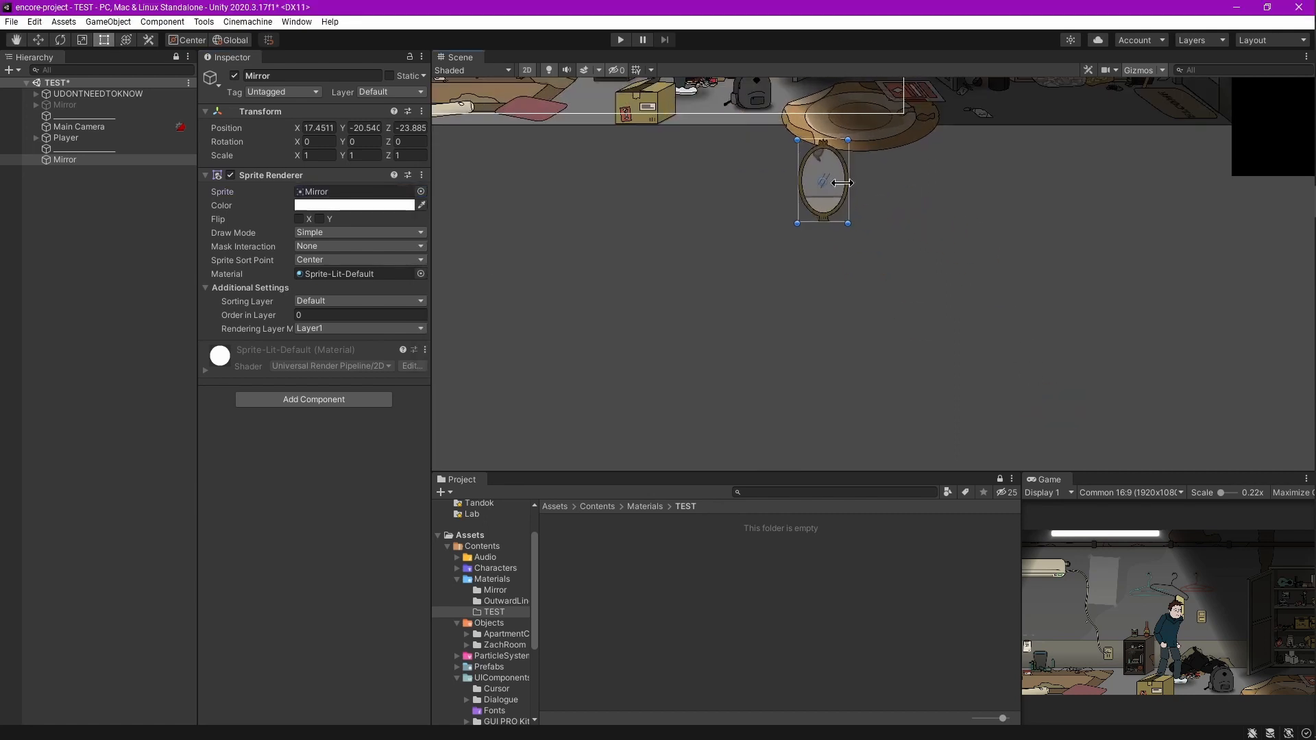
pyautogui.moveTo(844, 182); pyautogui.dragTo(839, 255)
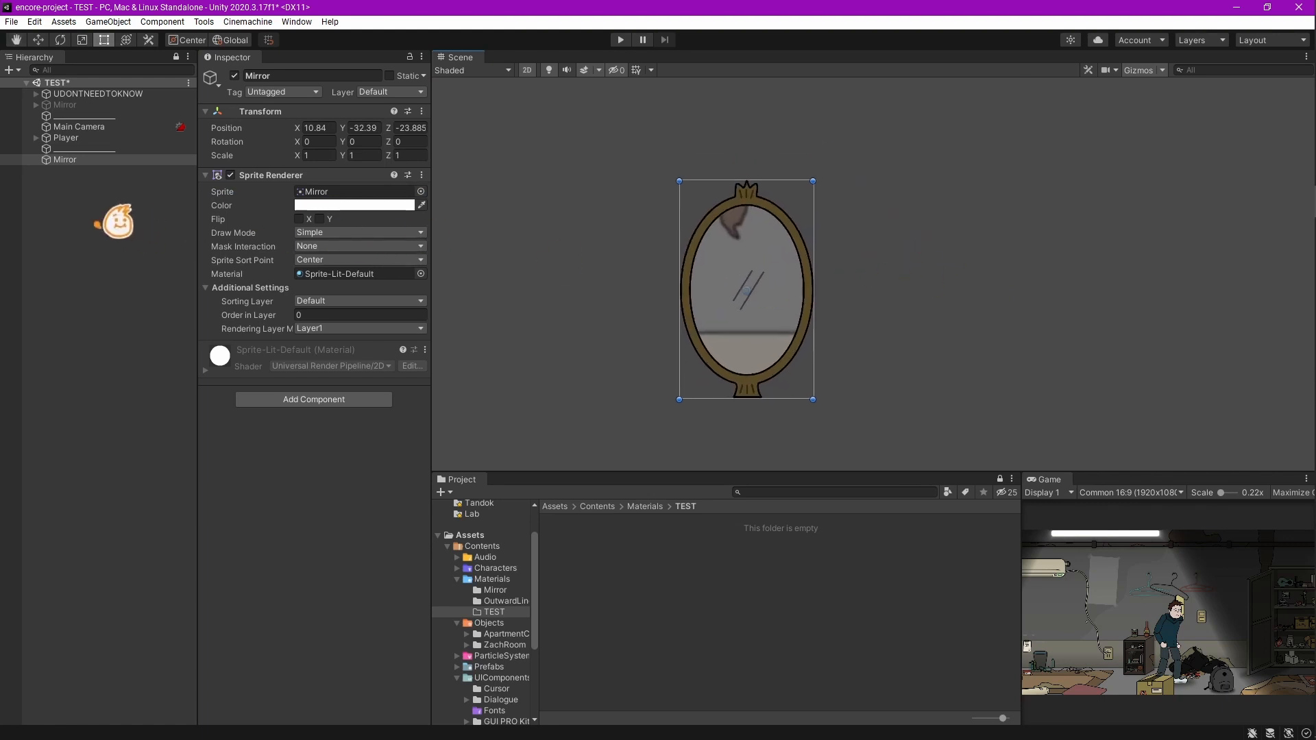
# - Create a tall white square sprite and a copy moved left named ExtraSprite
pyautogui.rightClick(64, 159)
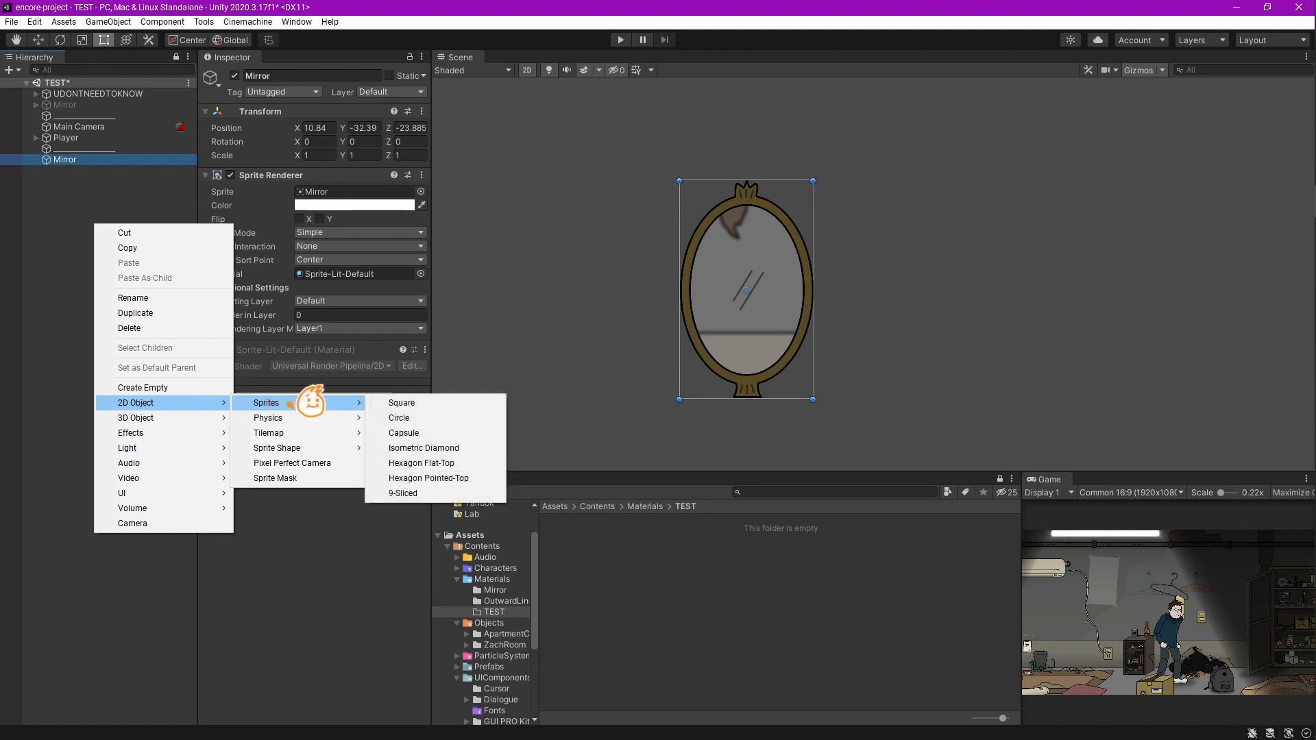
pyautogui.click(402, 403)
pyautogui.write('MirroringSprite')
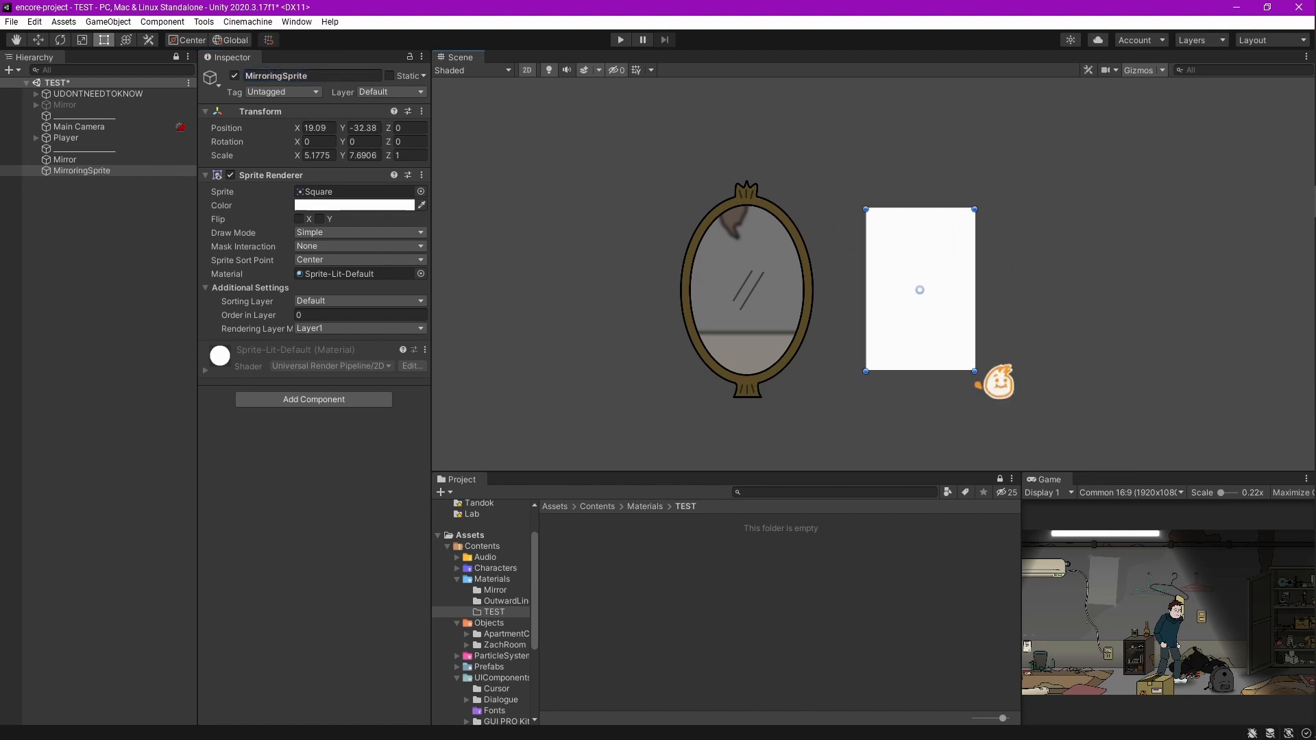
pyautogui.moveTo(973, 375); pyautogui.dragTo(995, 401)
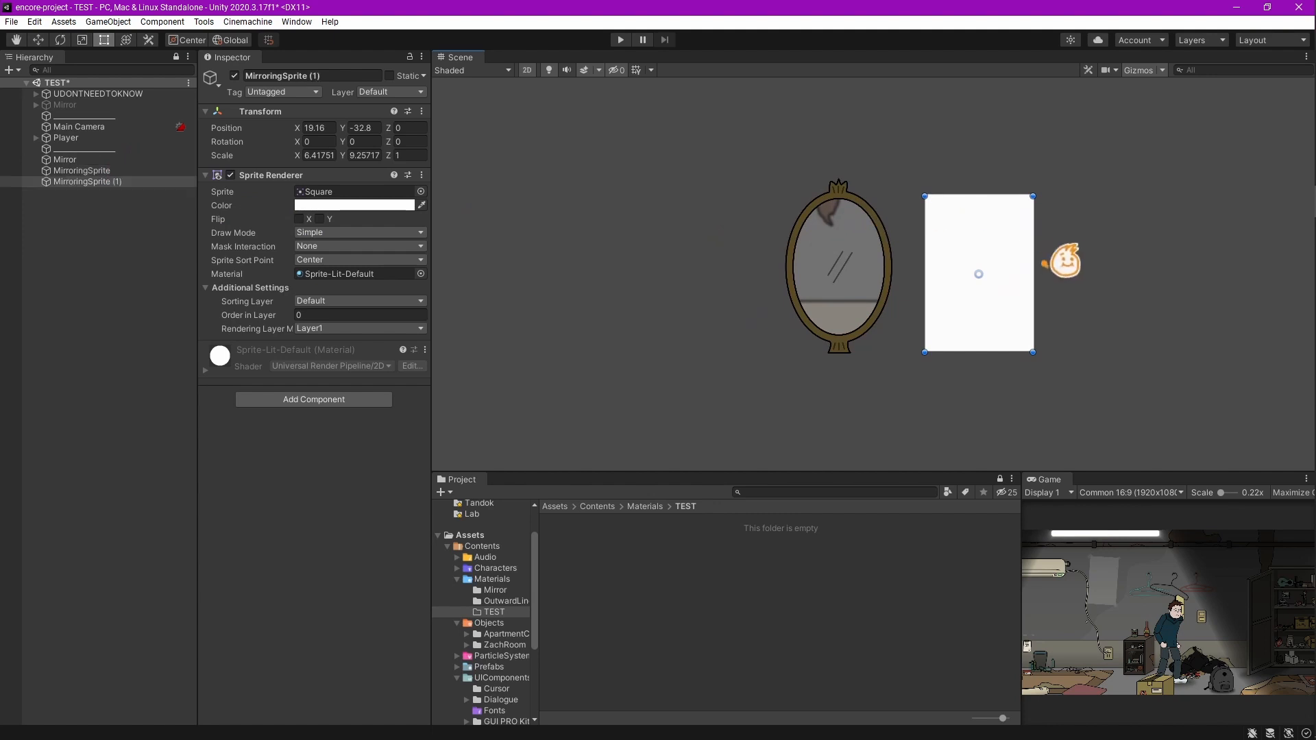
pyautogui.moveTo(979, 273); pyautogui.dragTo(695, 273)
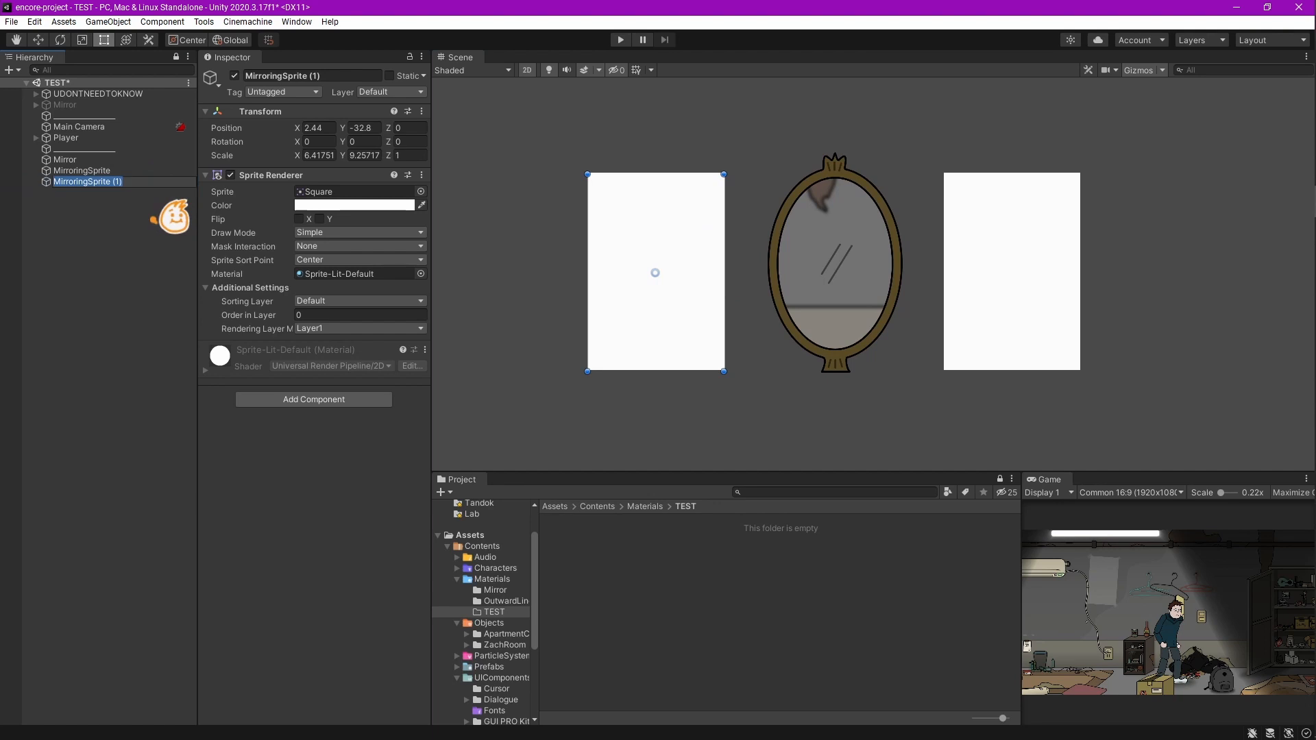
pyautogui.write('ExtraSr')
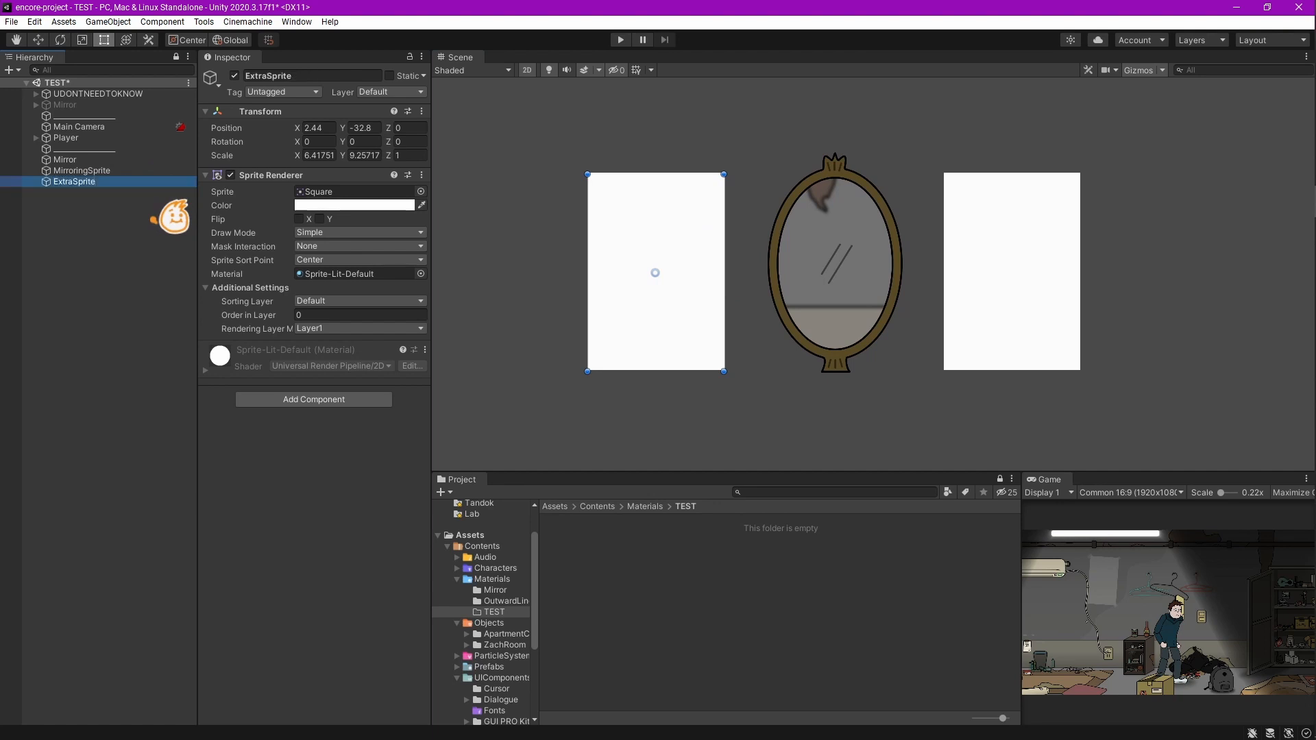
# - Wrap ExtraSprite in a new MirrorWorld parent and turn its color red
pyautogui.rightClick(74, 181)
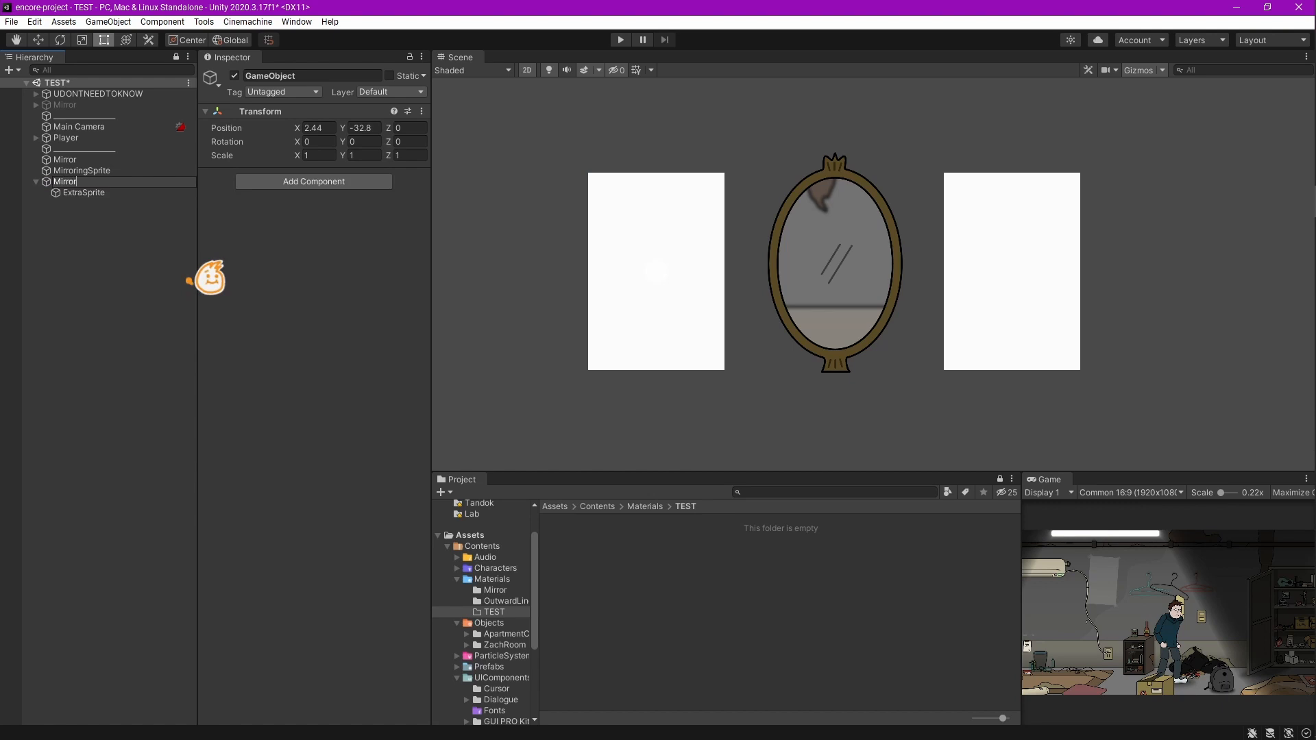
pyautogui.write('MirrorWorld')
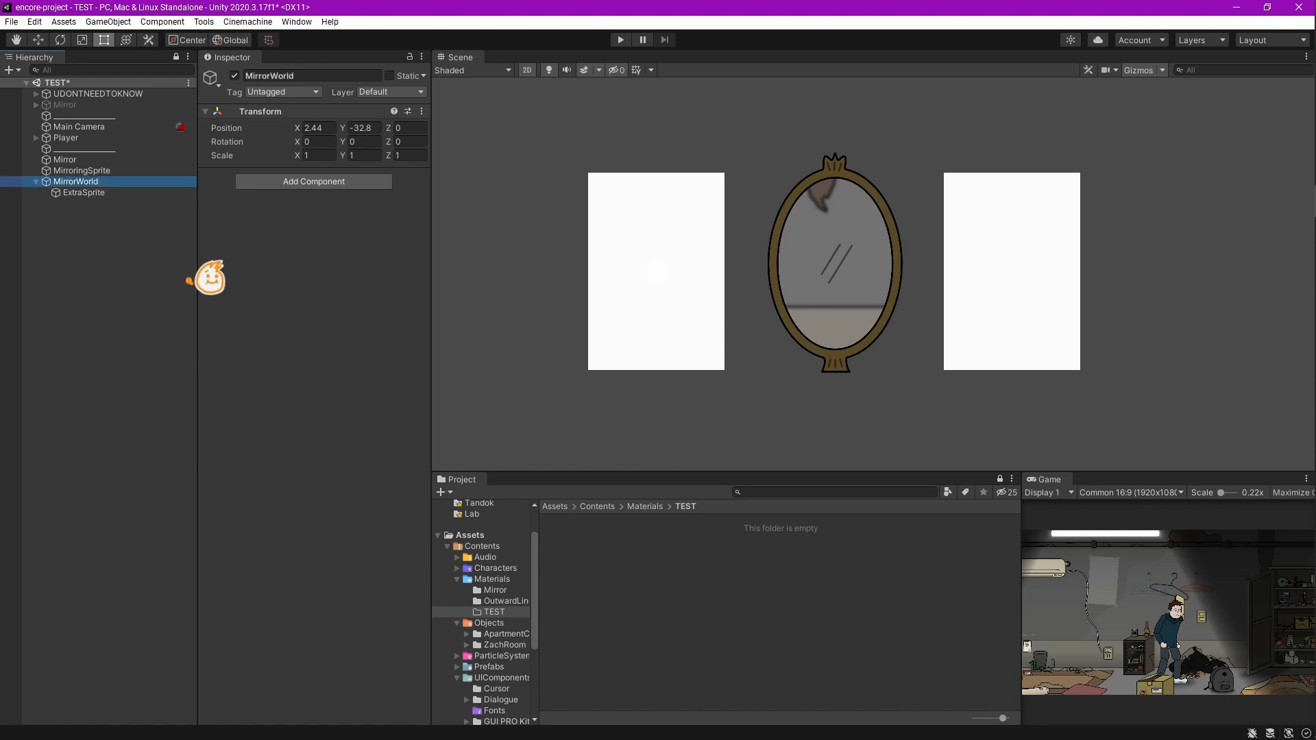
pyautogui.click(83, 192)
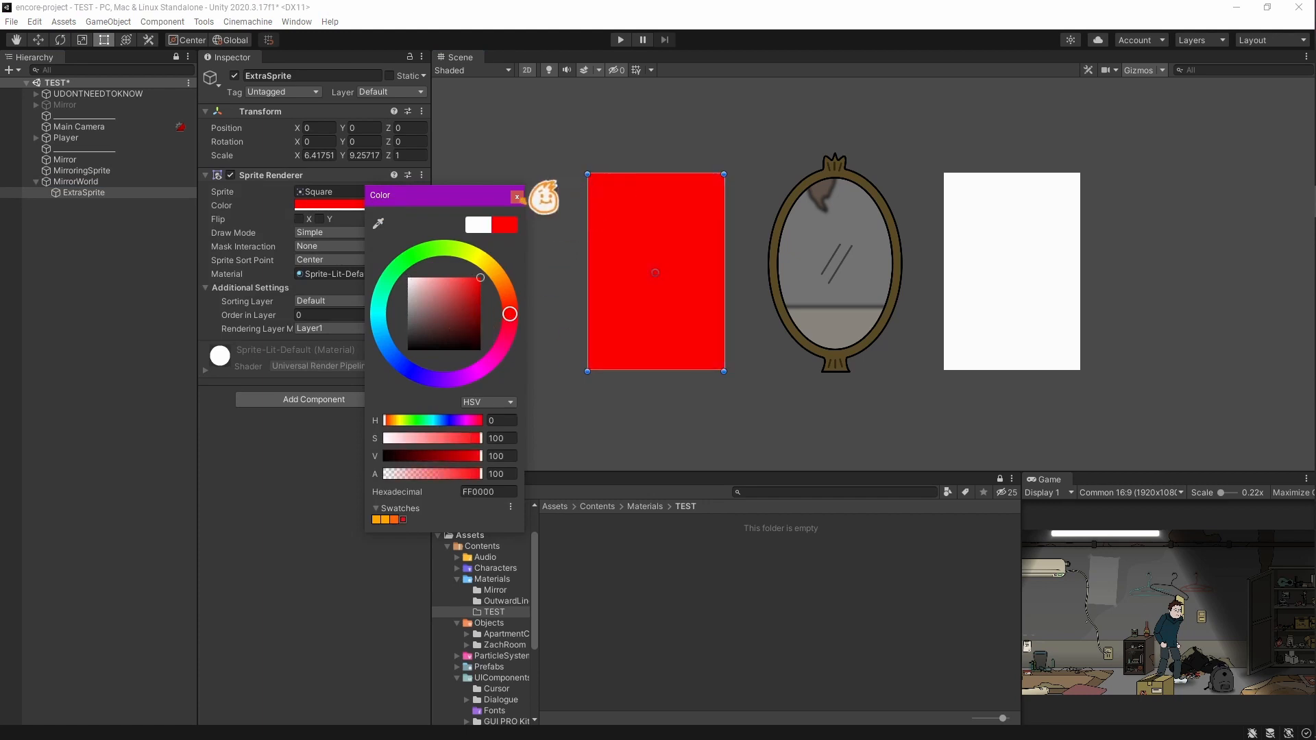
pyautogui.click(516, 197)
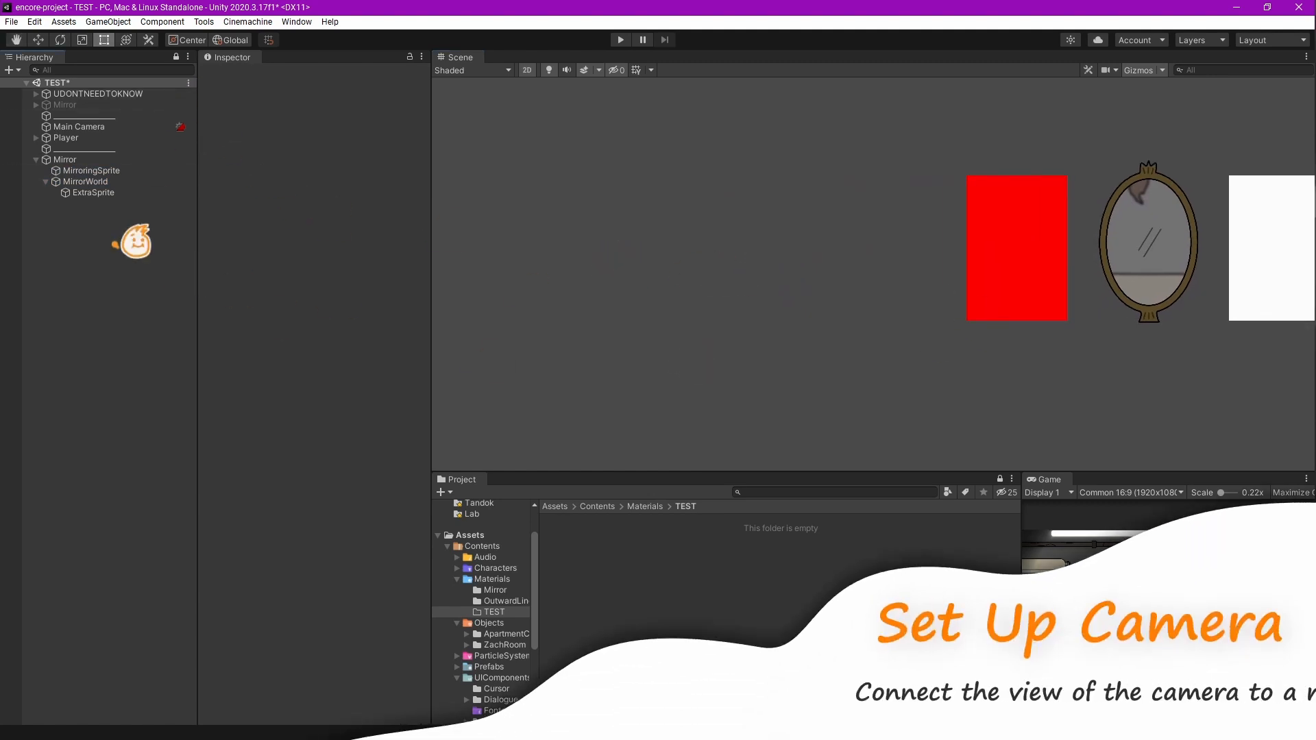
# - Add MirroringCamera with Orthographic projection and an empty _testingSprite object
pyautogui.click(69, 203)
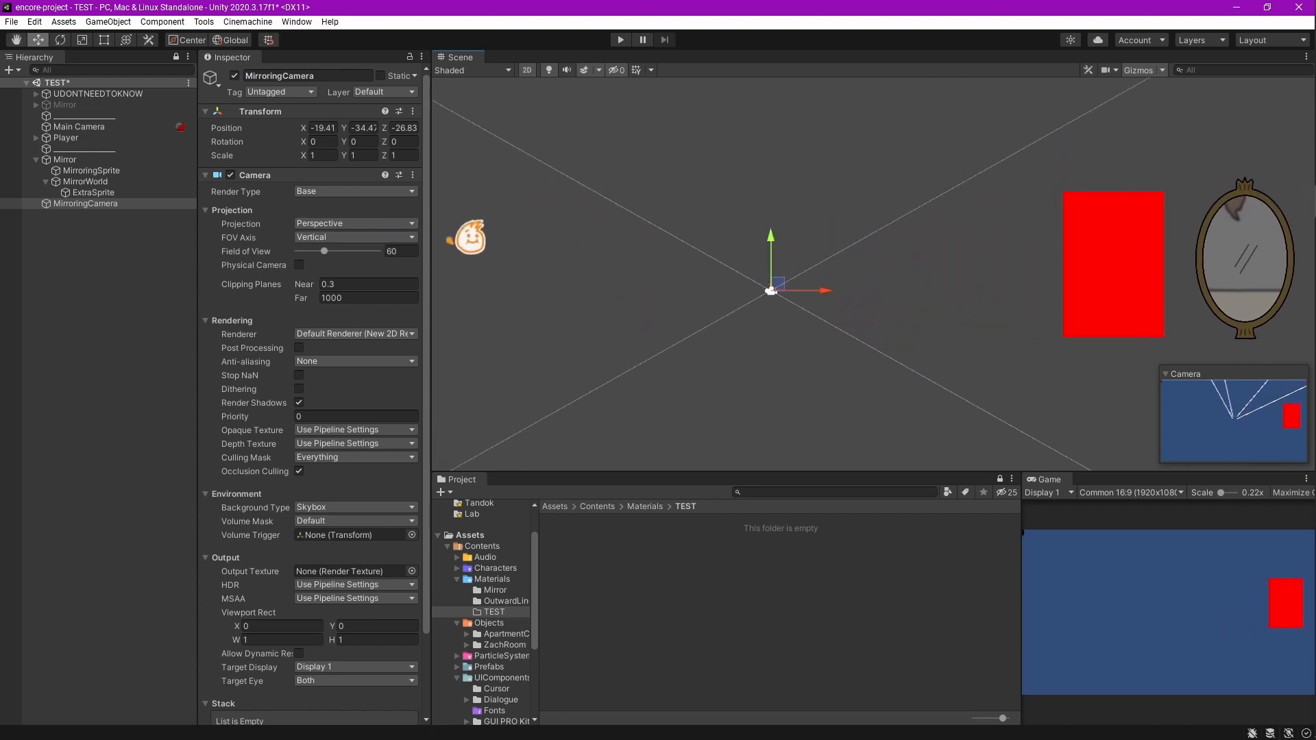
pyautogui.click(354, 223)
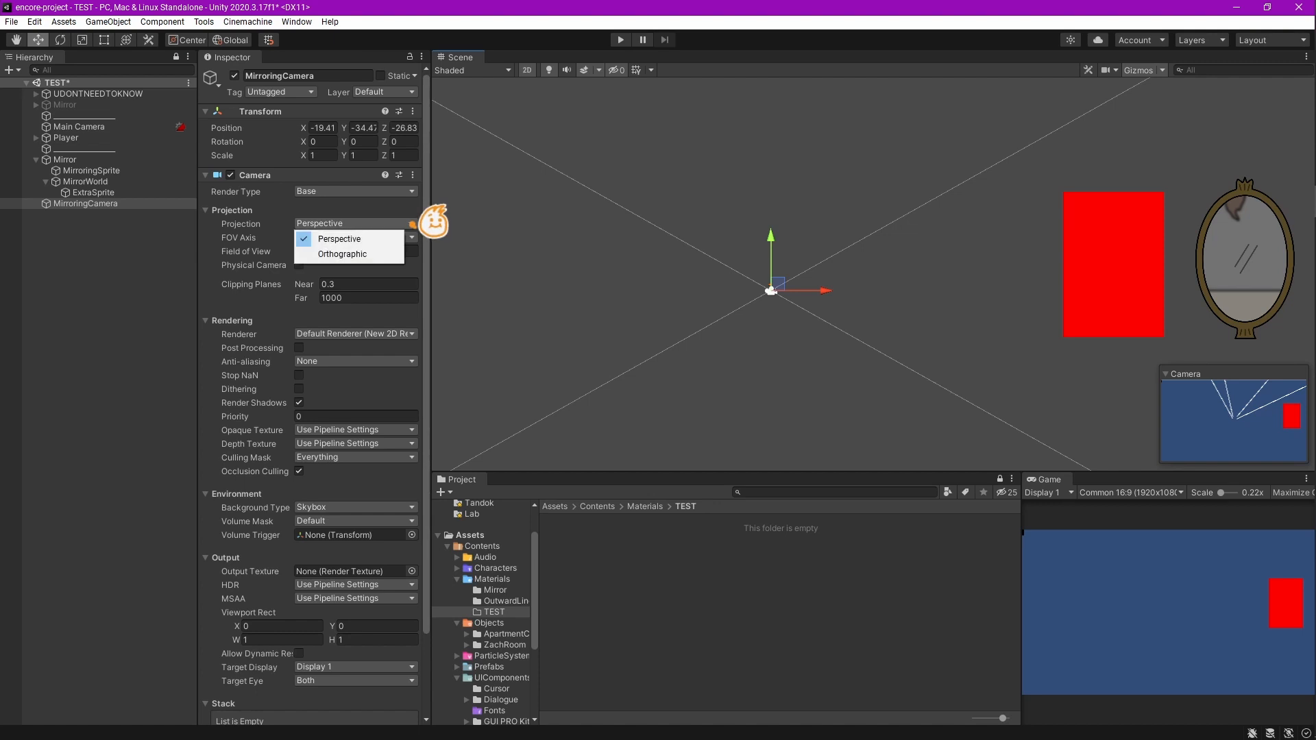
pyautogui.click(342, 254)
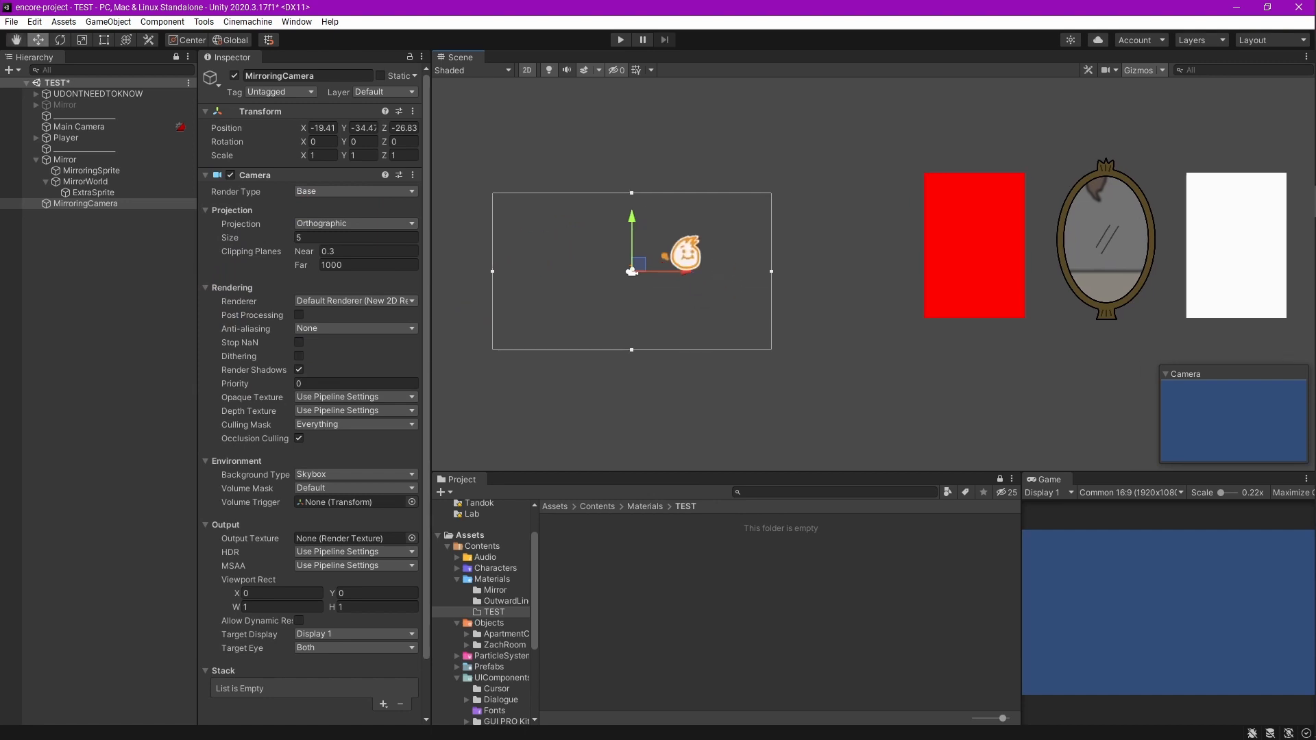
pyautogui.rightClick(85, 203)
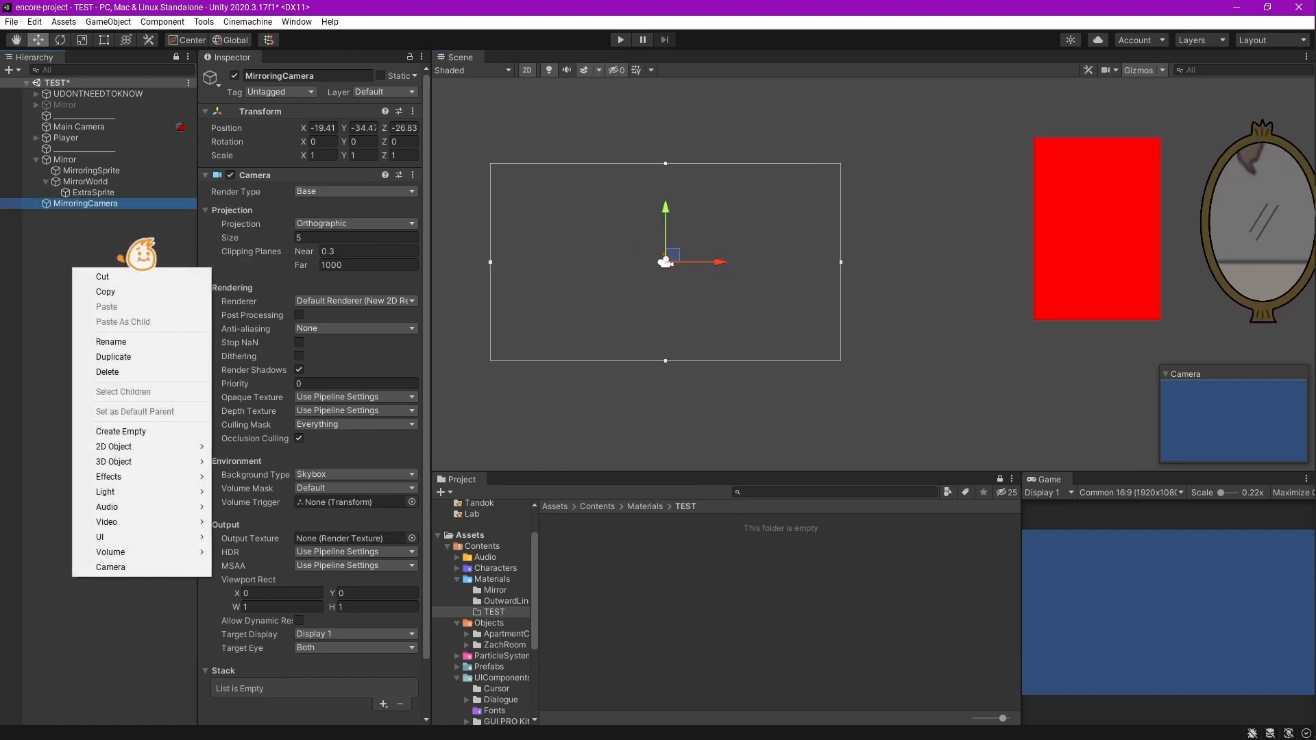
pyautogui.click(120, 432)
pyautogui.write('_testingSprite')
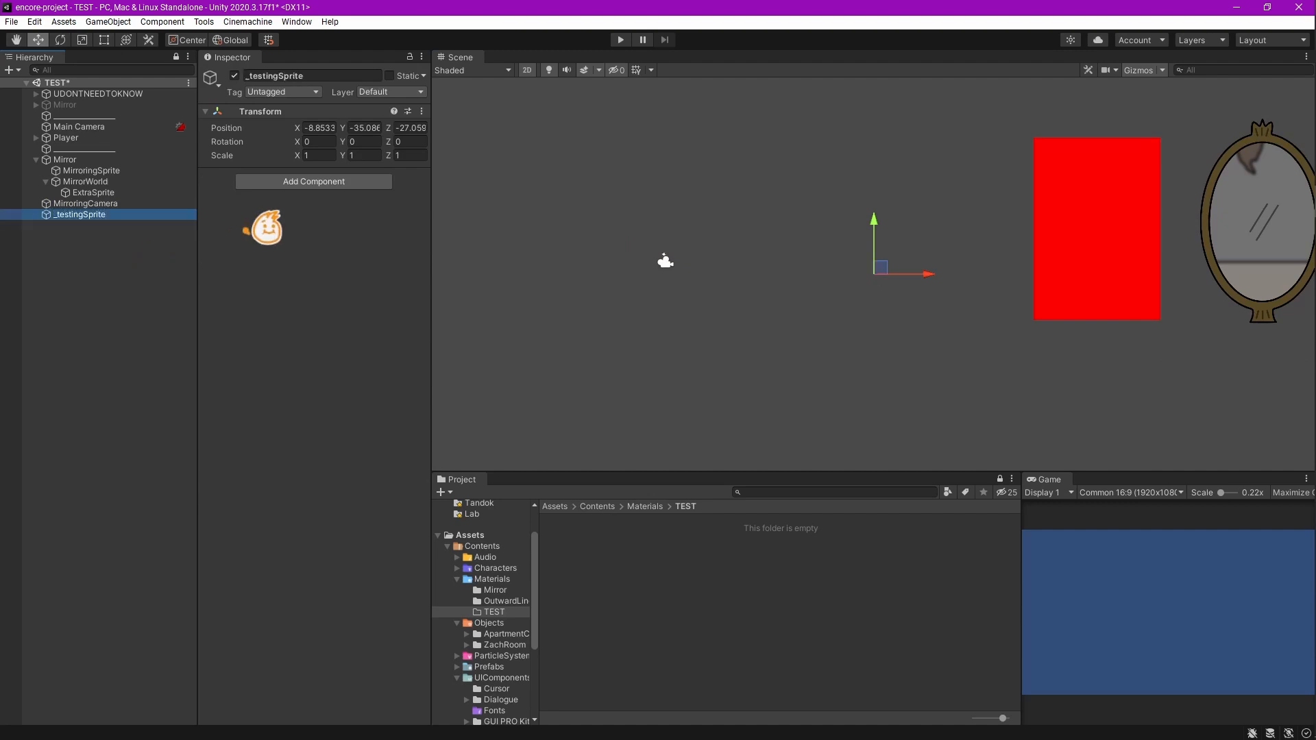
# - Give _testingSprite a Sprite Renderer showing the 05_Home screenshot
pyautogui.click(313, 181)
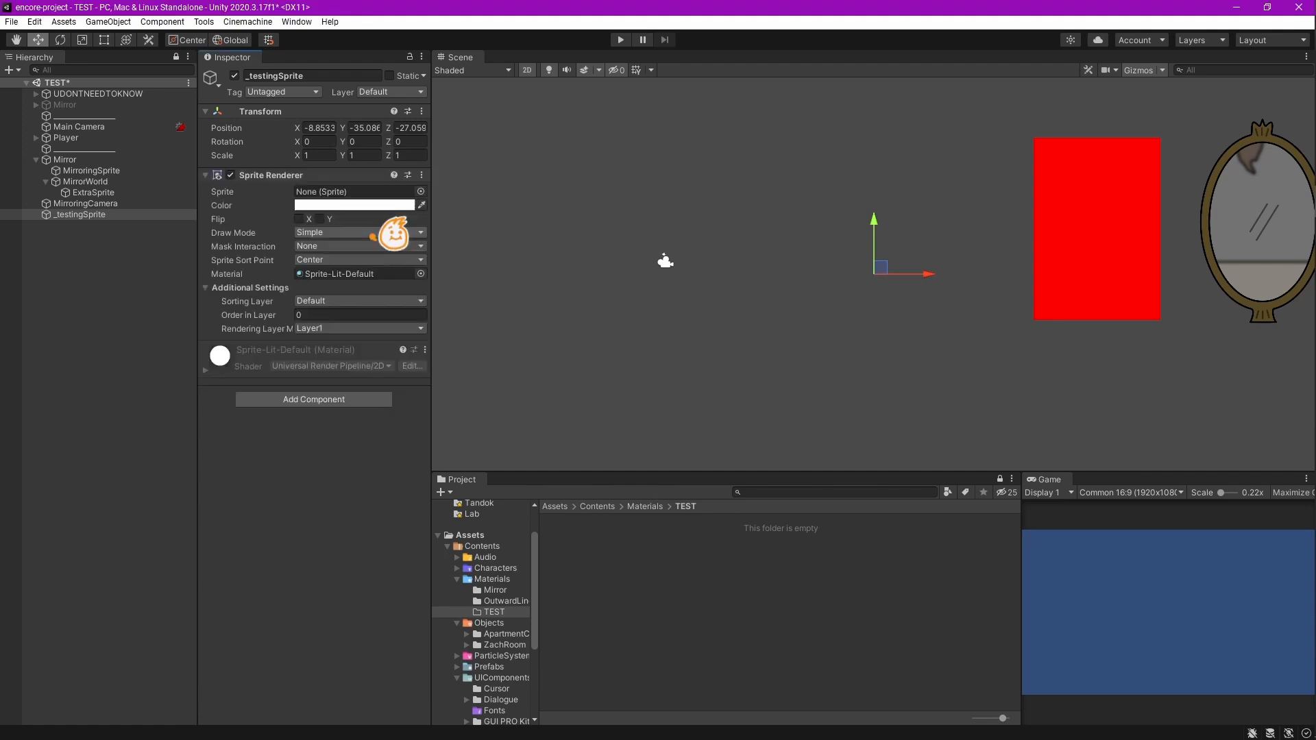
pyautogui.click(419, 191)
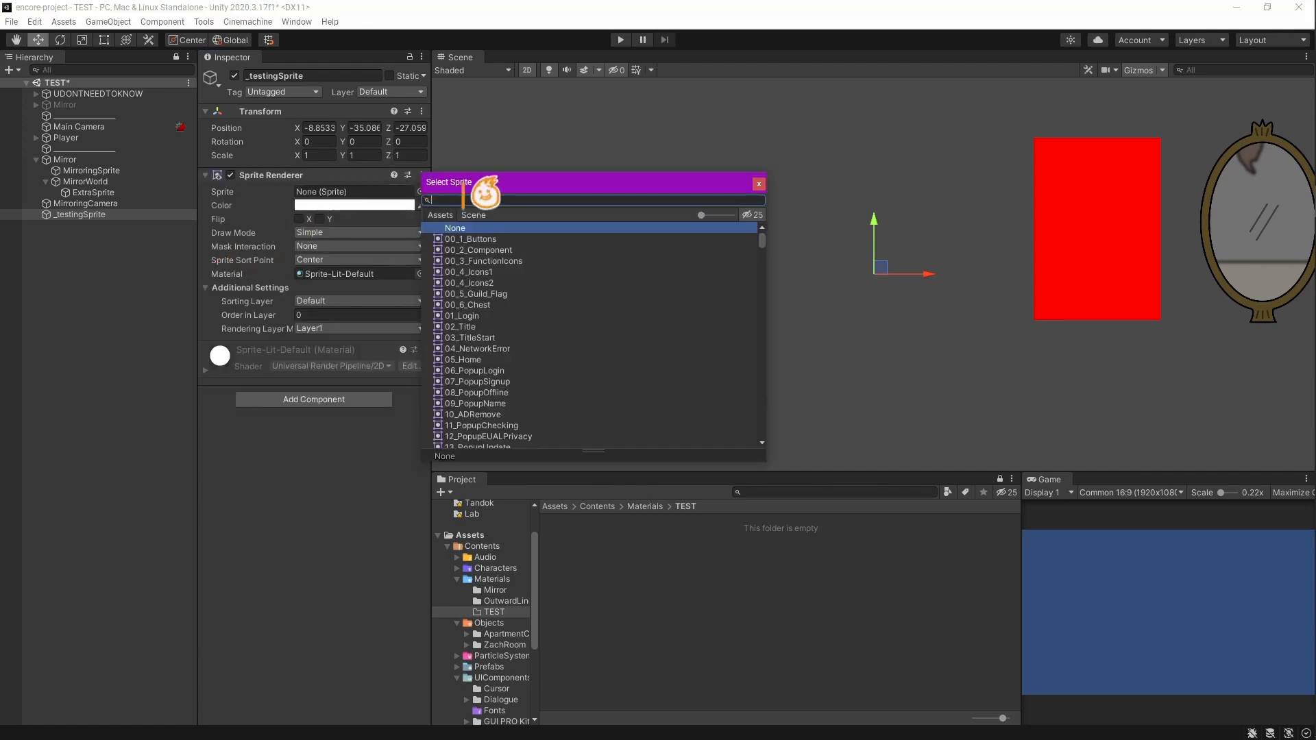
pyautogui.click(464, 360)
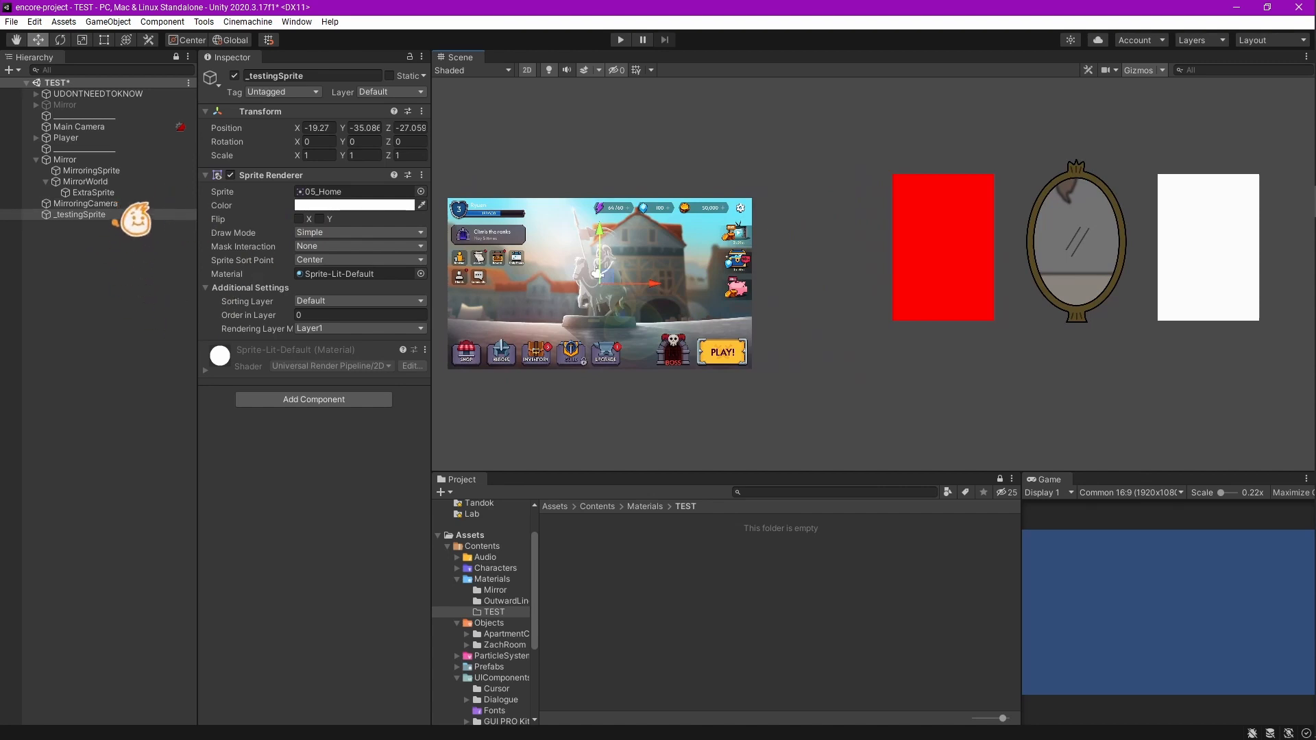
# - Compare the MirroringCamera preview against the _testingSprite object
pyautogui.click(85, 203)
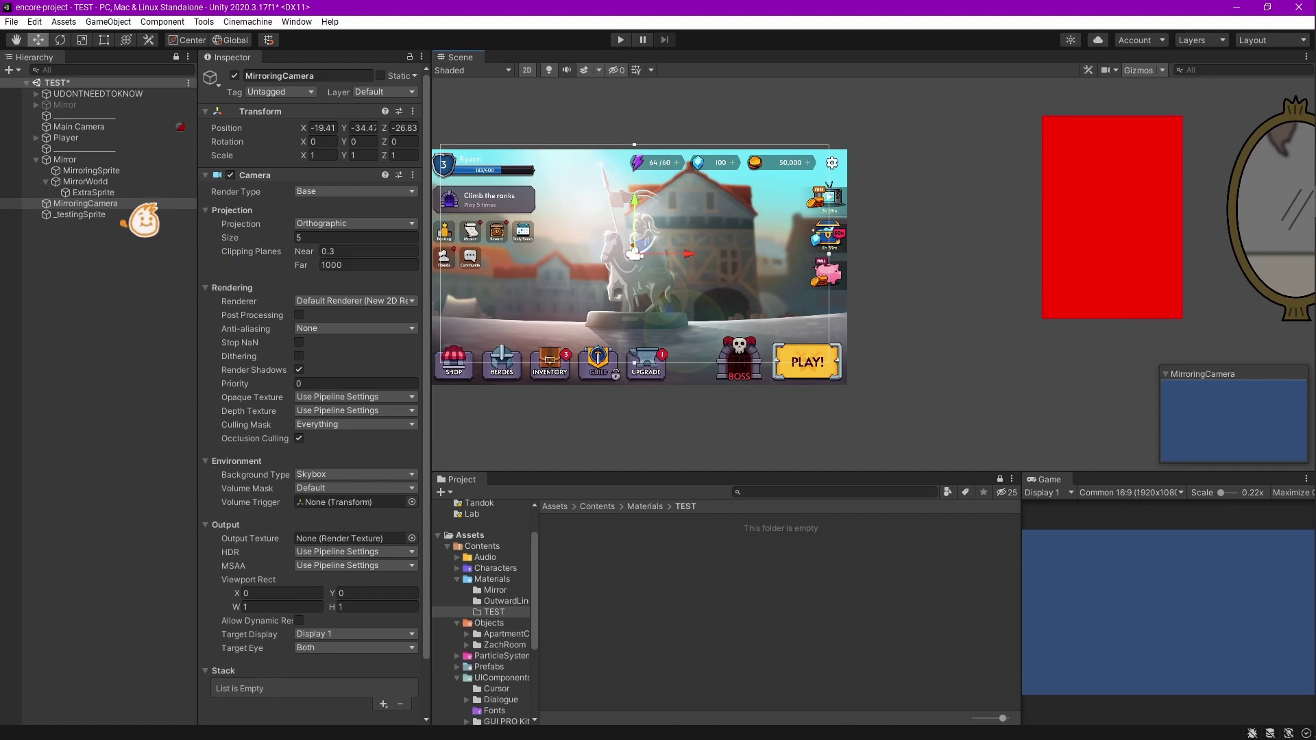
pyautogui.click(79, 214)
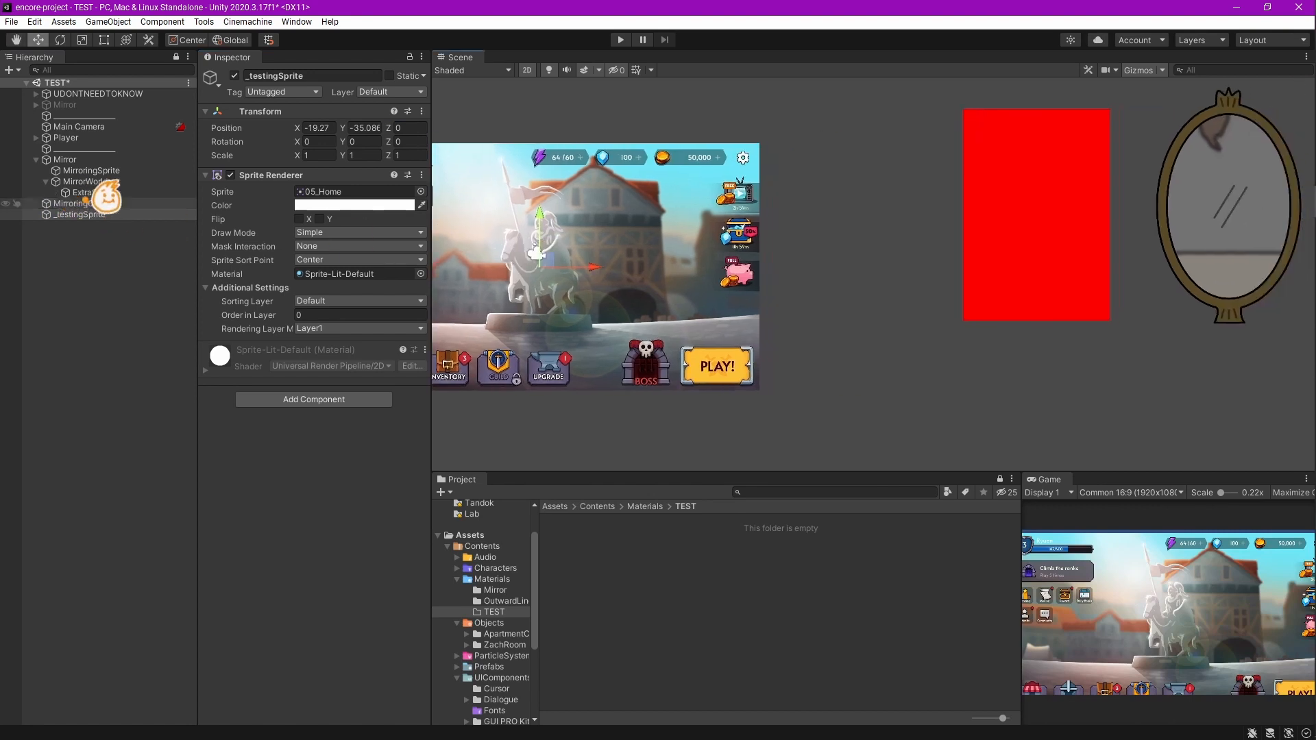
pyautogui.click(85, 202)
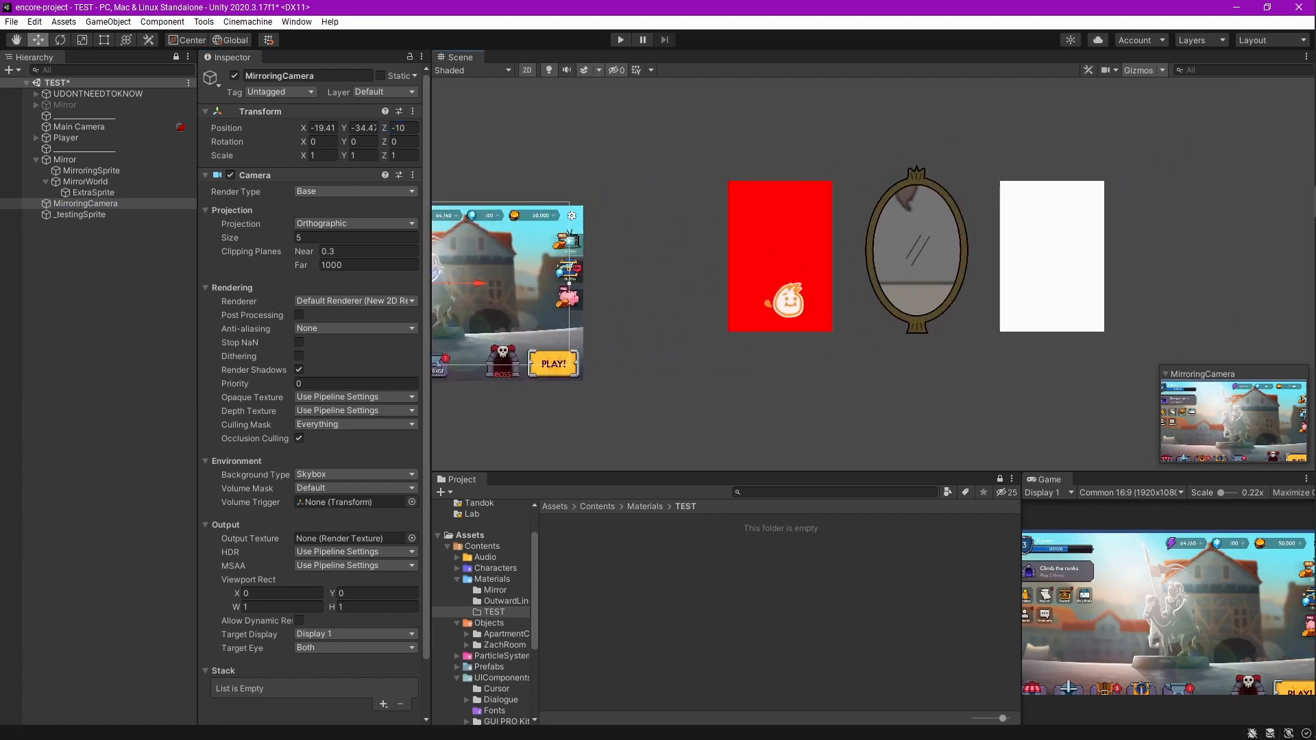
# - Review Mirror, its children and MirroringCamera, then select _testingSprite for scaling to 0.548
pyautogui.click(65, 159)
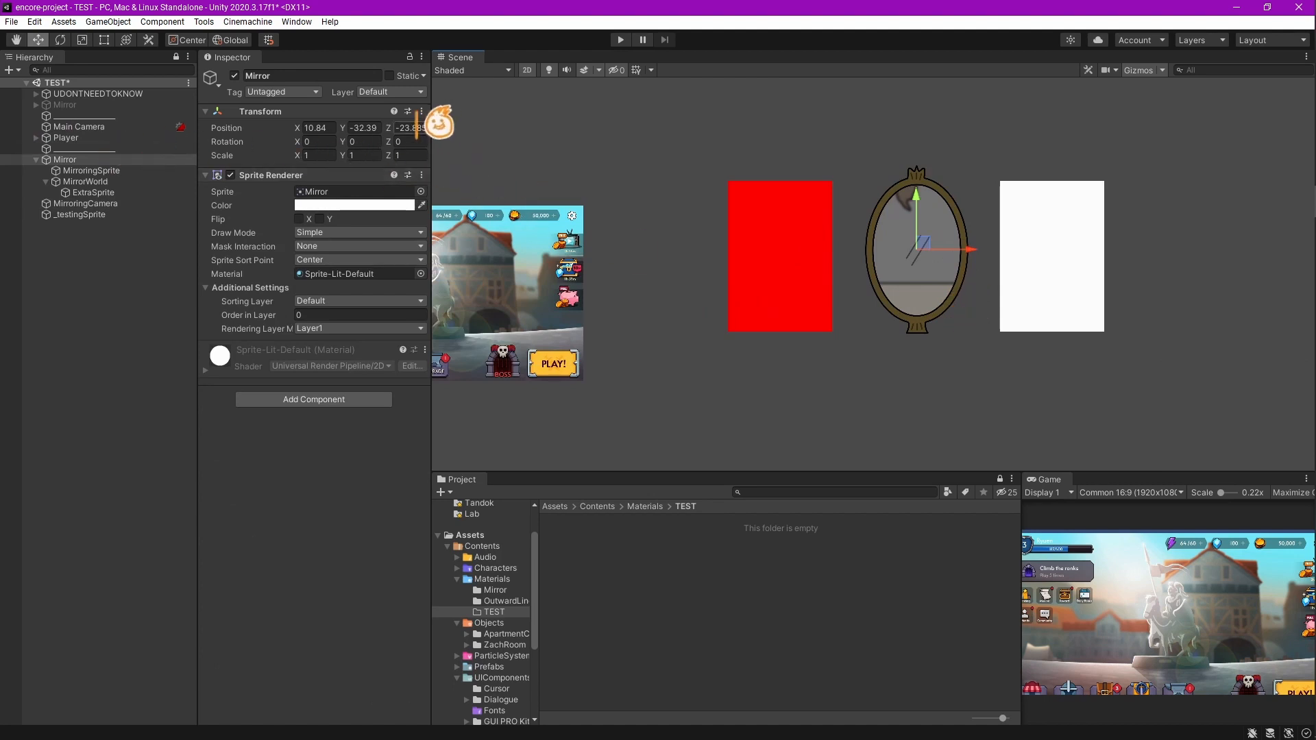
pyautogui.click(409, 127)
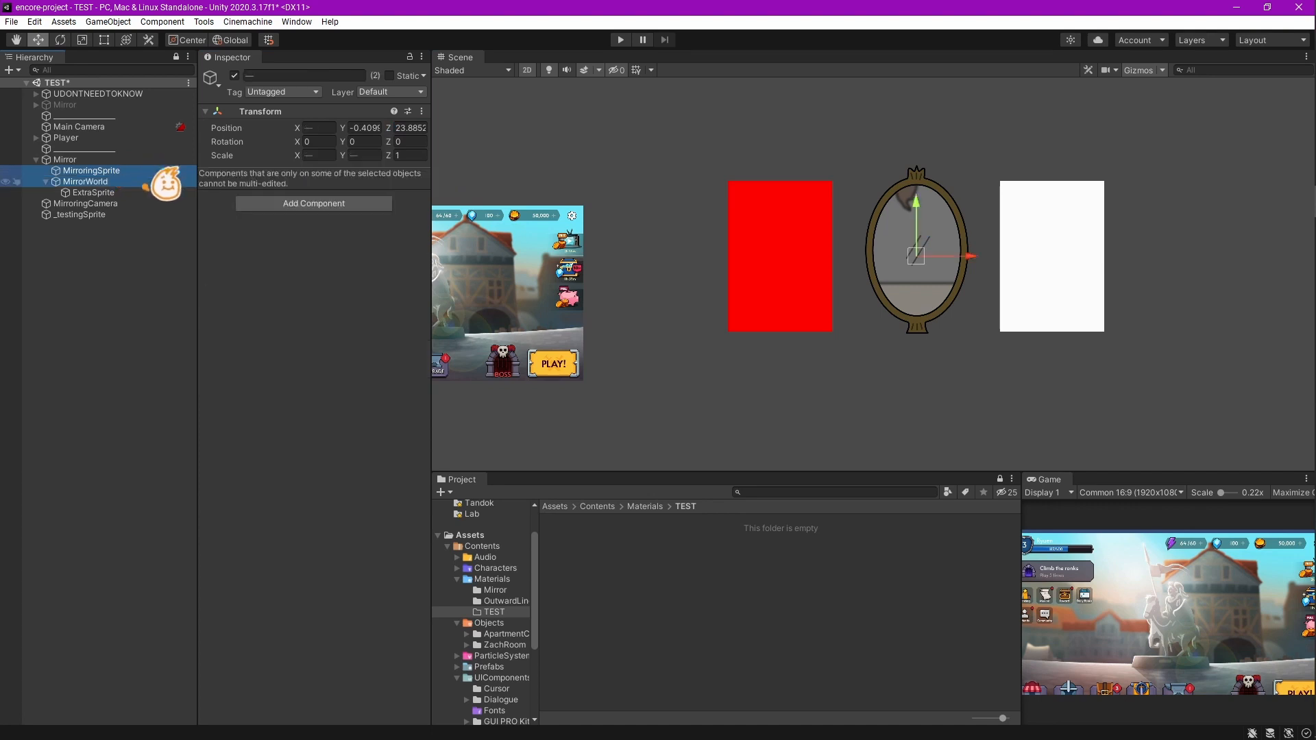
pyautogui.click(92, 192)
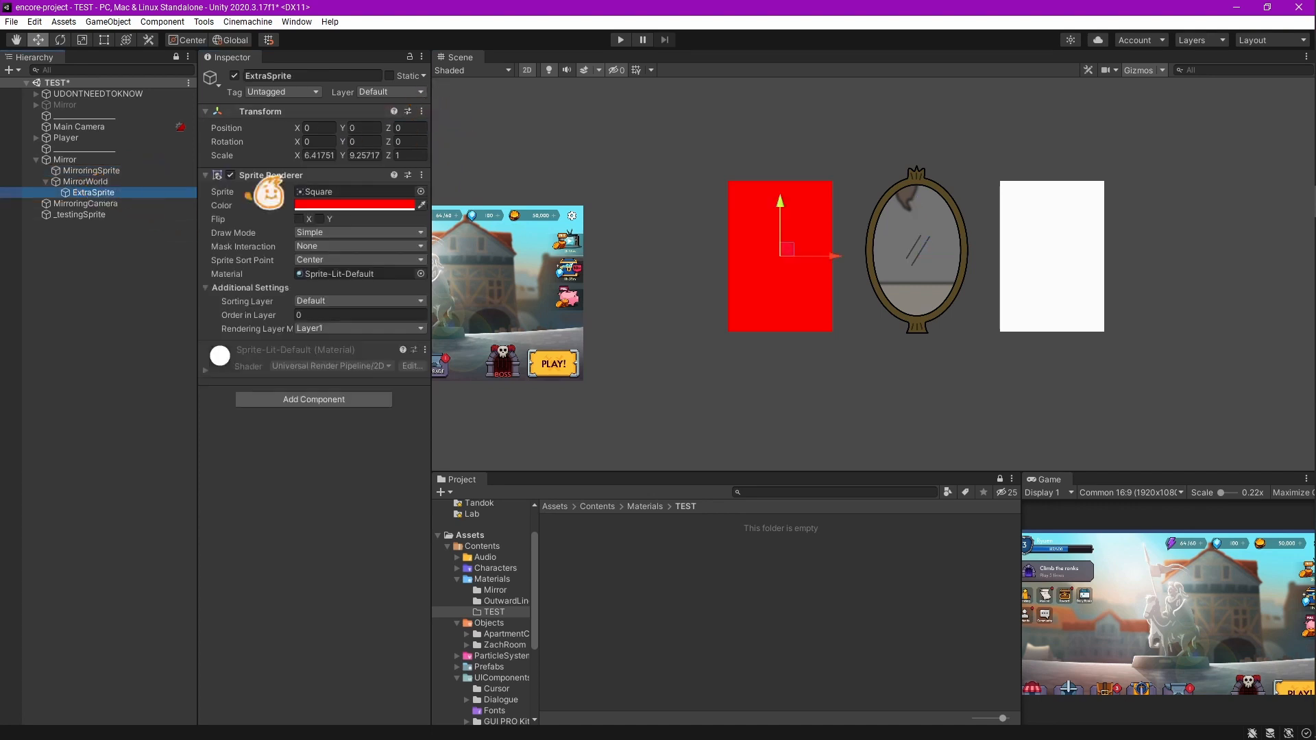
pyautogui.click(63, 159)
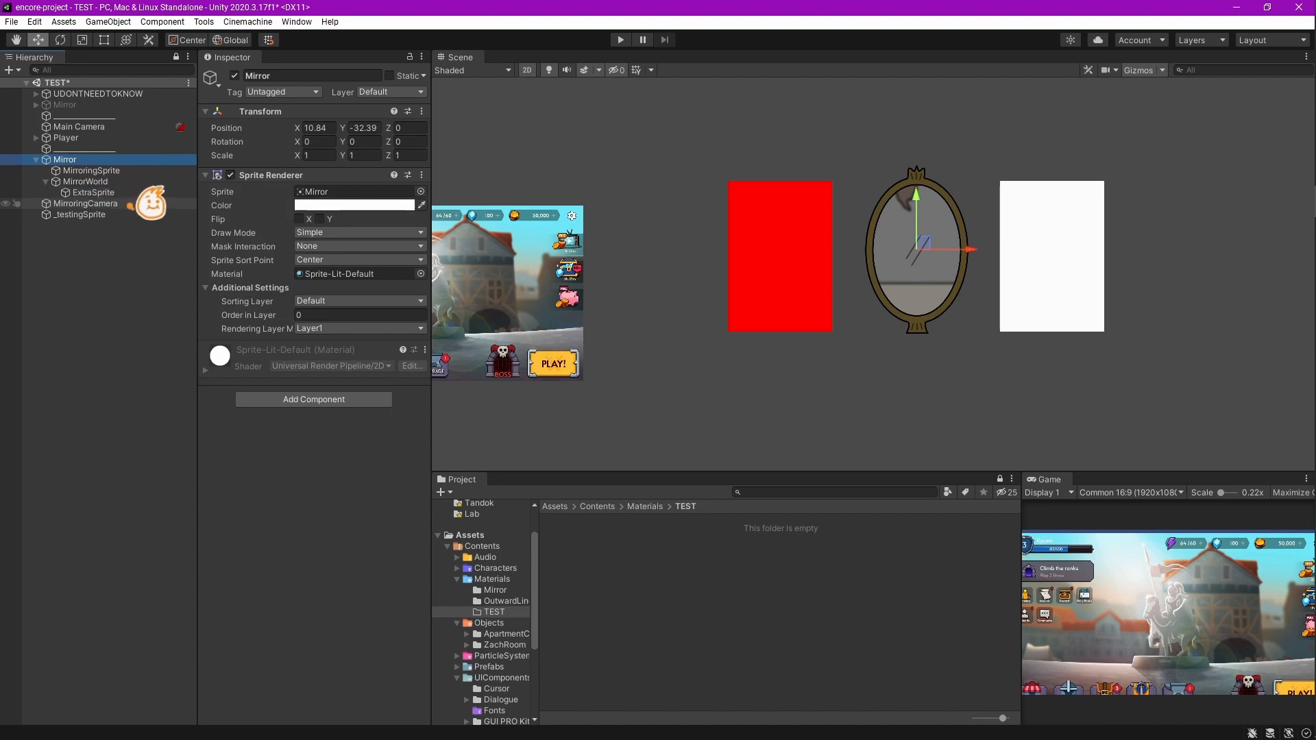
pyautogui.click(86, 203)
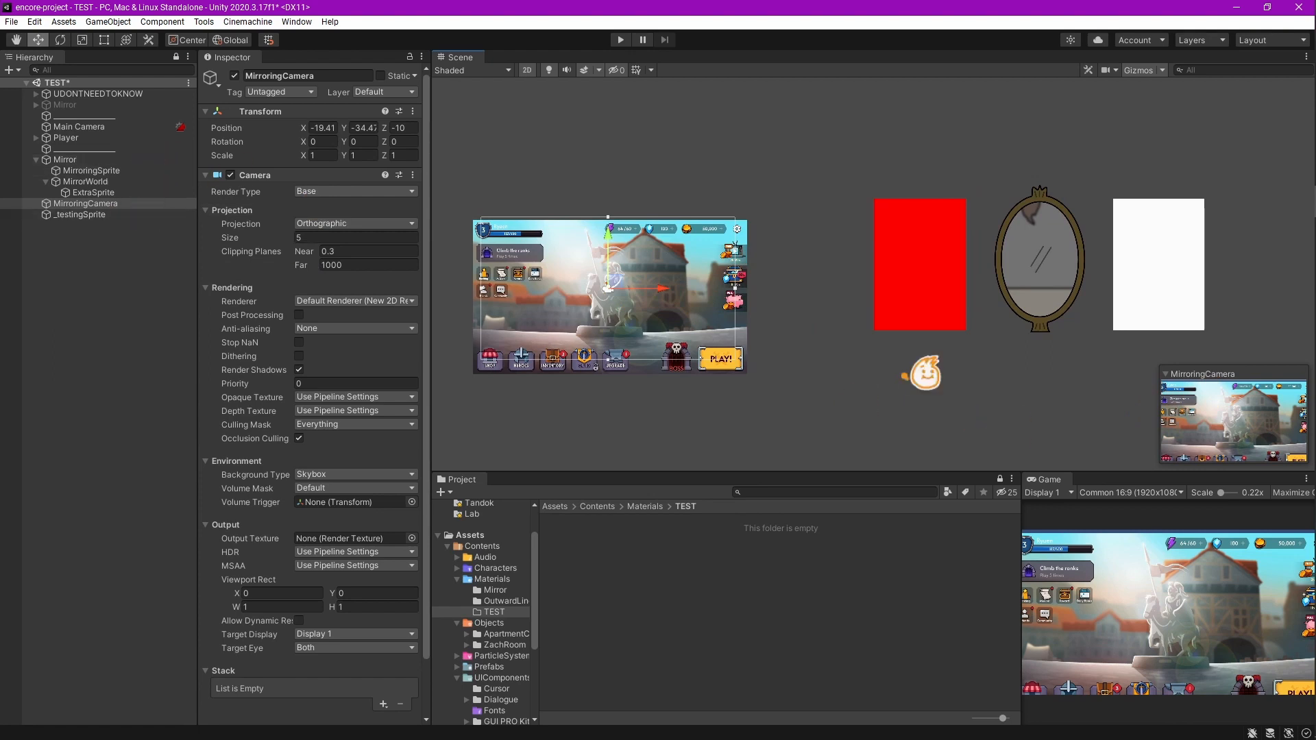
pyautogui.click(78, 214)
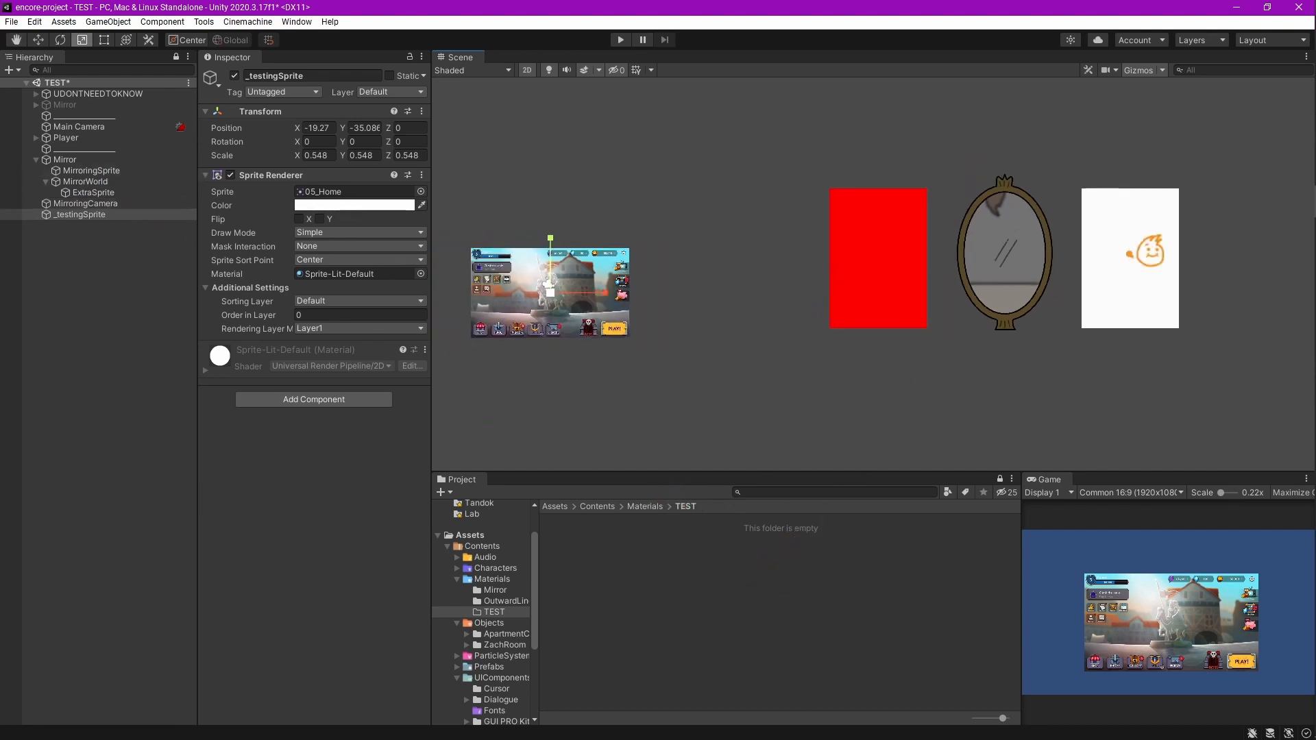
# - Create the RenderTex_TestMirror render texture and check its 256×256 size
pyautogui.click(90, 170)
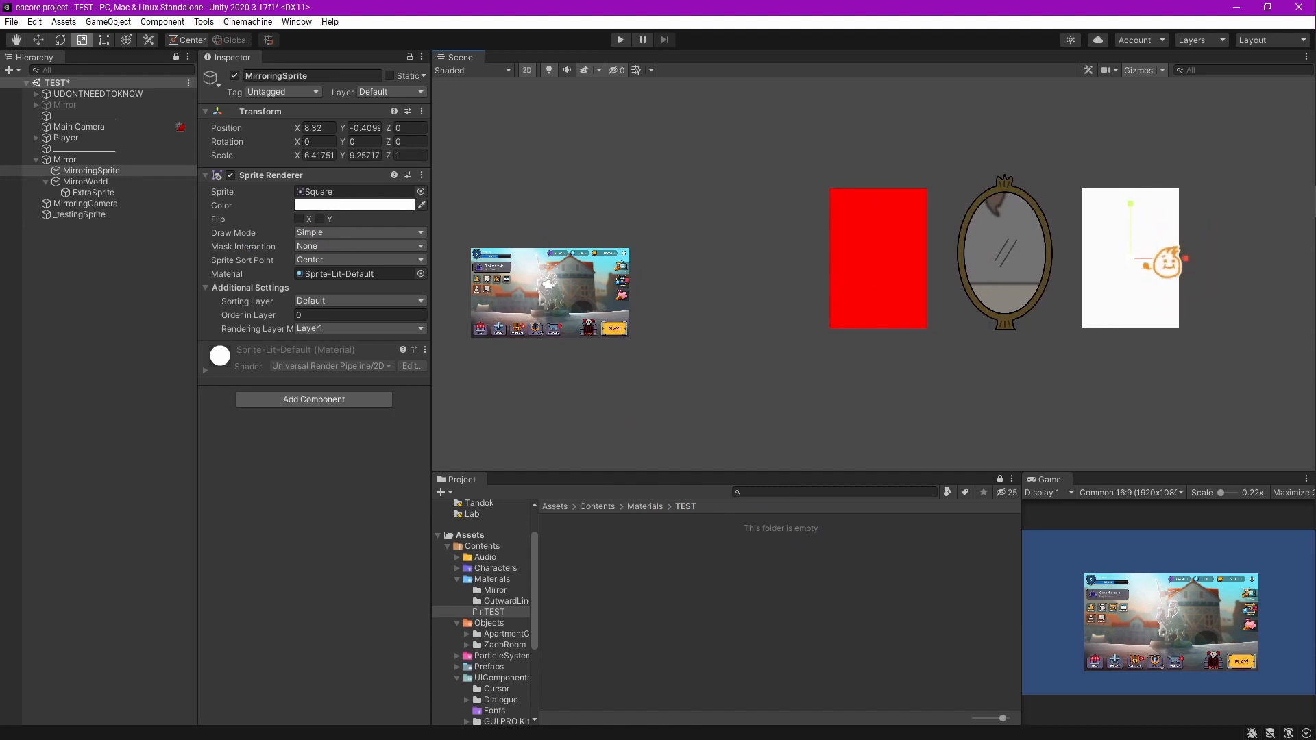
pyautogui.moveTo(1163, 261); pyautogui.dragTo(781, 346)
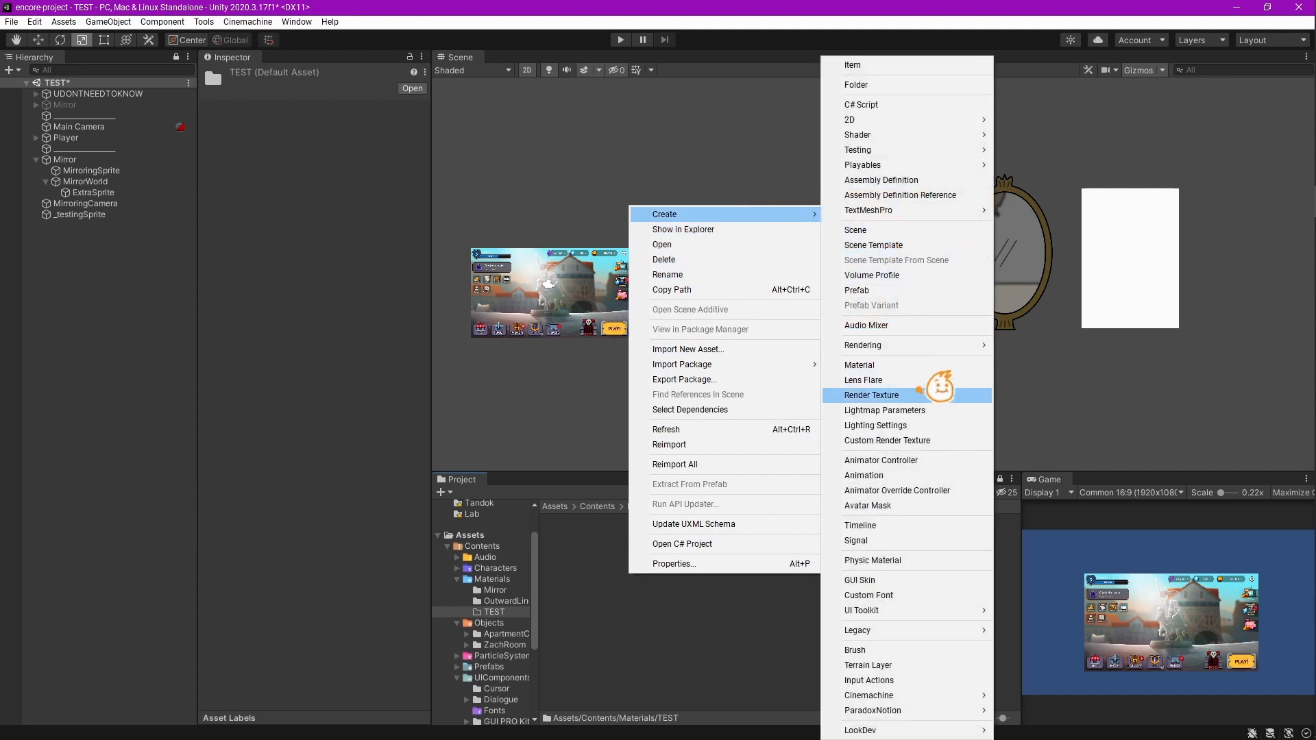
pyautogui.click(871, 395)
pyautogui.write('RenderTex_TestMirror')
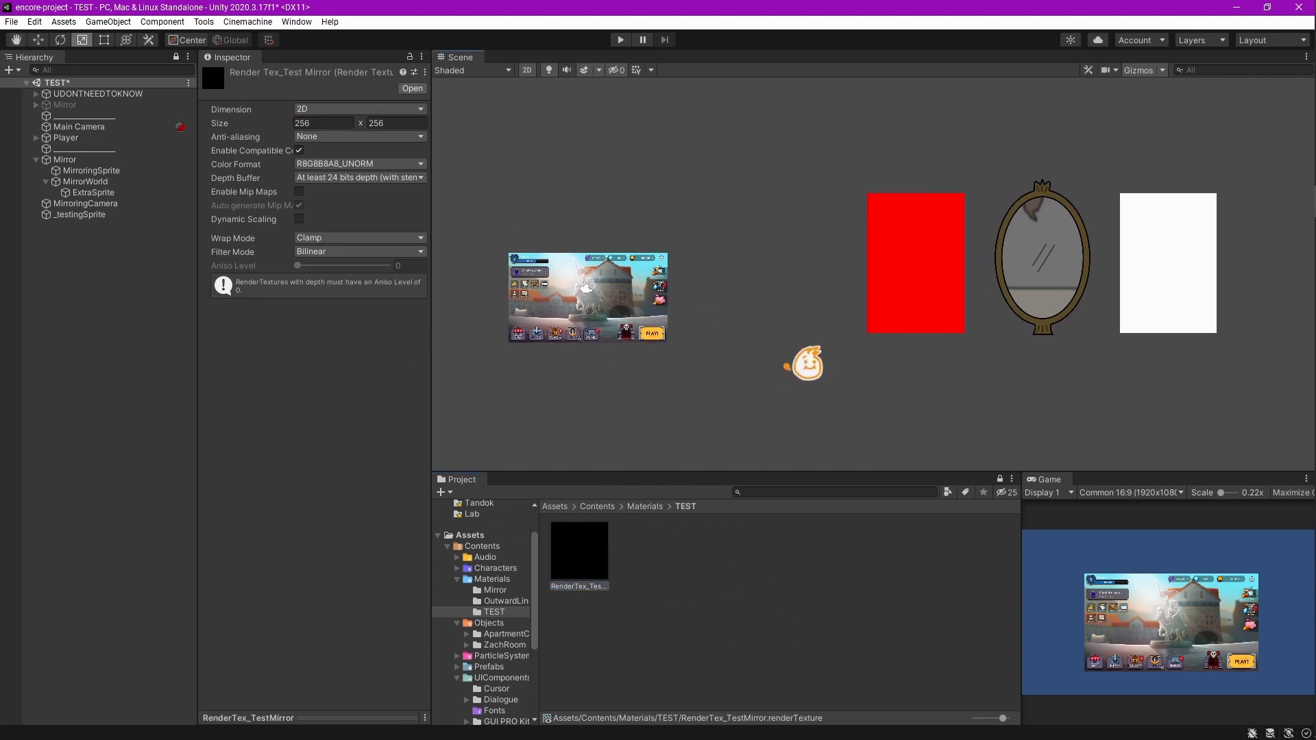
pyautogui.click(323, 122)
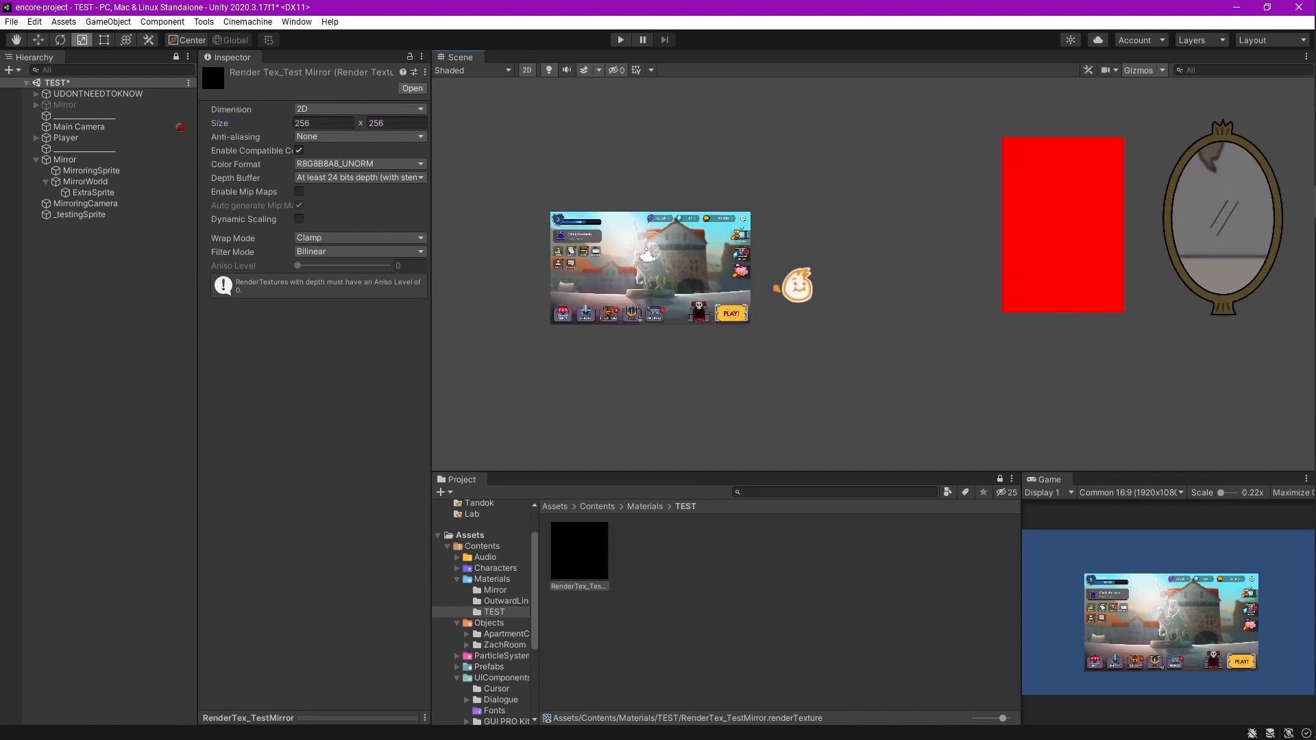
pyautogui.click(323, 123)
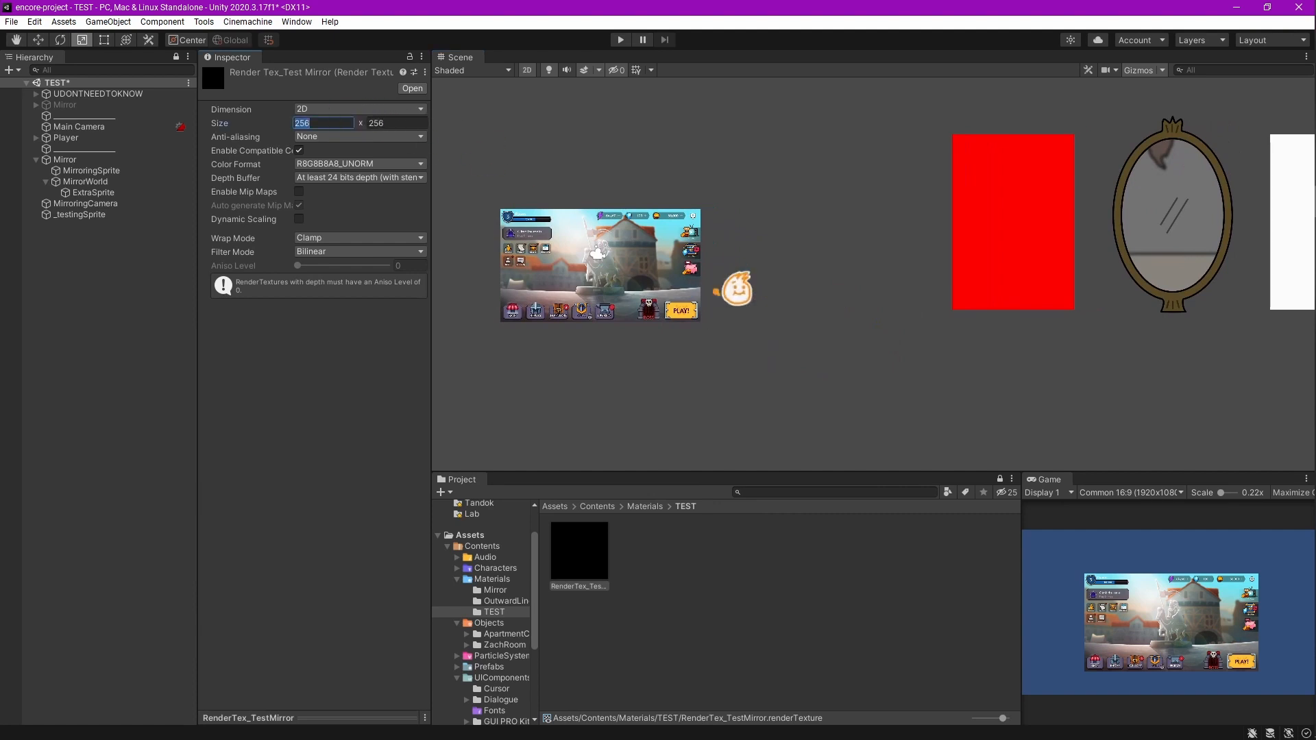
pyautogui.moveTo(732, 524)
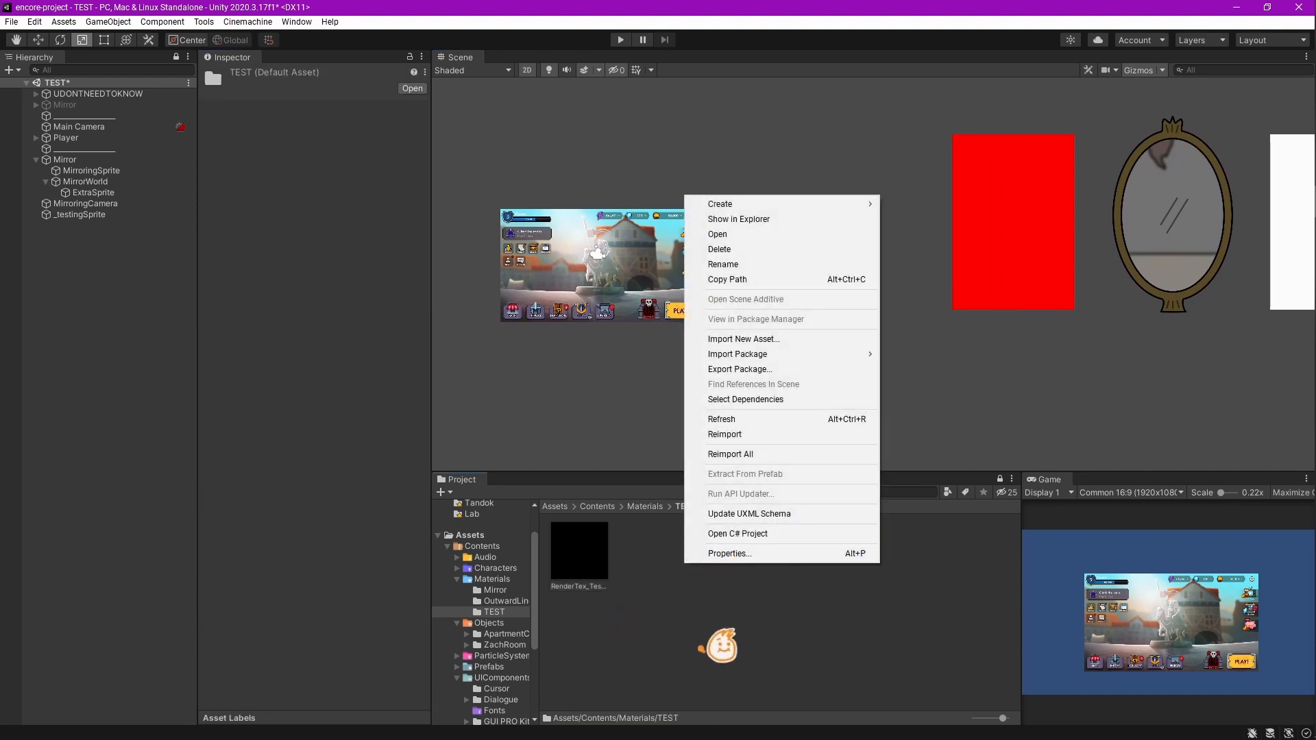
pyautogui.moveTo(720, 204)
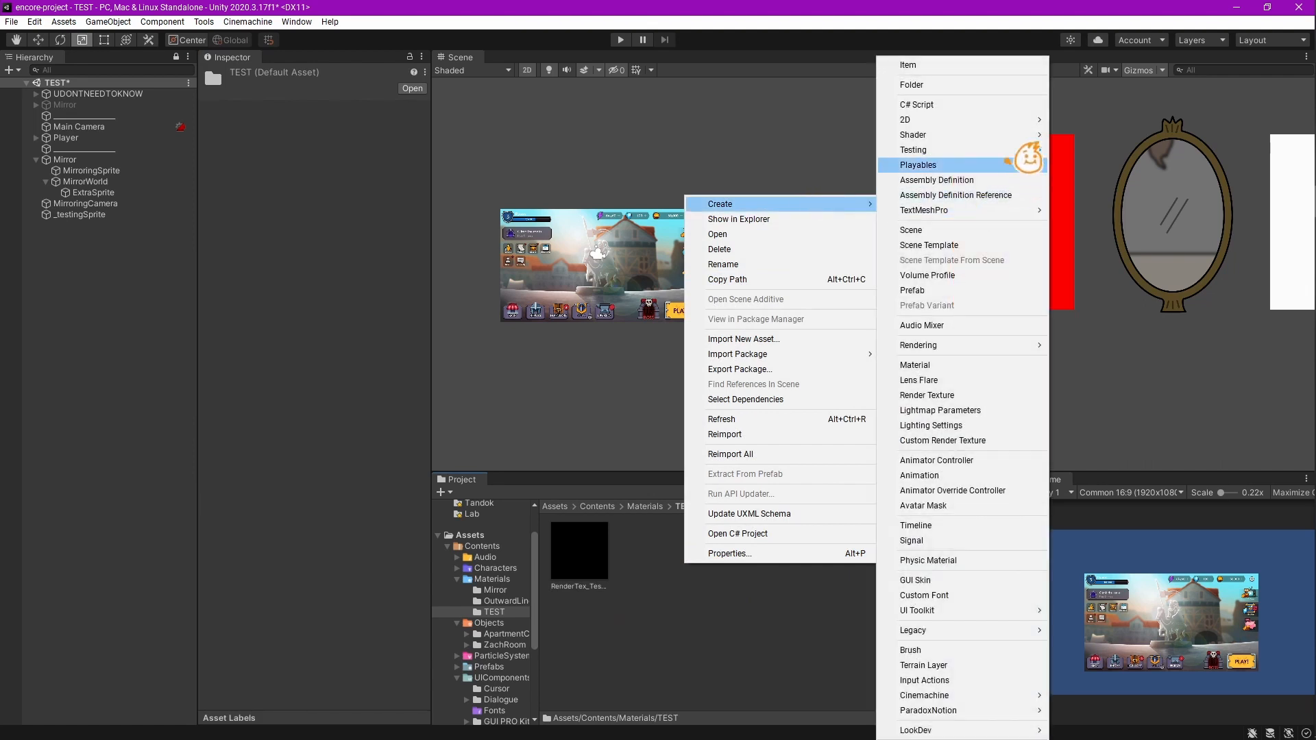
# - Create material M_TestMirror and set its shader to Universal Render Pipeline > Lit
pyautogui.click(915, 365)
pyautogui.write('M')
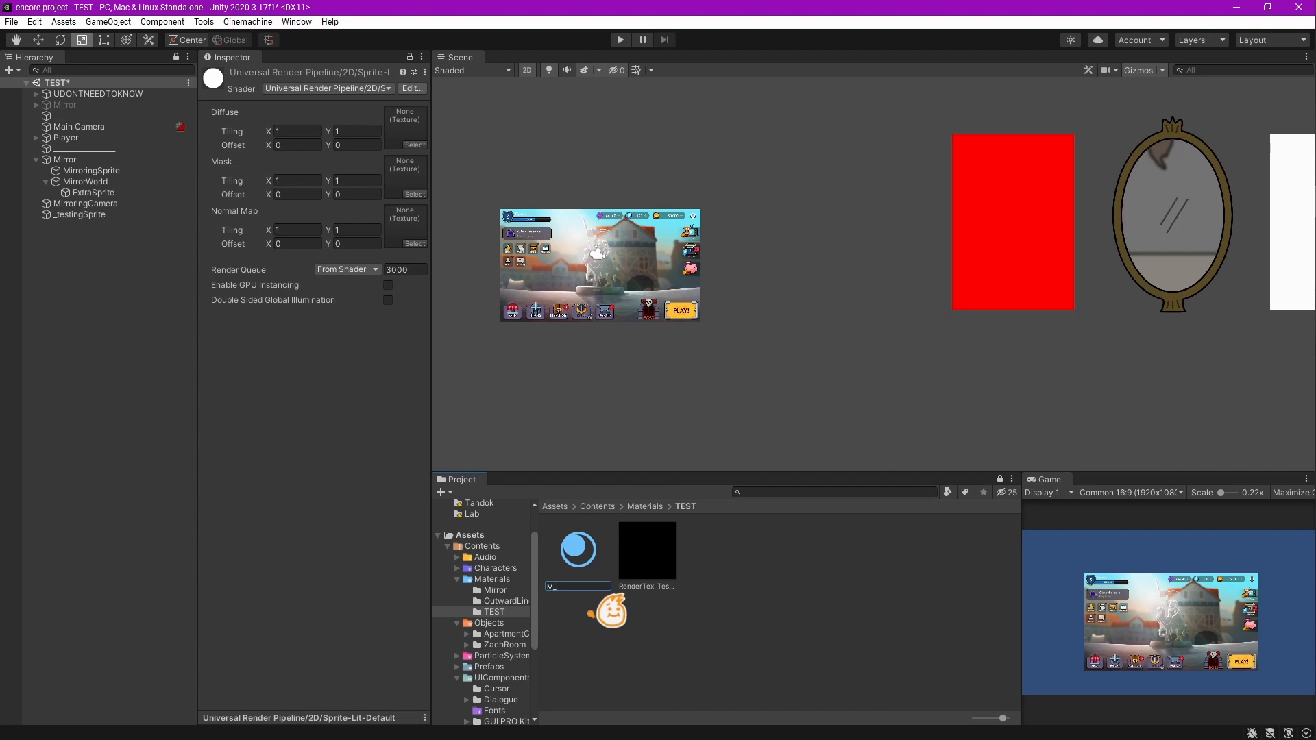
pyautogui.write('_TestMirror')
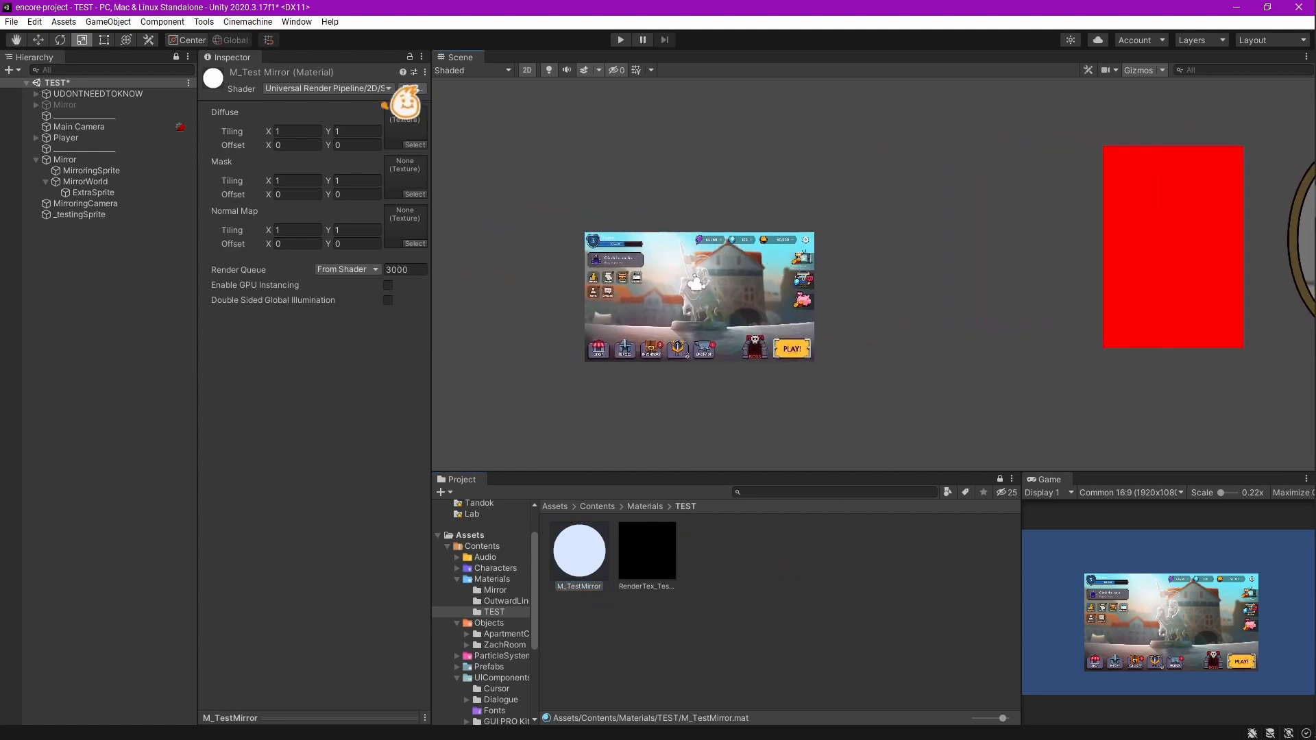
pyautogui.click(328, 89)
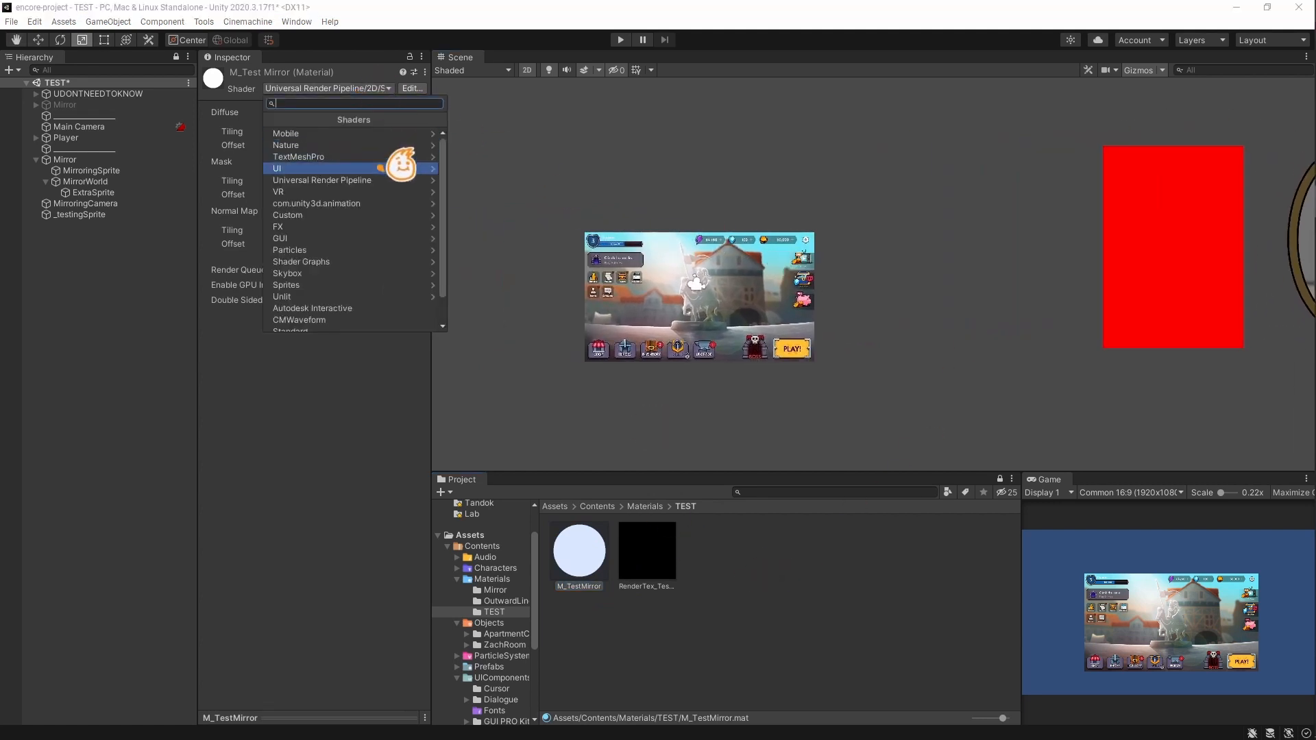
pyautogui.click(321, 180)
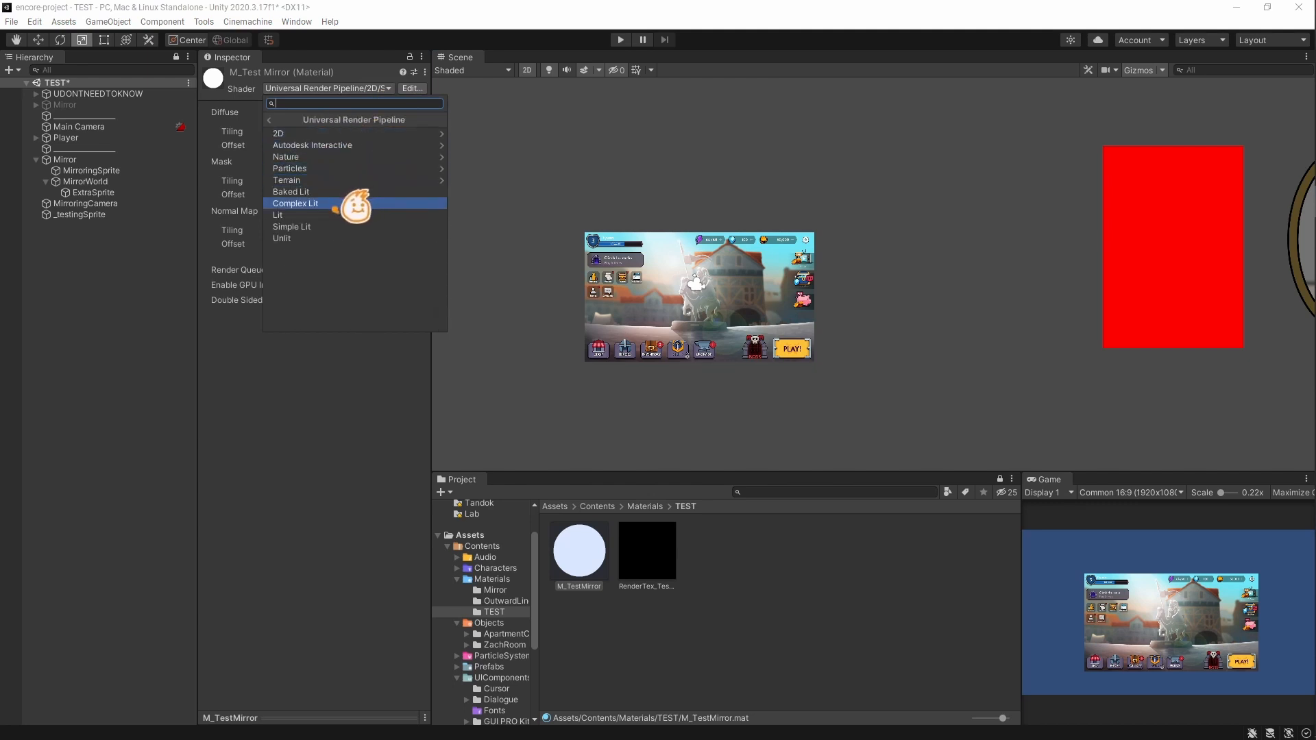
pyautogui.click(278, 215)
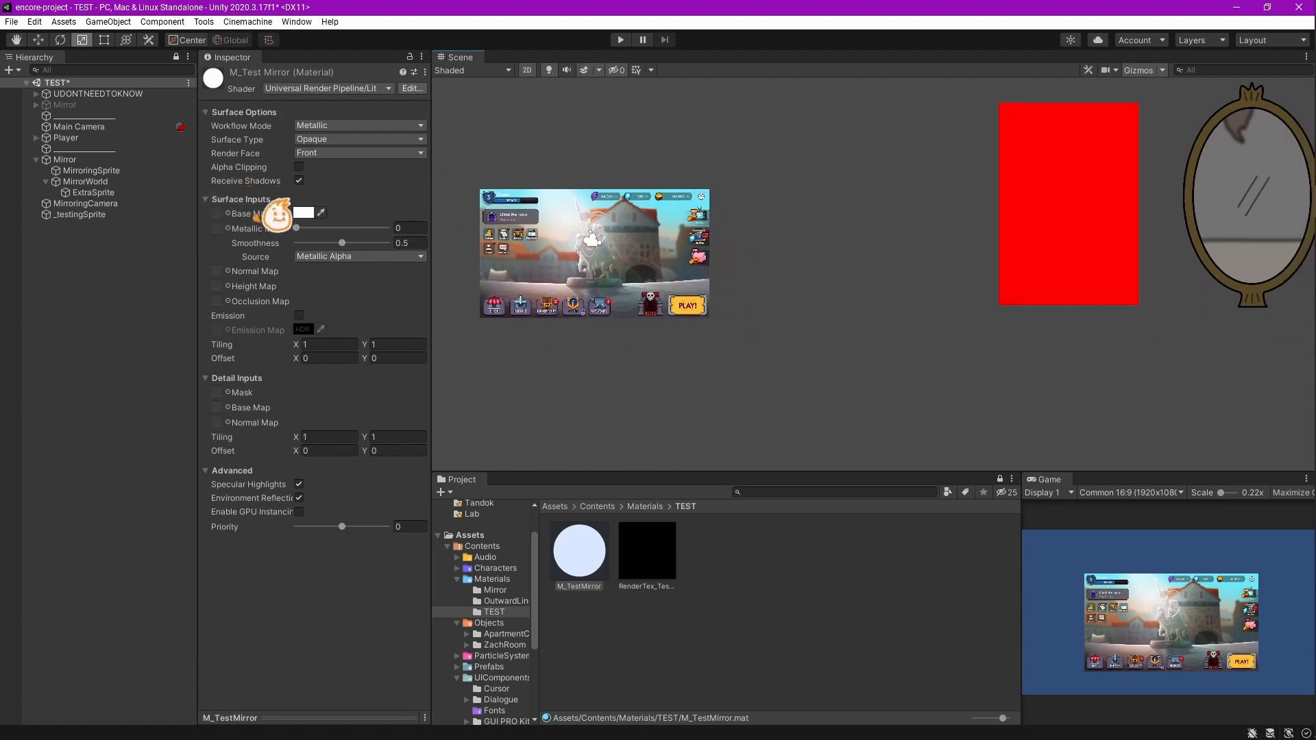
pyautogui.moveTo(680, 551)
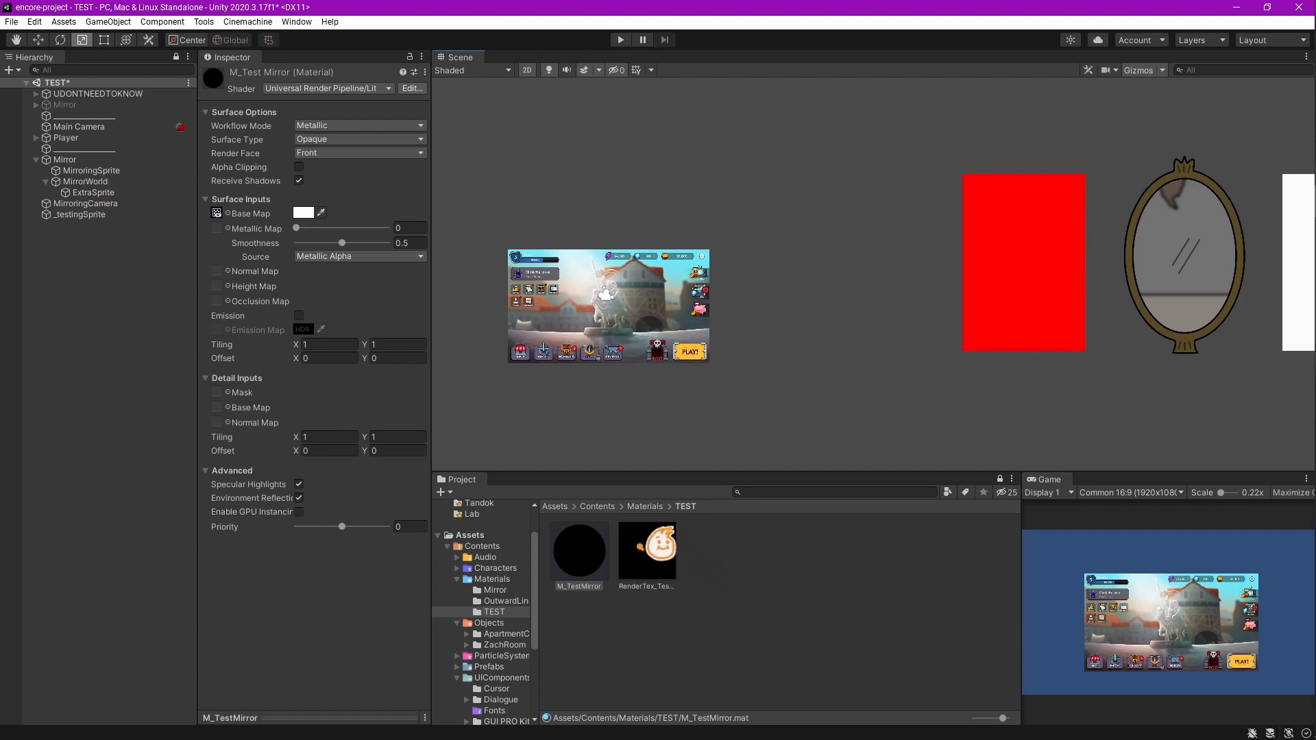
# - Set MirroringCamera's output to RenderTex_TestMirror, then check the texture and M_TestMirror material
pyautogui.click(85, 203)
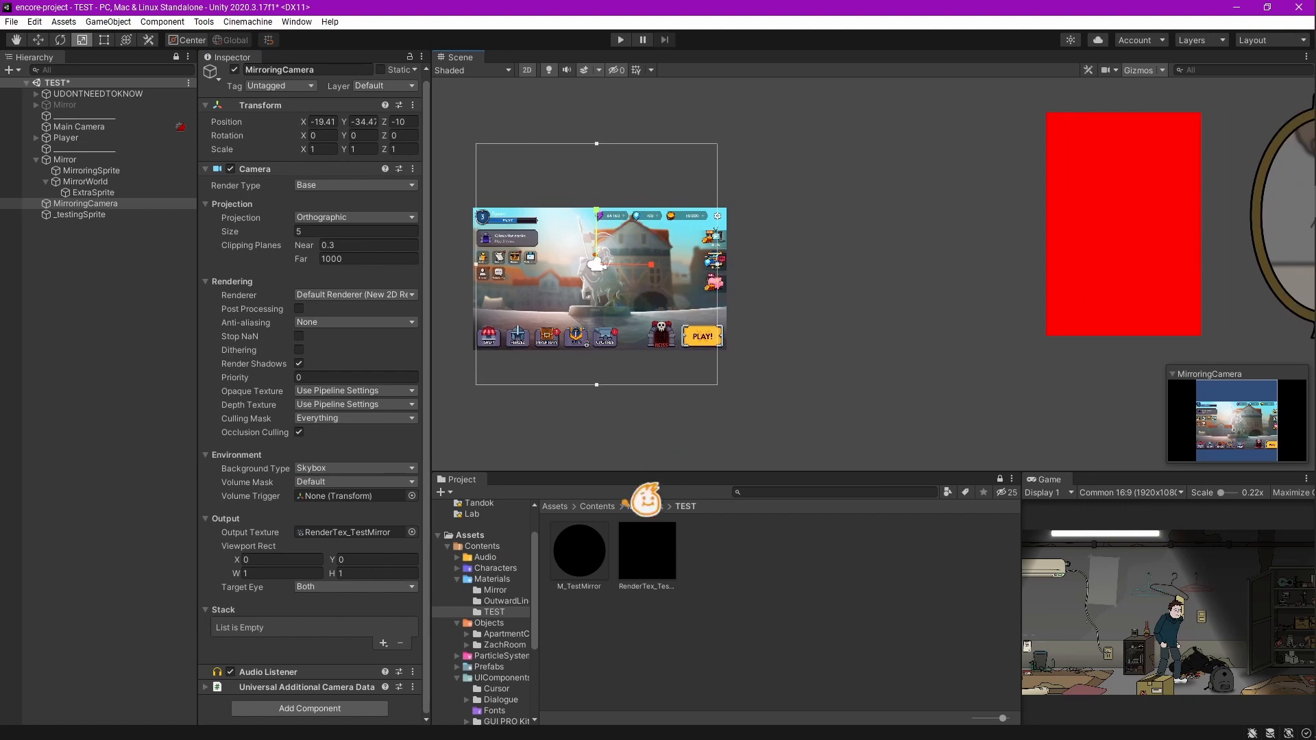
pyautogui.click(646, 550)
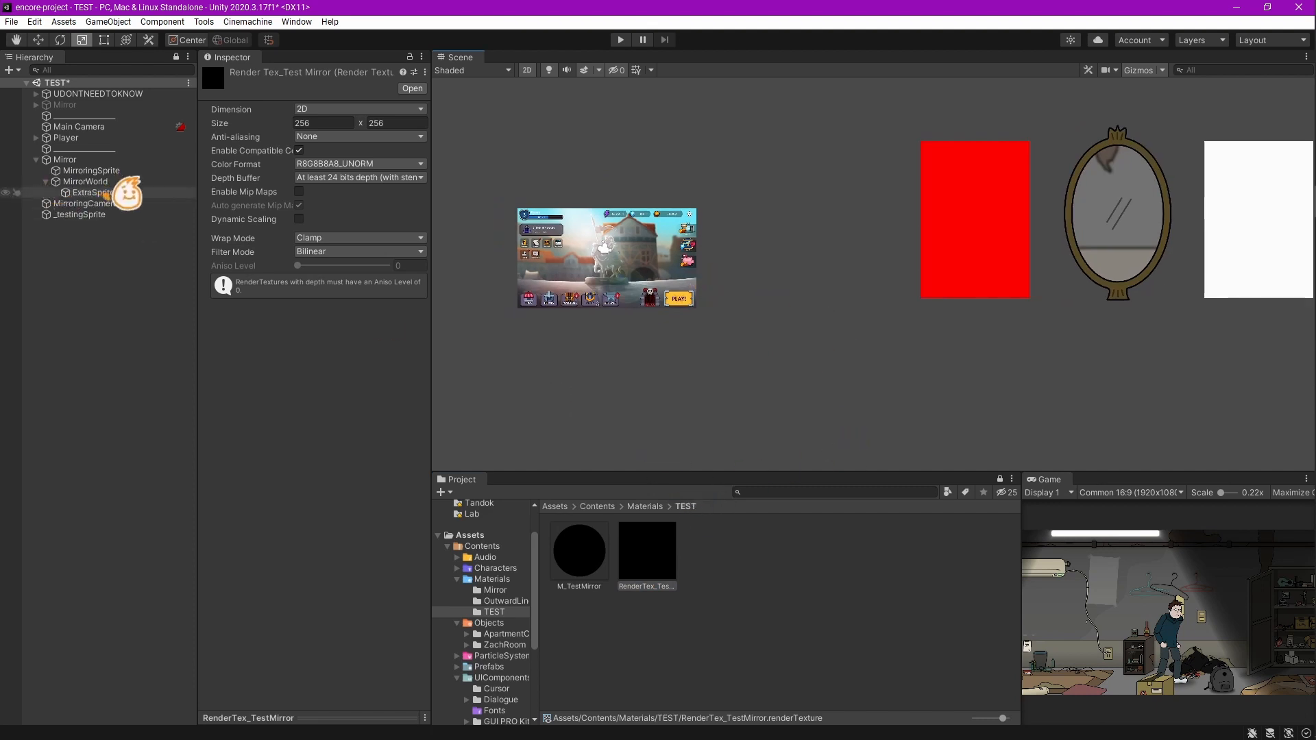
pyautogui.click(78, 203)
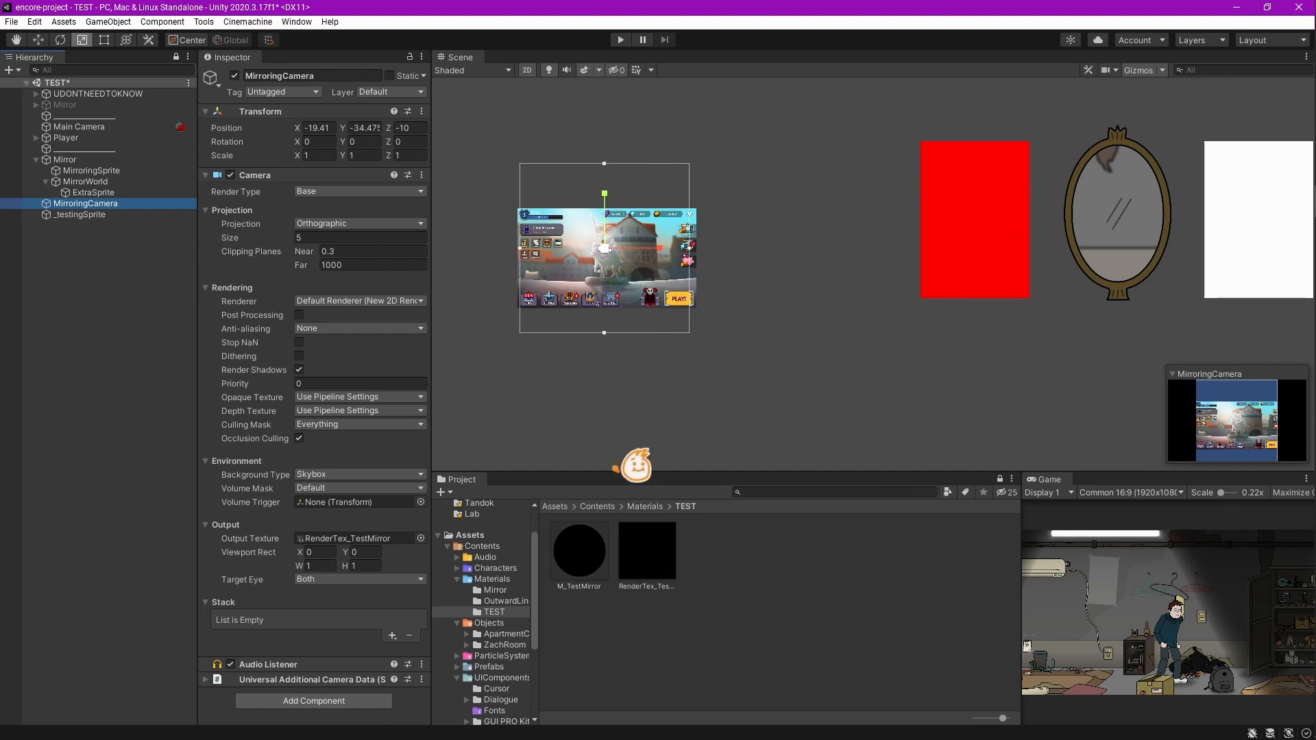
pyautogui.click(578, 550)
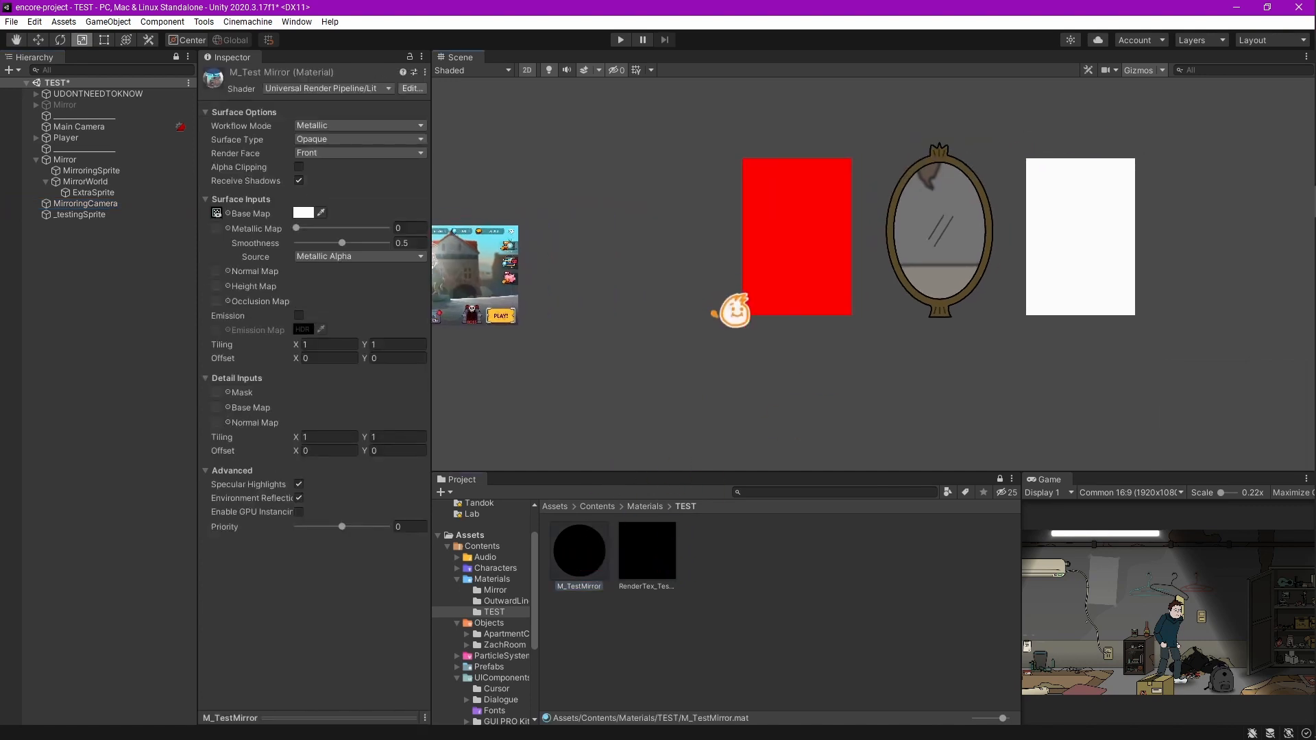
# - Give MirroringSprite the M_TestMirror material so it shows MirroringCamera's render
pyautogui.click(91, 170)
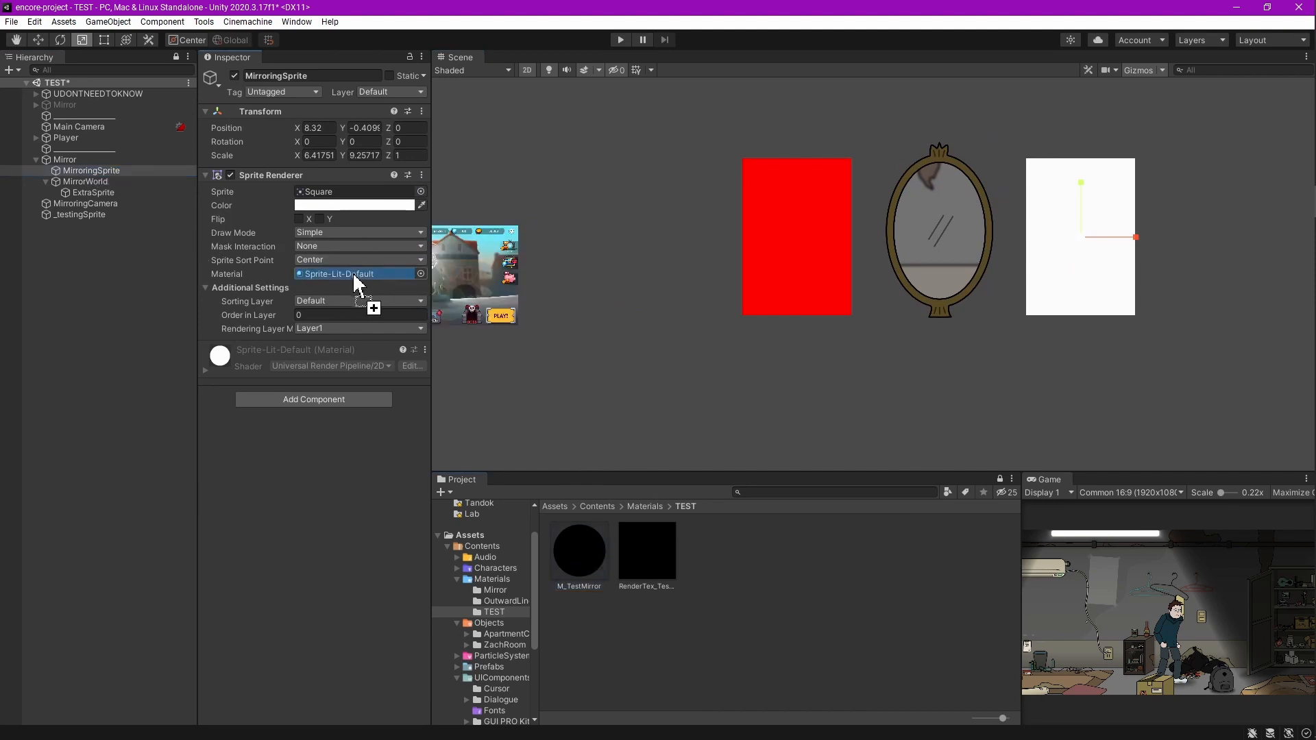
pyautogui.click(354, 273)
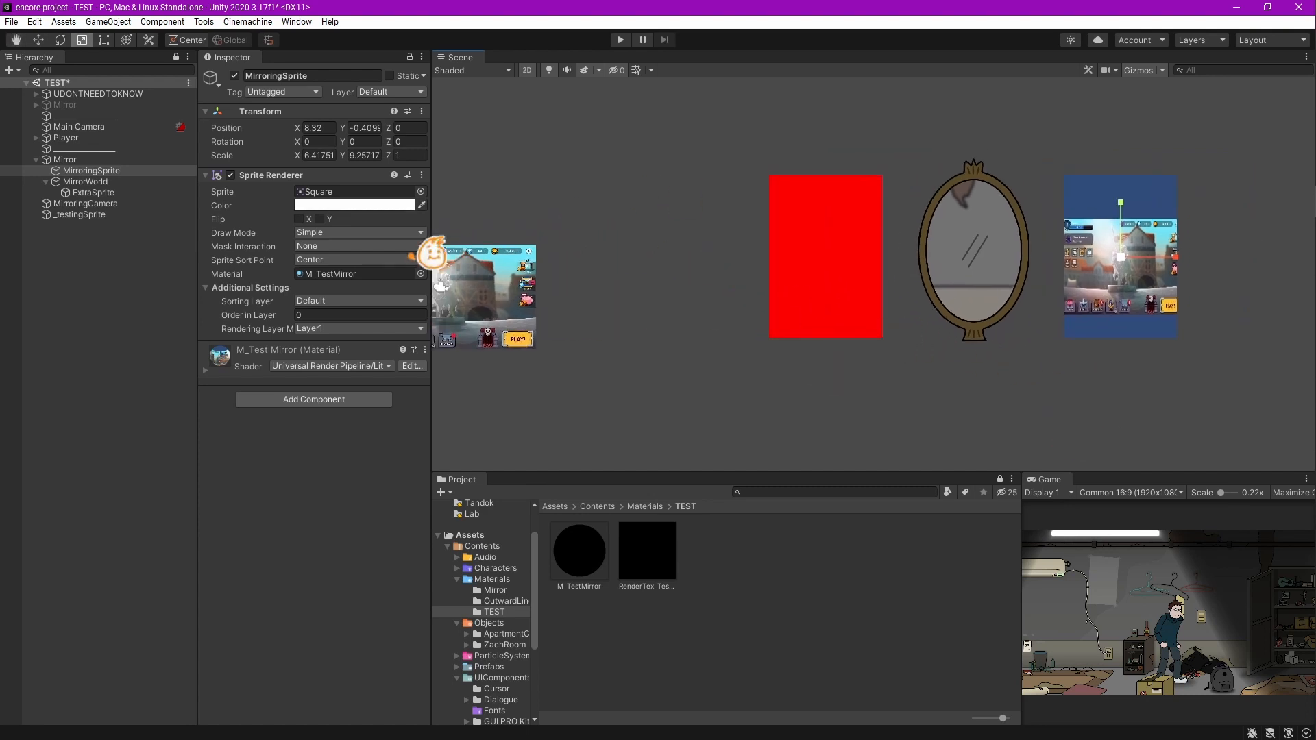
pyautogui.click(64, 159)
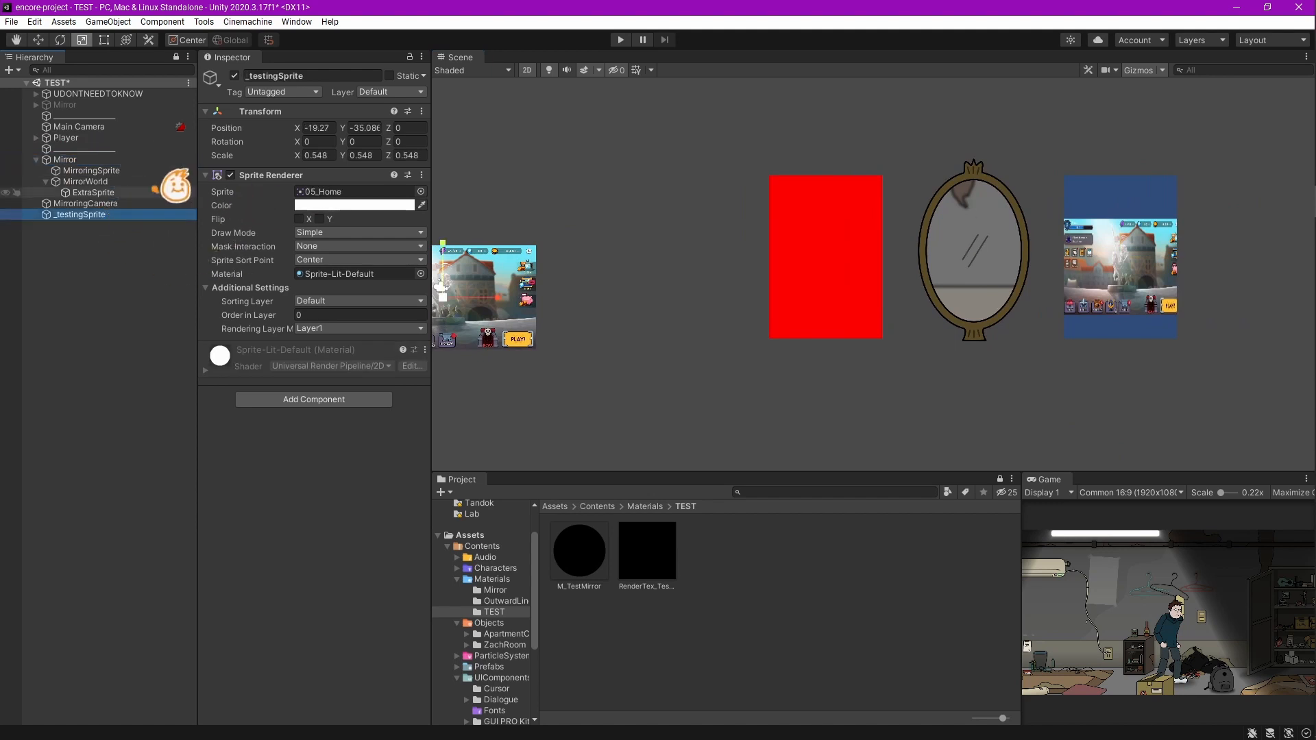
pyautogui.click(64, 159)
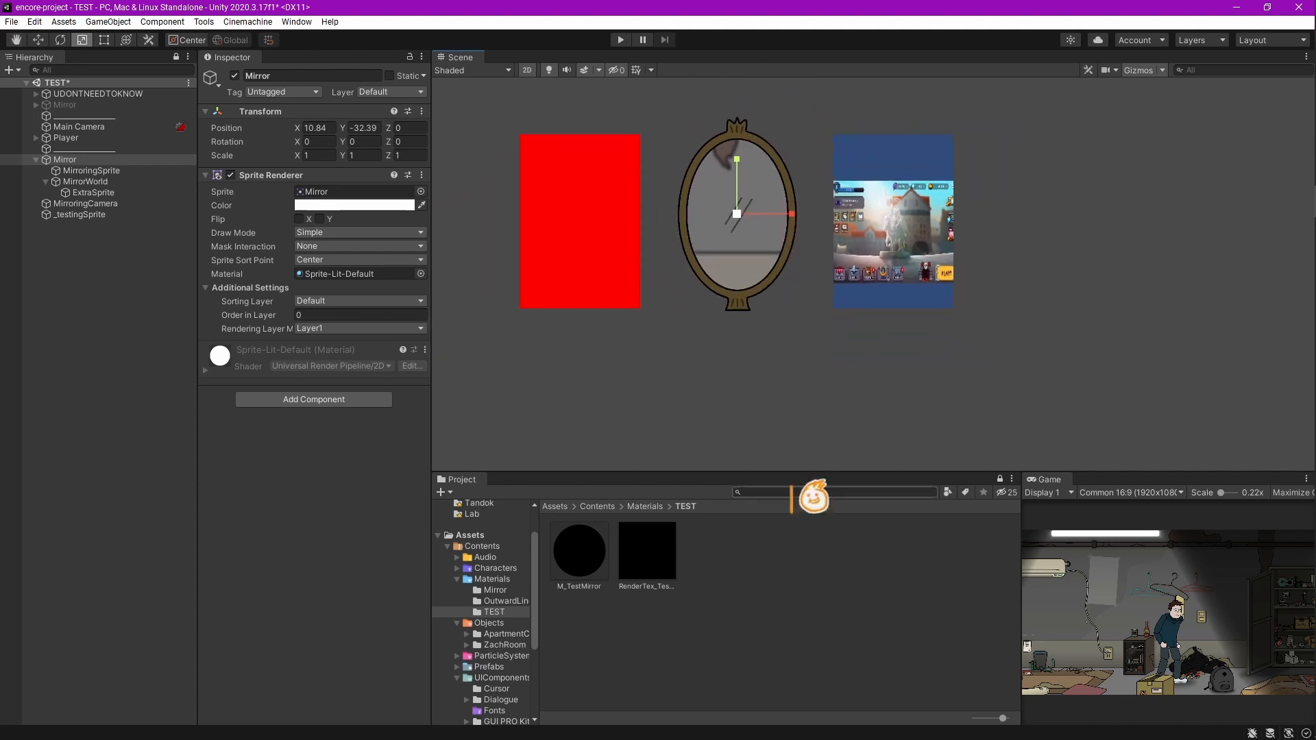
# - Replace the MirrorInner object with a Sprite Mask on Mirror using the MirrorInner sprite
pyautogui.write('mirror')
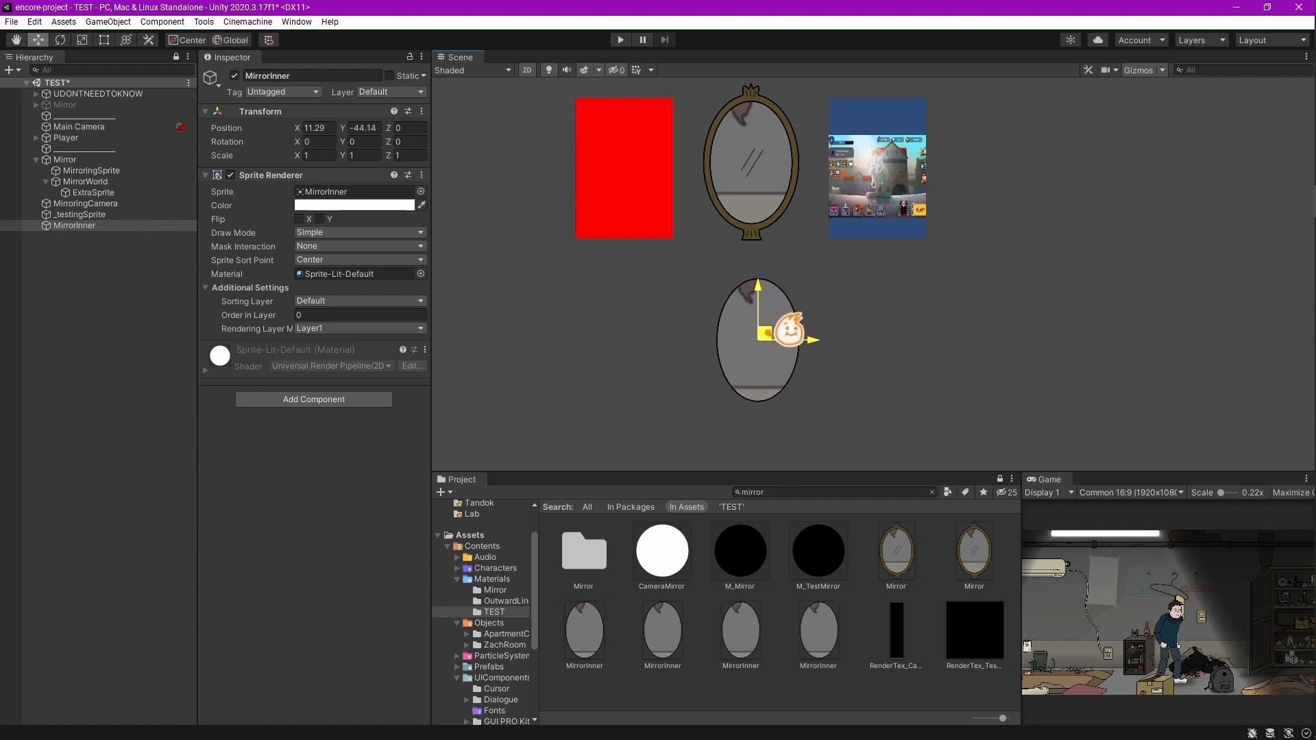
pyautogui.moveTo(789, 328); pyautogui.dragTo(915, 344)
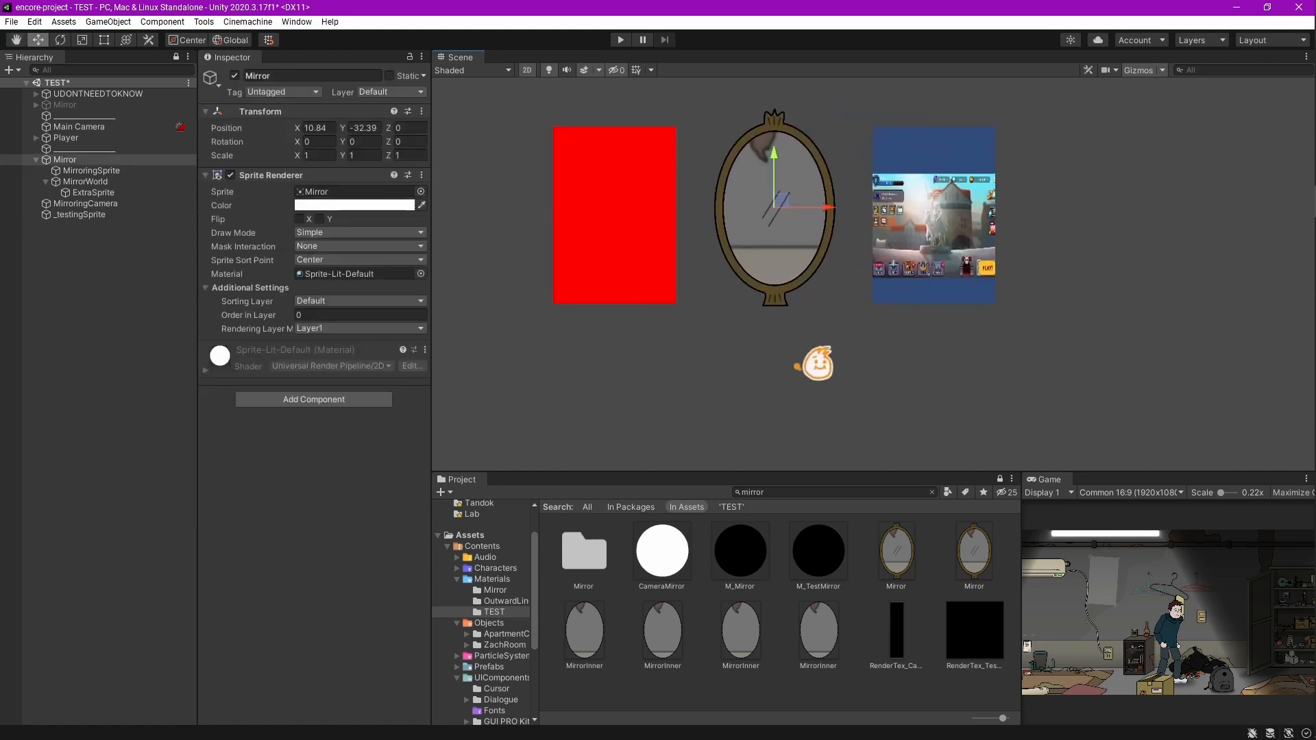
pyautogui.click(313, 399)
pyautogui.write('spritema')
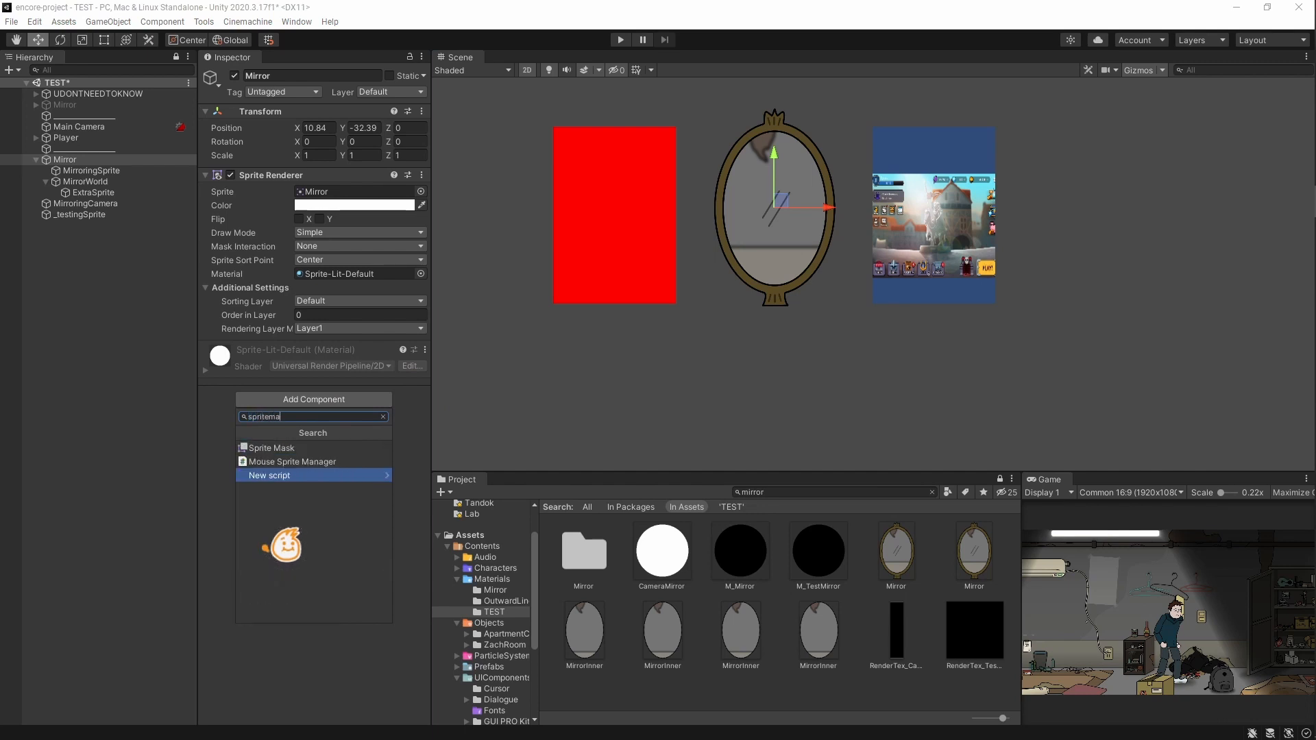
pyautogui.click(272, 447)
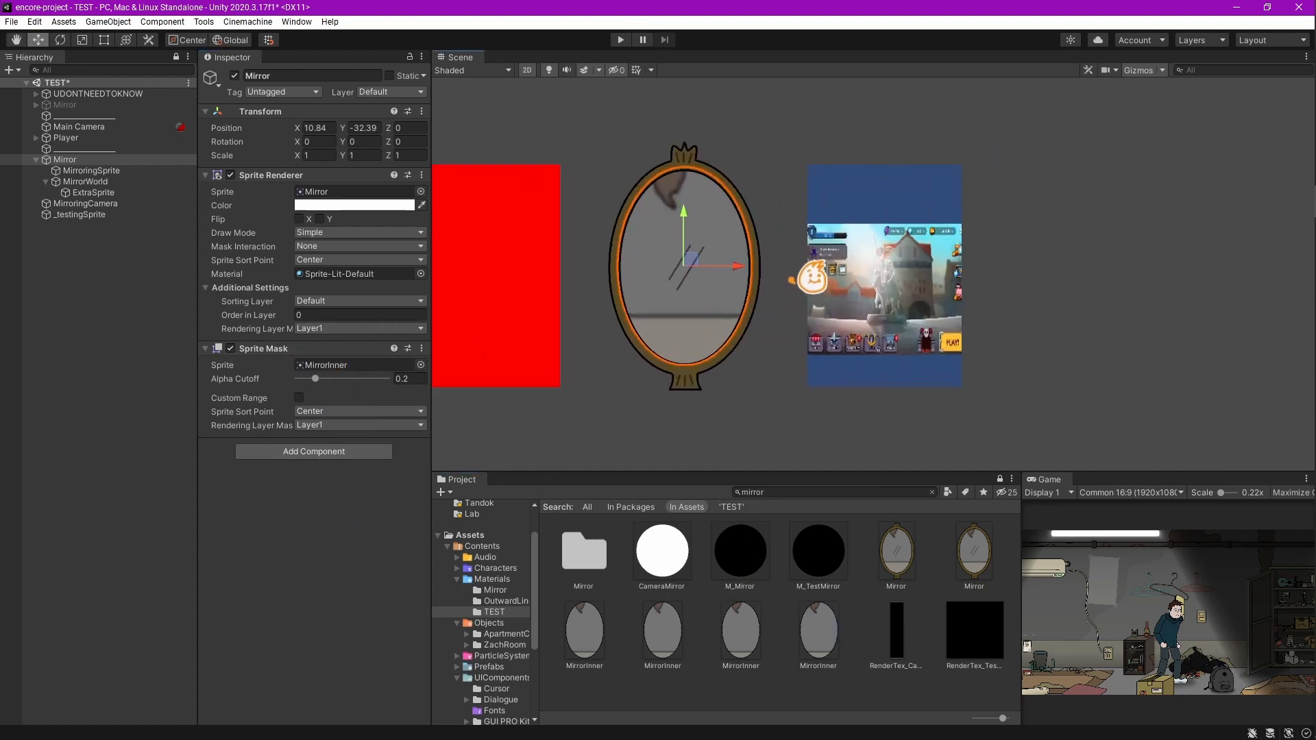
pyautogui.click(91, 170)
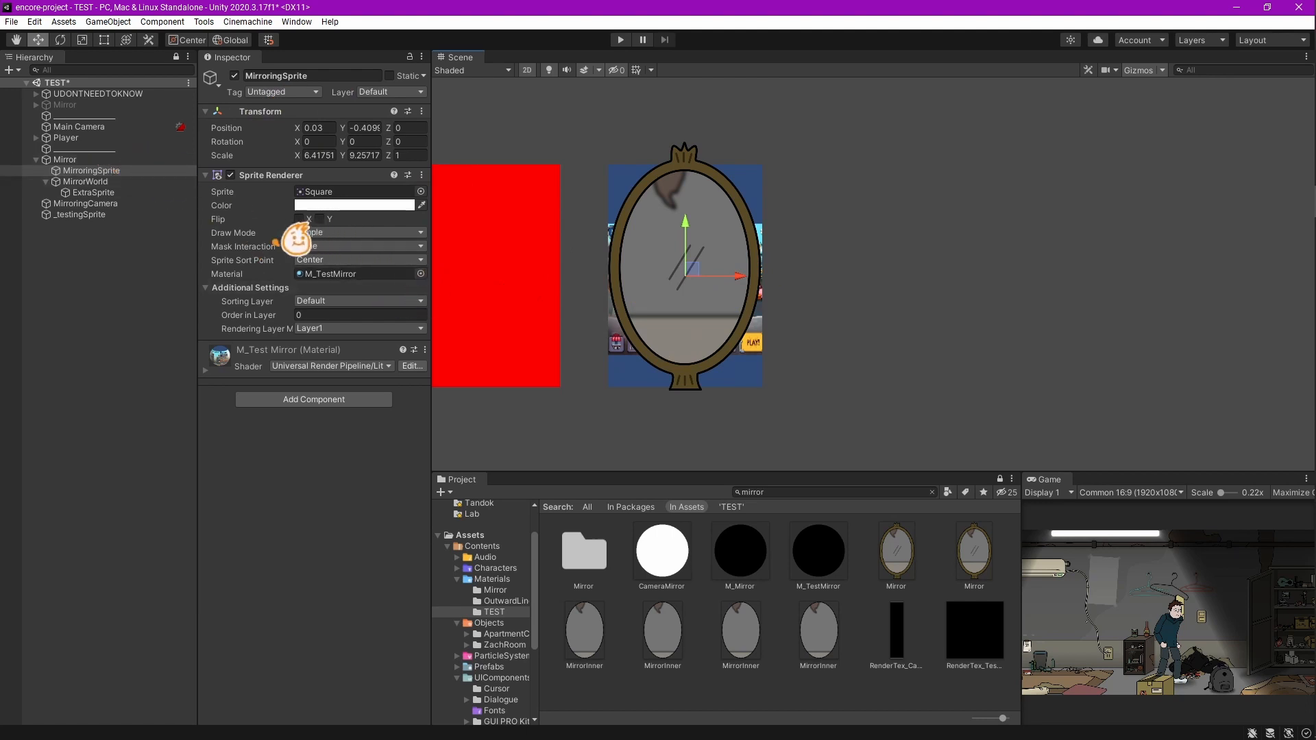
# - Set MirroringSprite's Mask Interaction to Visible Inside Mask and Order in Layer to 1
pyautogui.click(360, 246)
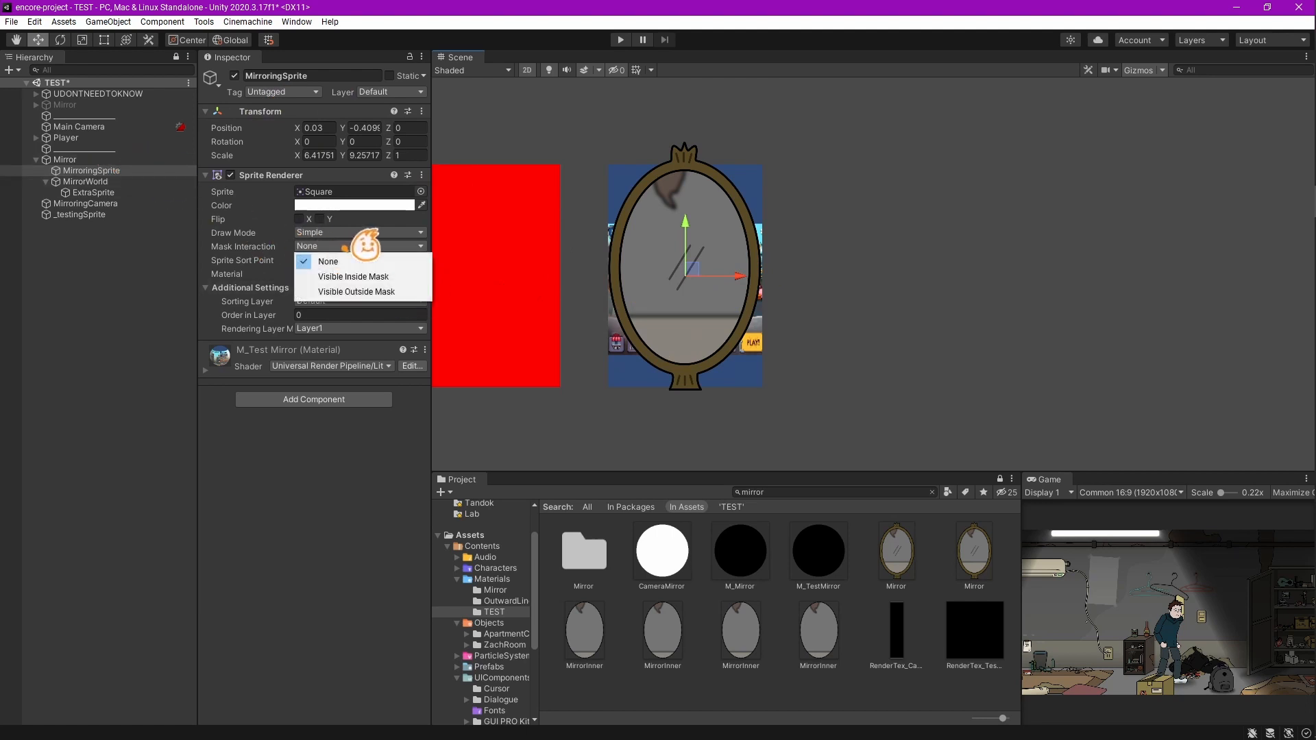
pyautogui.click(353, 276)
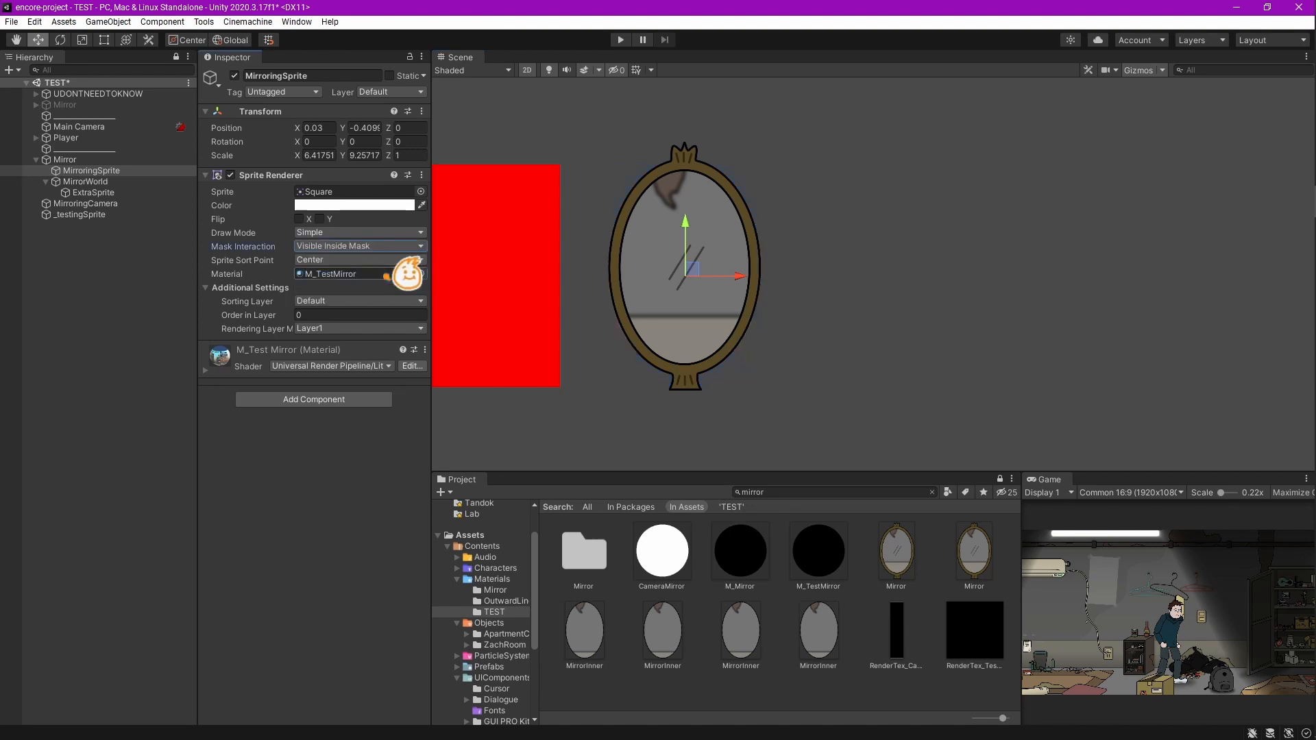
pyautogui.click(323, 314)
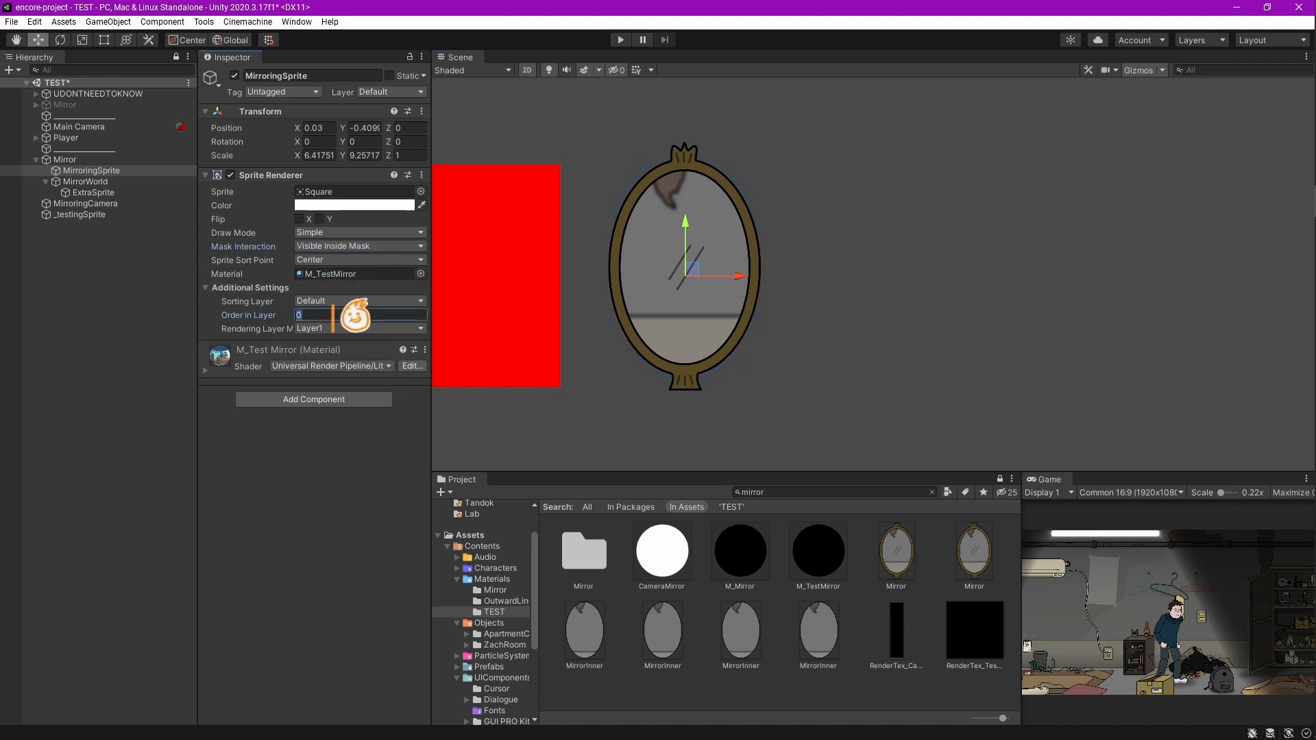
pyautogui.write('1')
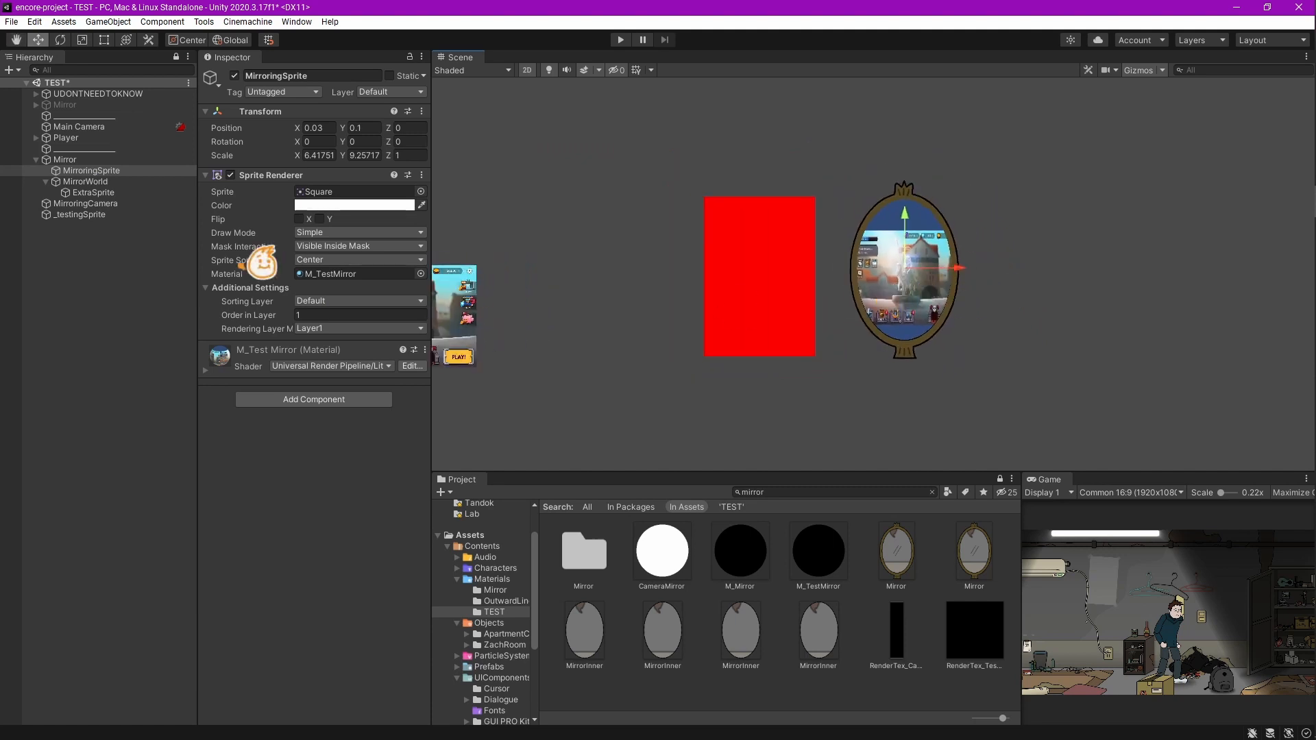
# - Check MirrorWorld and ExtraSprite, then remove the _testingSprite test image
pyautogui.click(83, 181)
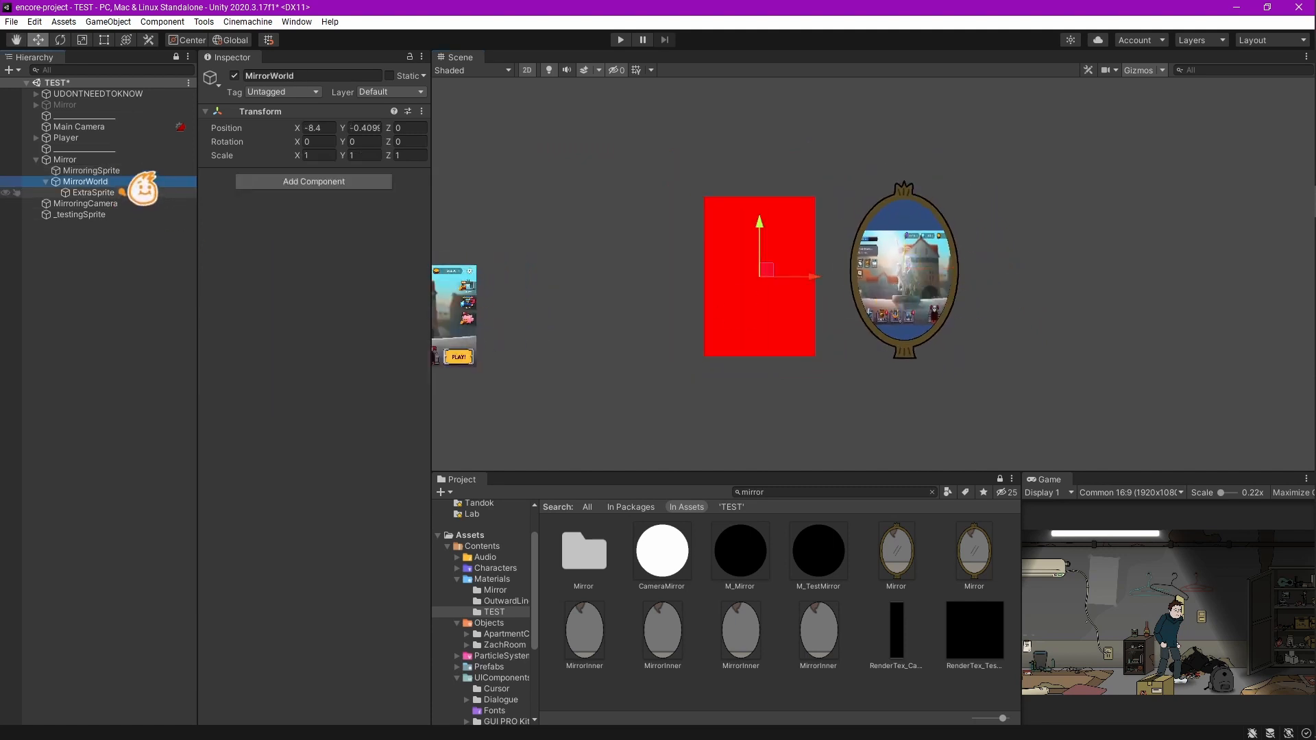
pyautogui.click(94, 193)
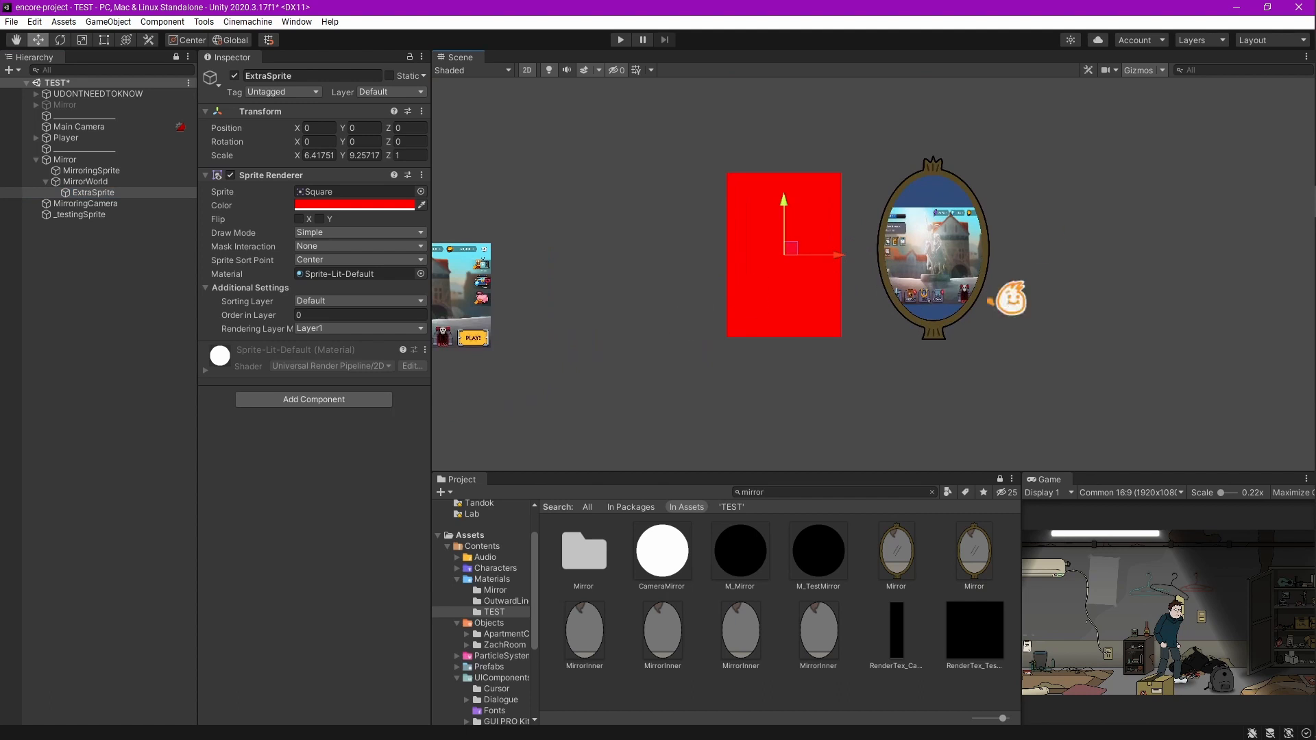
pyautogui.click(84, 181)
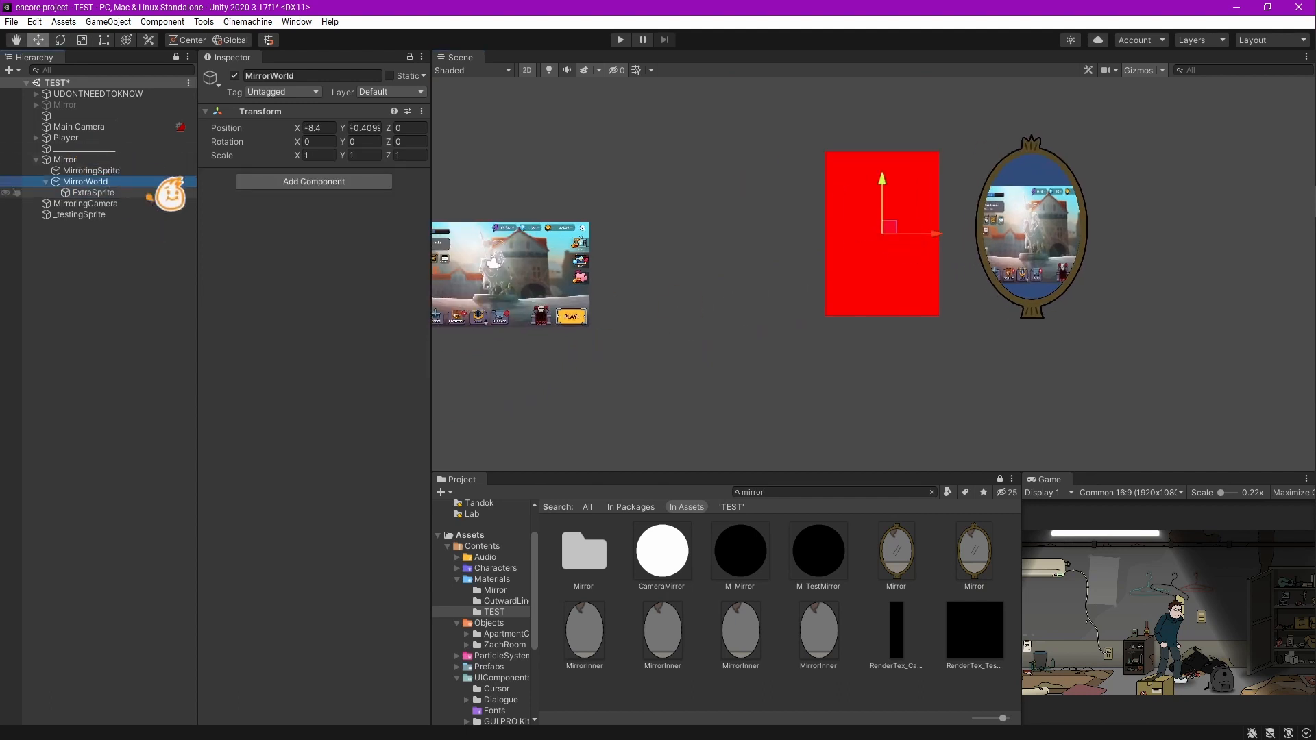
pyautogui.click(94, 192)
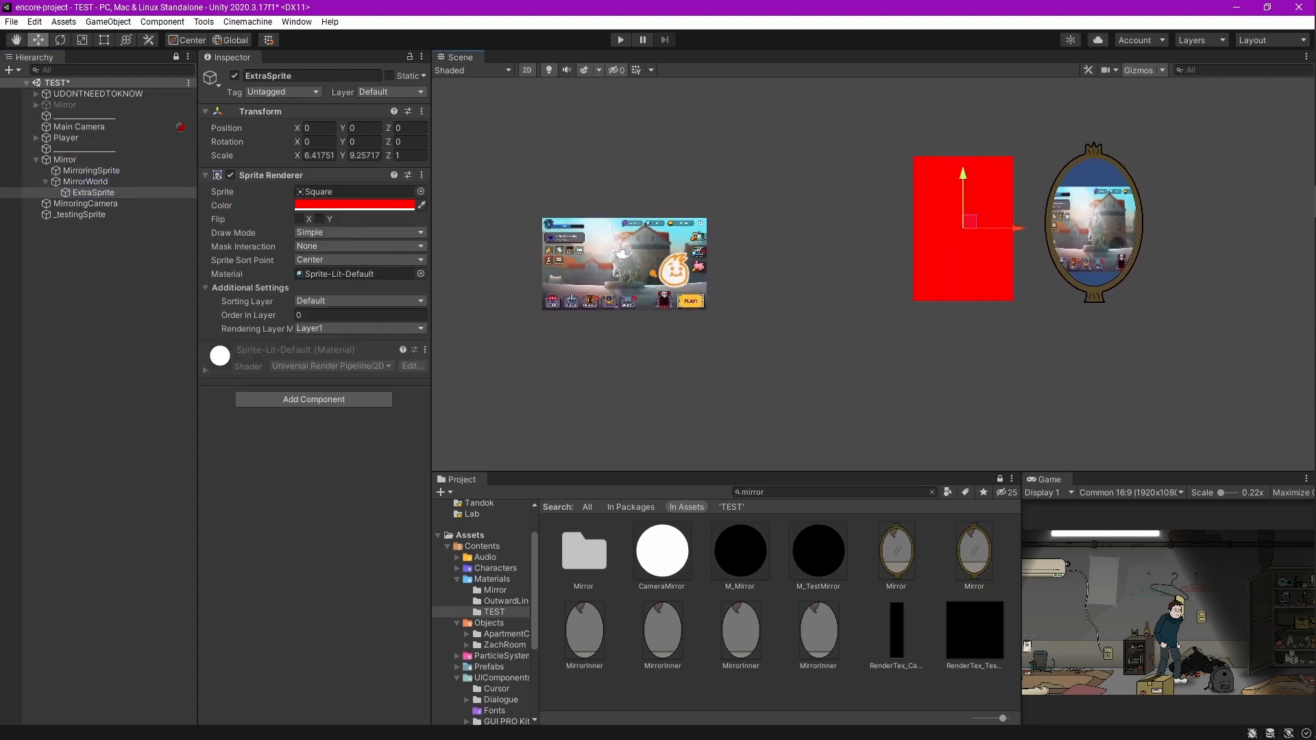
pyautogui.click(80, 215)
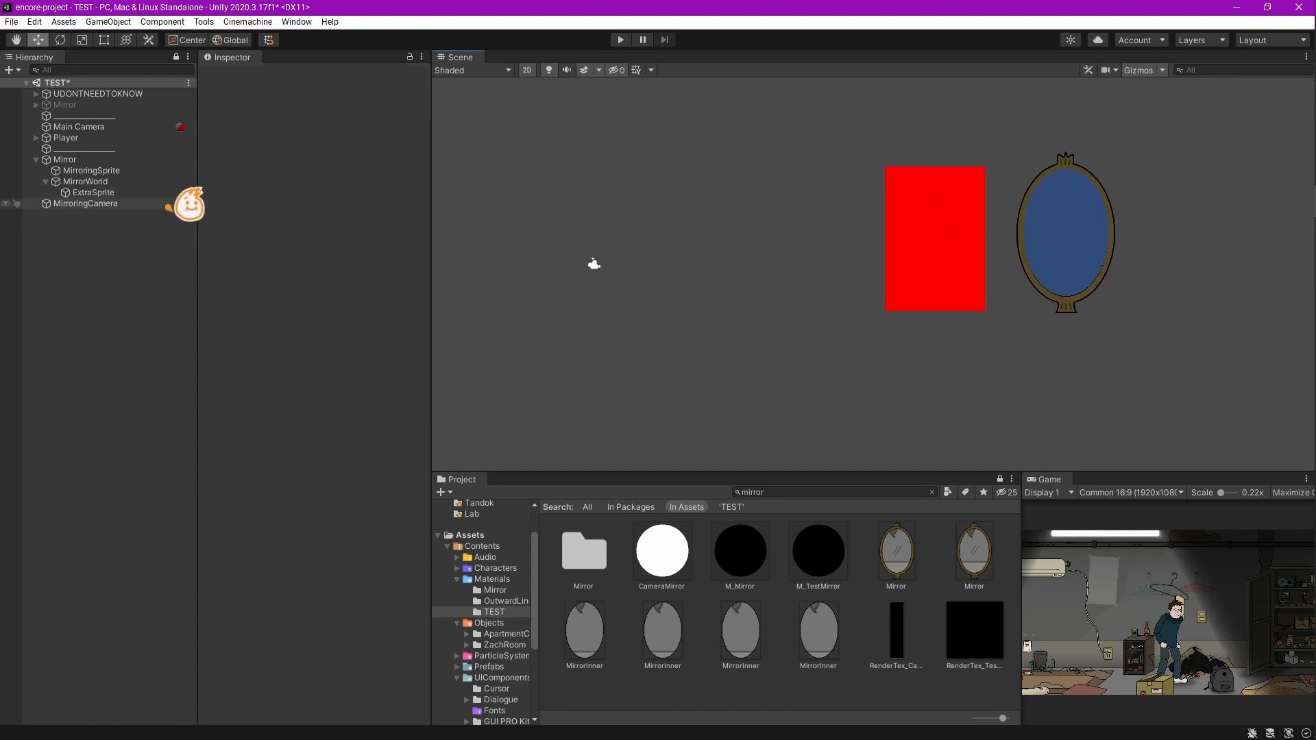
pyautogui.click(85, 203)
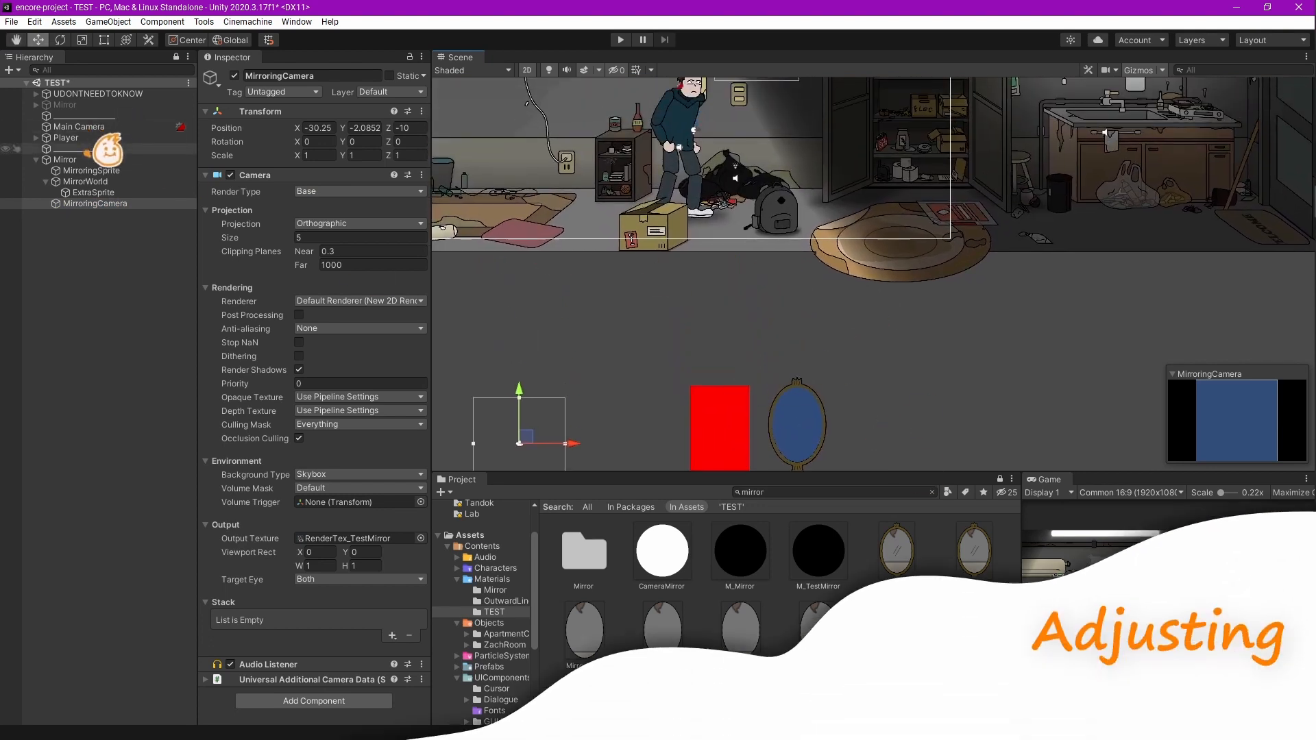
# - Move MirroringCamera onto the player at about X -10.98, Y 0.37
pyautogui.click(53, 149)
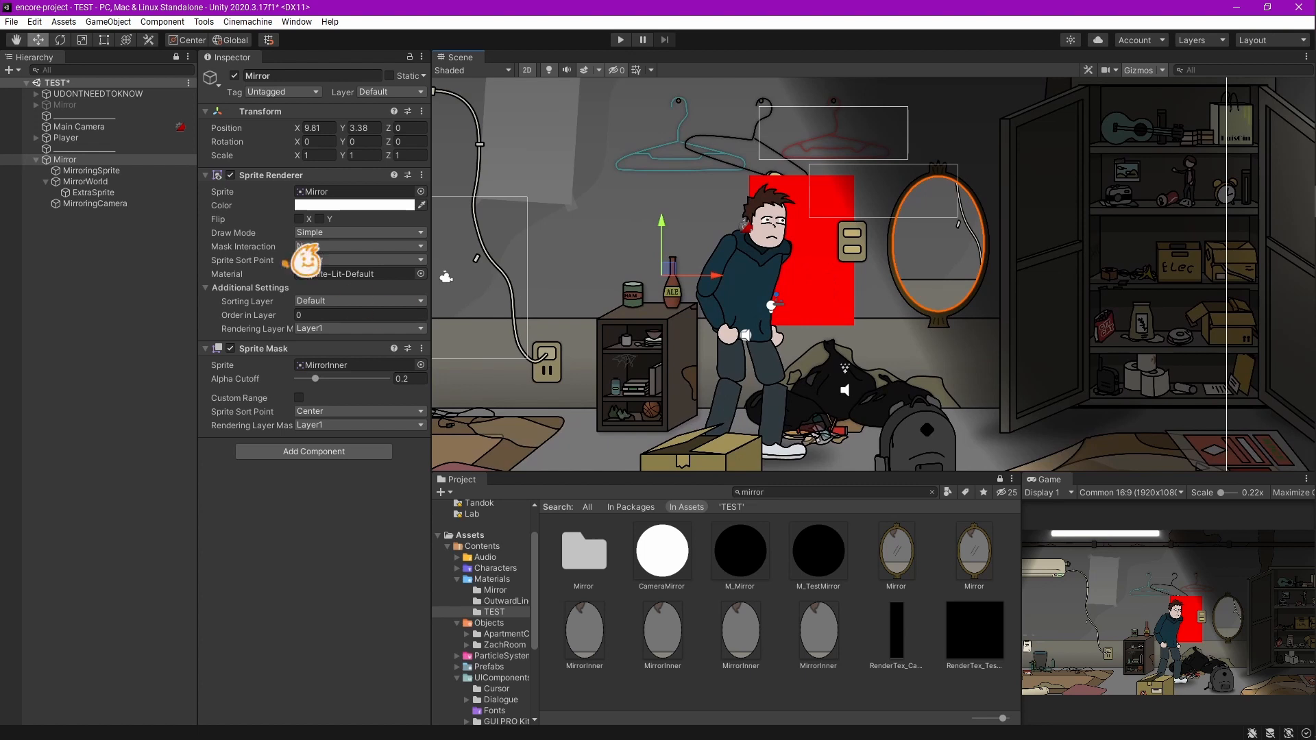
pyautogui.click(95, 203)
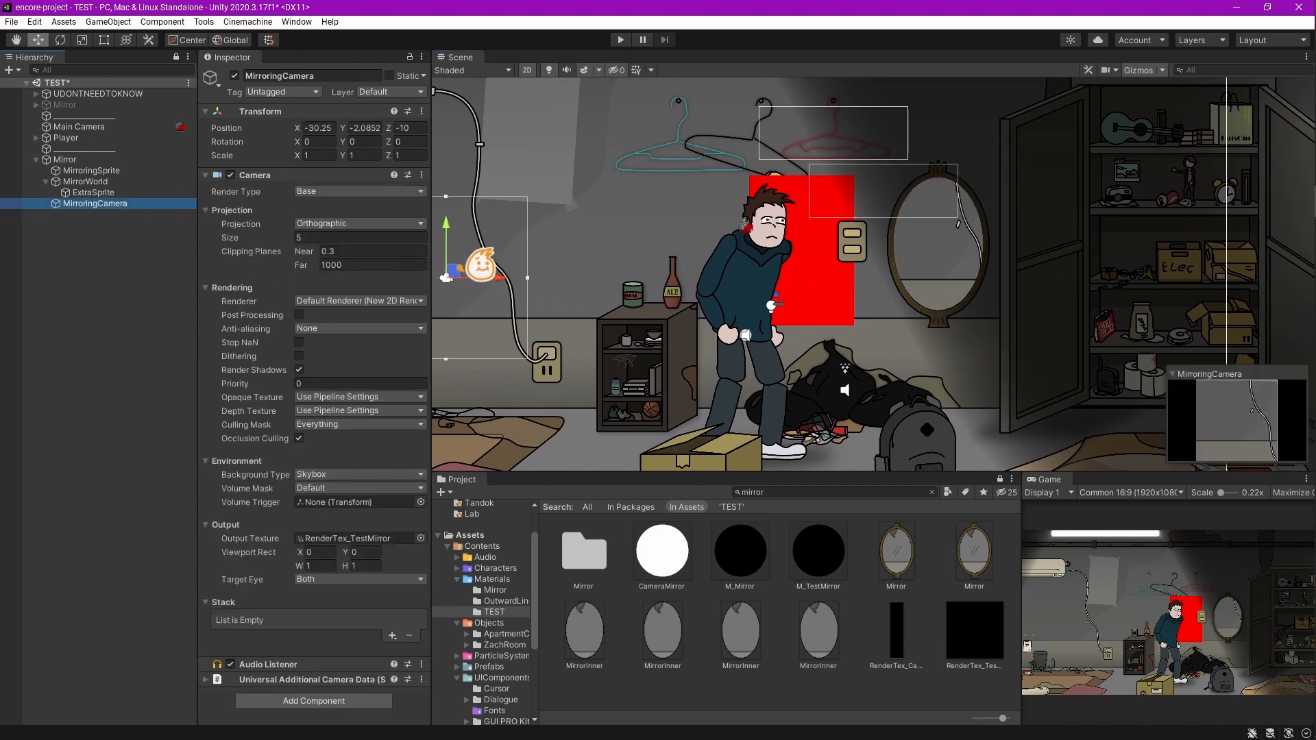
pyautogui.moveTo(486, 264); pyautogui.dragTo(754, 244)
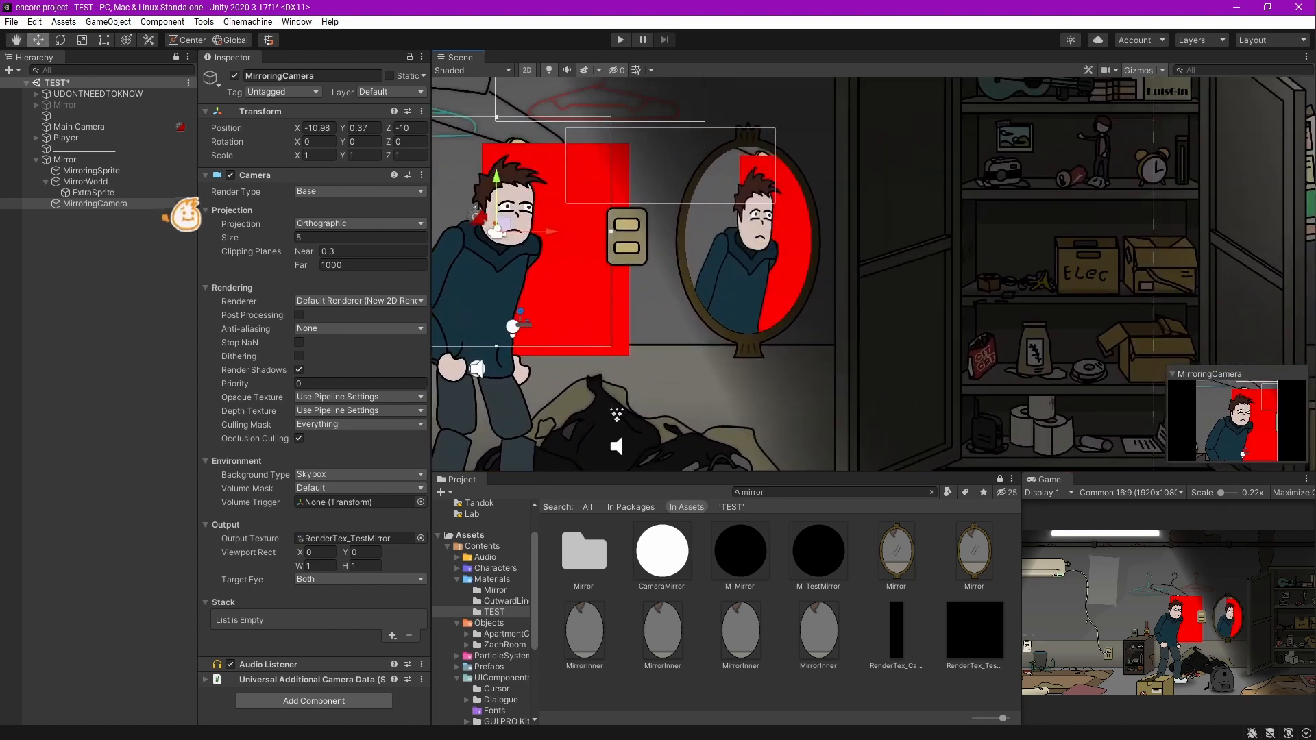
pyautogui.click(93, 192)
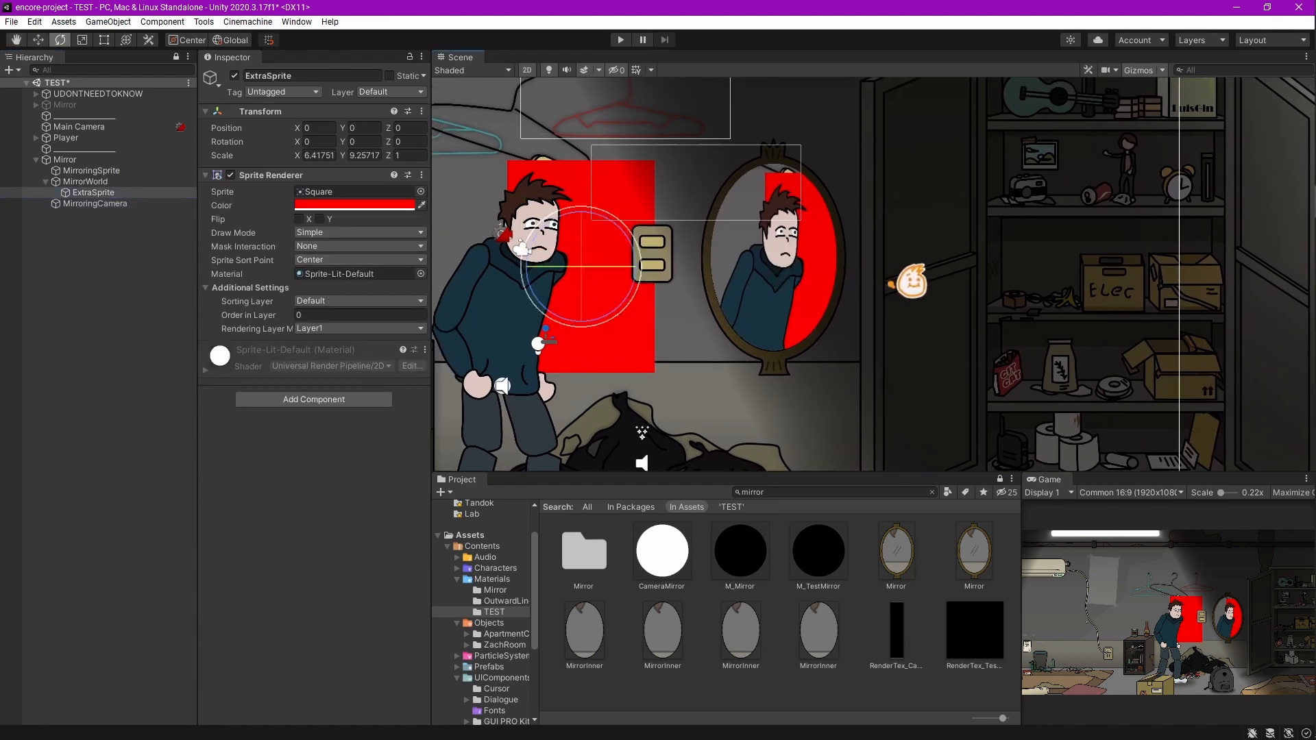
# - Scale MirroringSprite to about 8.85 × 9.65 so it fills the mirror frame
pyautogui.click(92, 170)
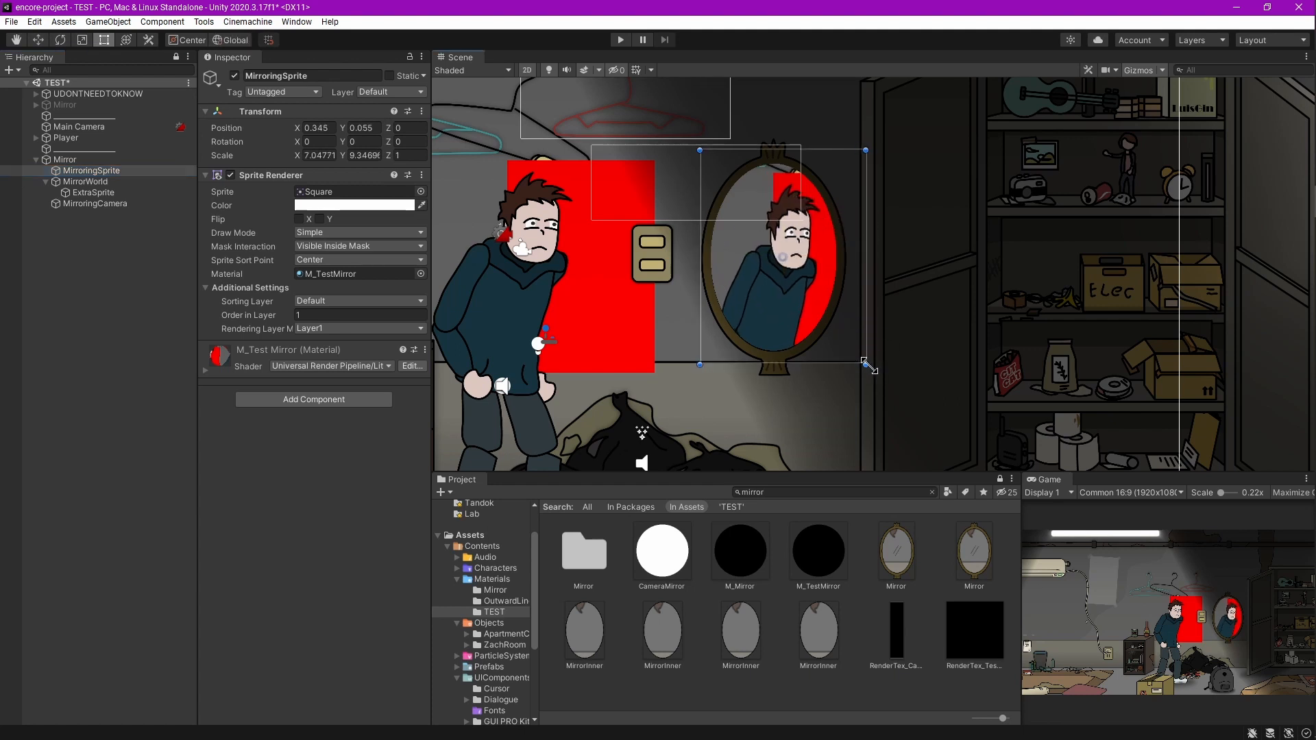
pyautogui.moveTo(867, 363); pyautogui.dragTo(891, 368)
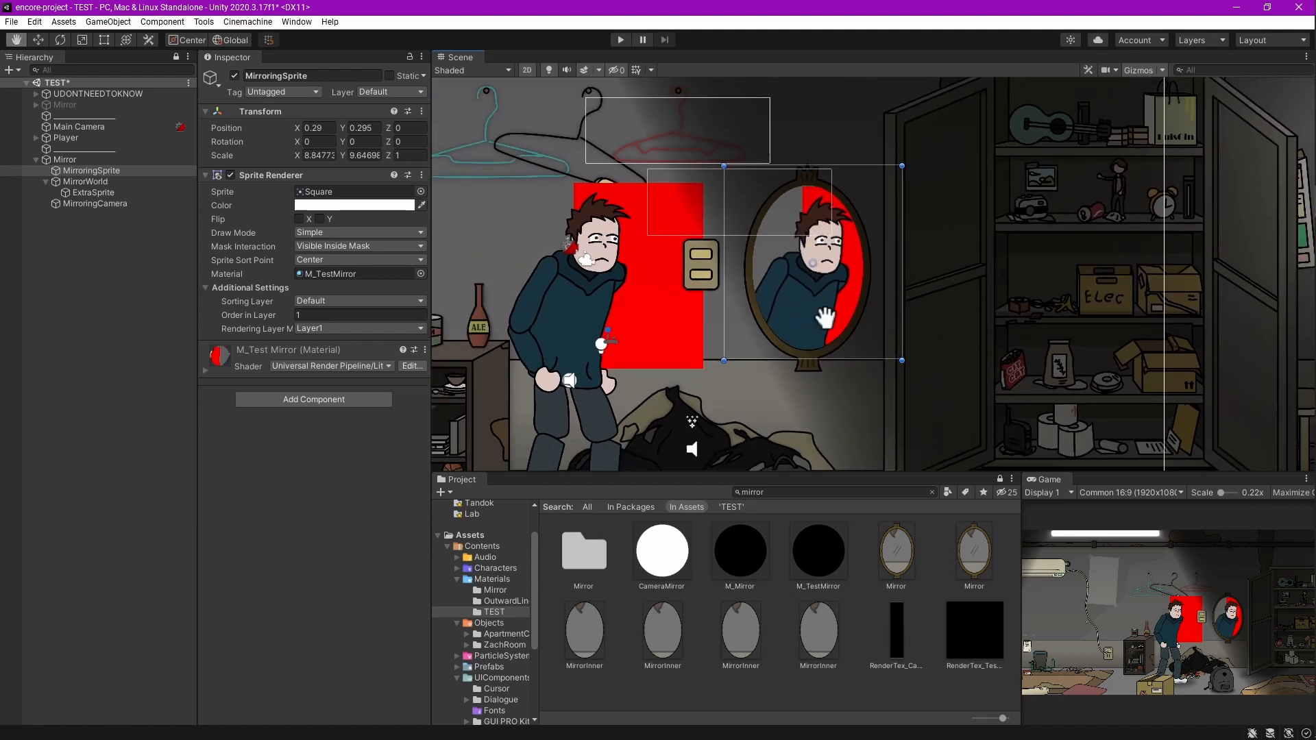
pyautogui.click(94, 203)
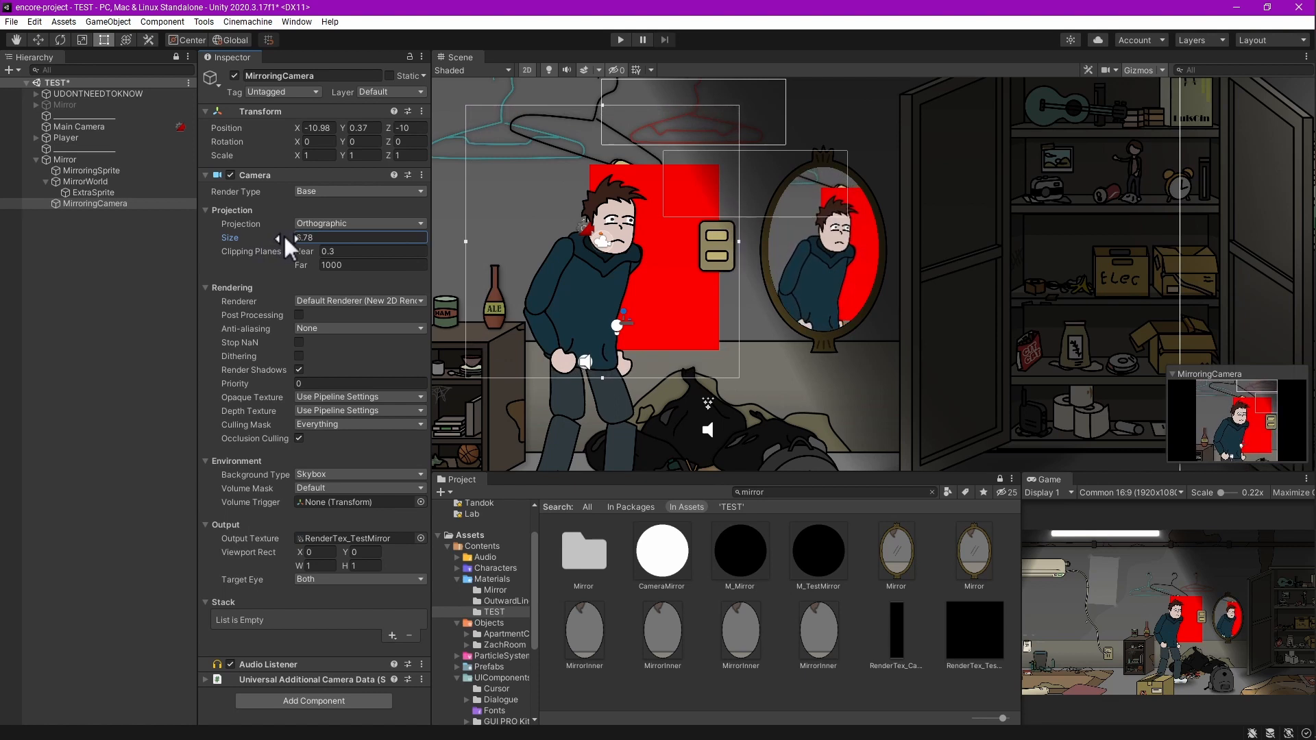
# - Increase MirroringCamera's Projection Size to 6.06
pyautogui.moveTo(277, 238); pyautogui.dragTo(285, 238)
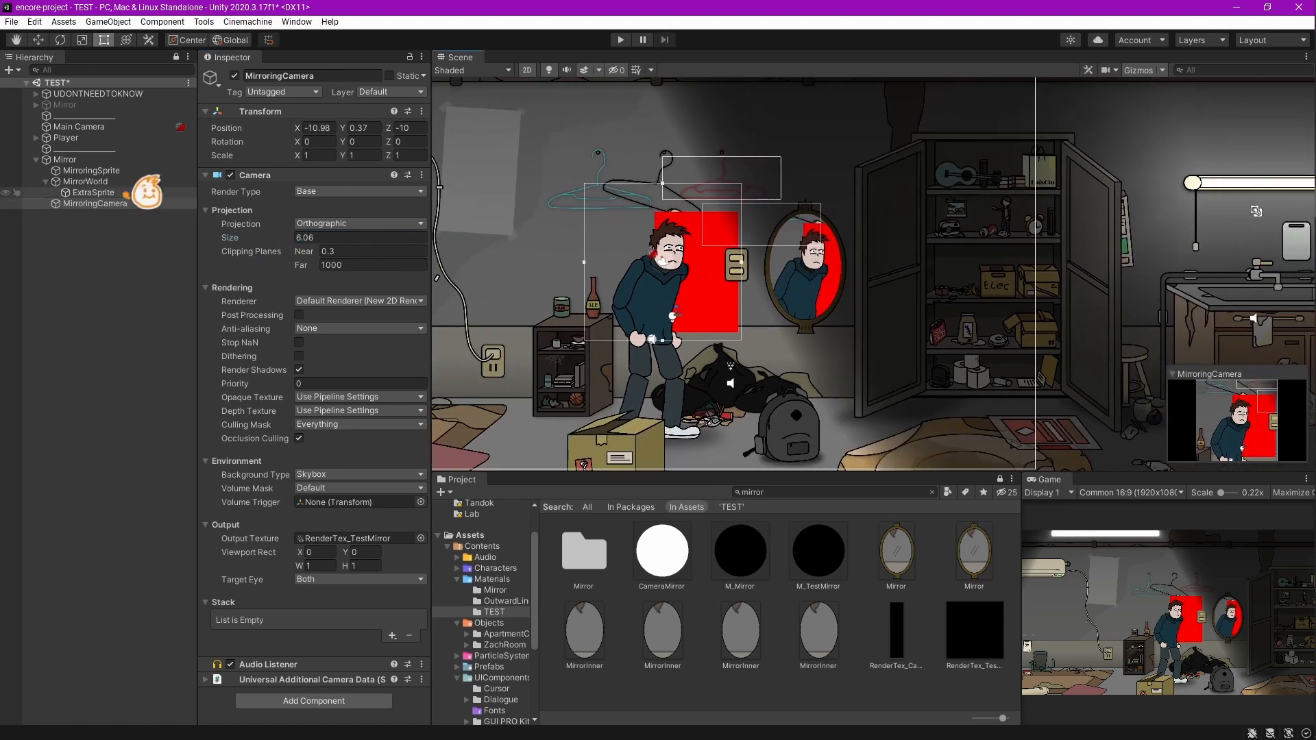
pyautogui.click(93, 193)
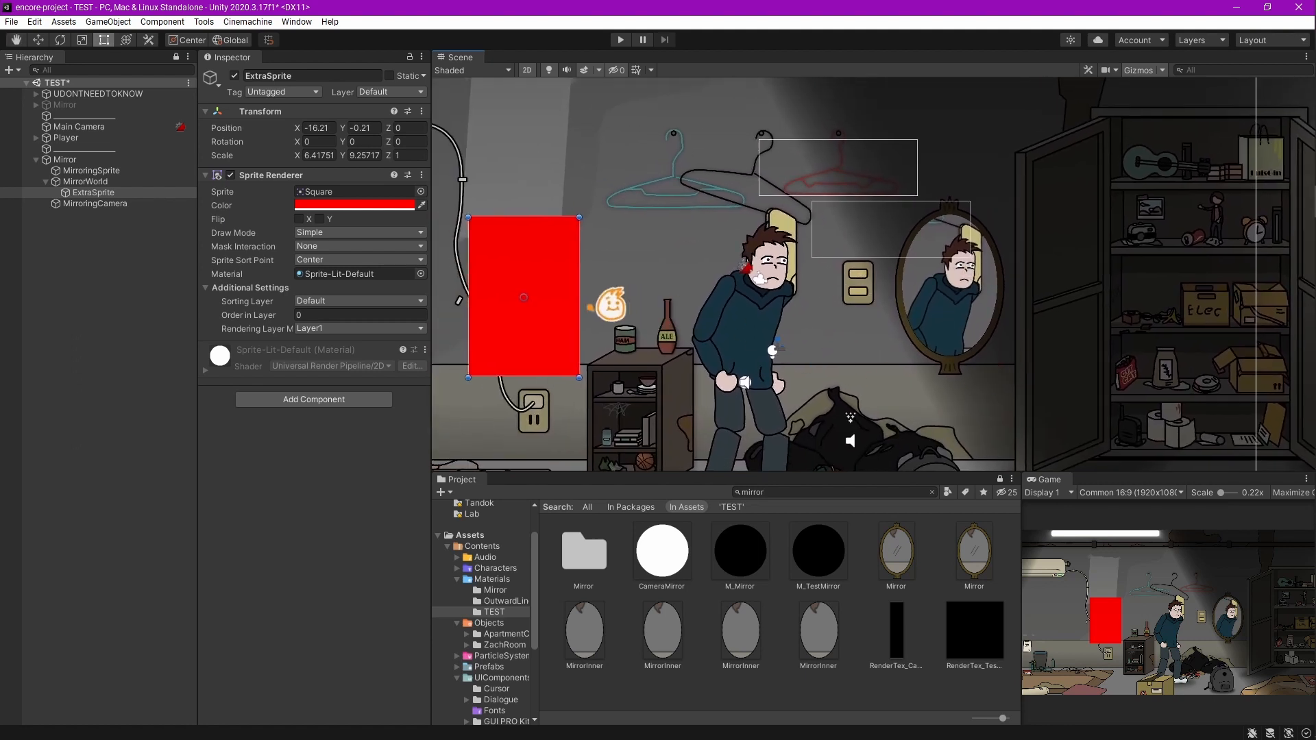
# - Move ExtraSprite up behind the player, stretch it to about 17 units, and make it white
pyautogui.moveTo(523, 295); pyautogui.dragTo(640, 157)
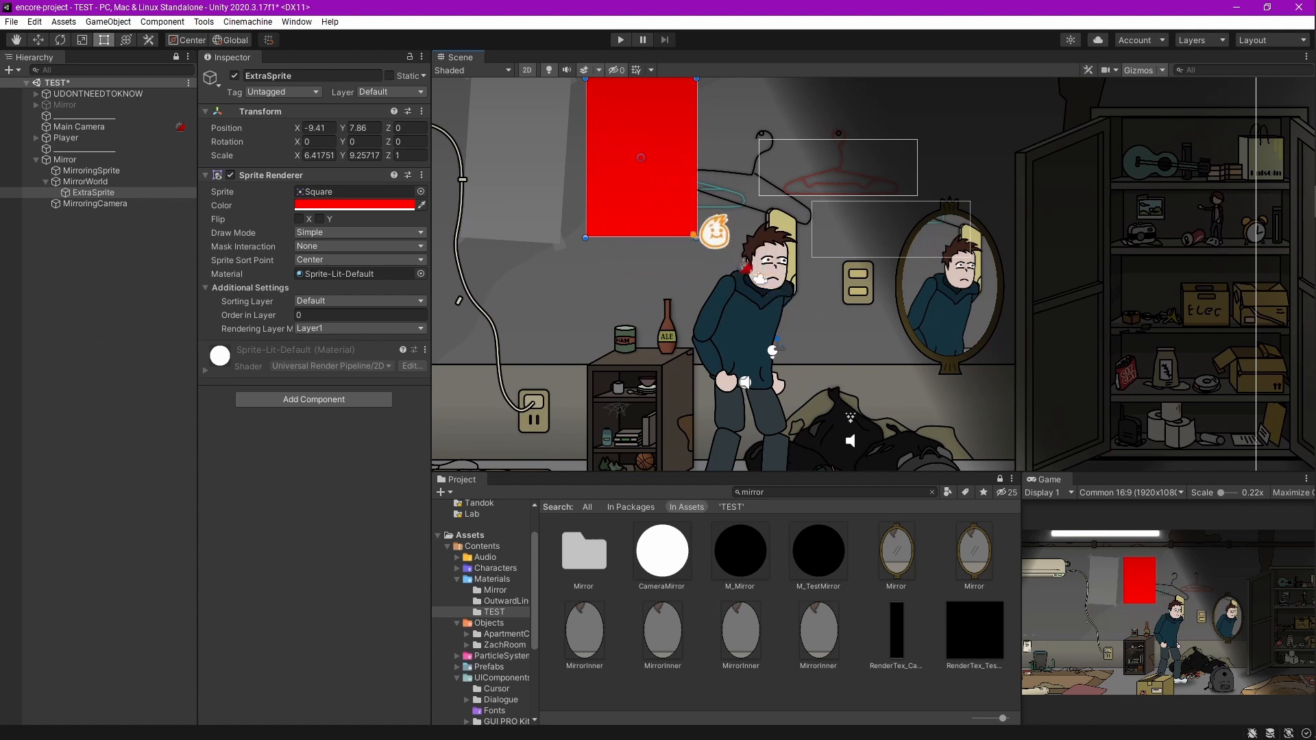
pyautogui.moveTo(694, 235); pyautogui.dragTo(856, 319)
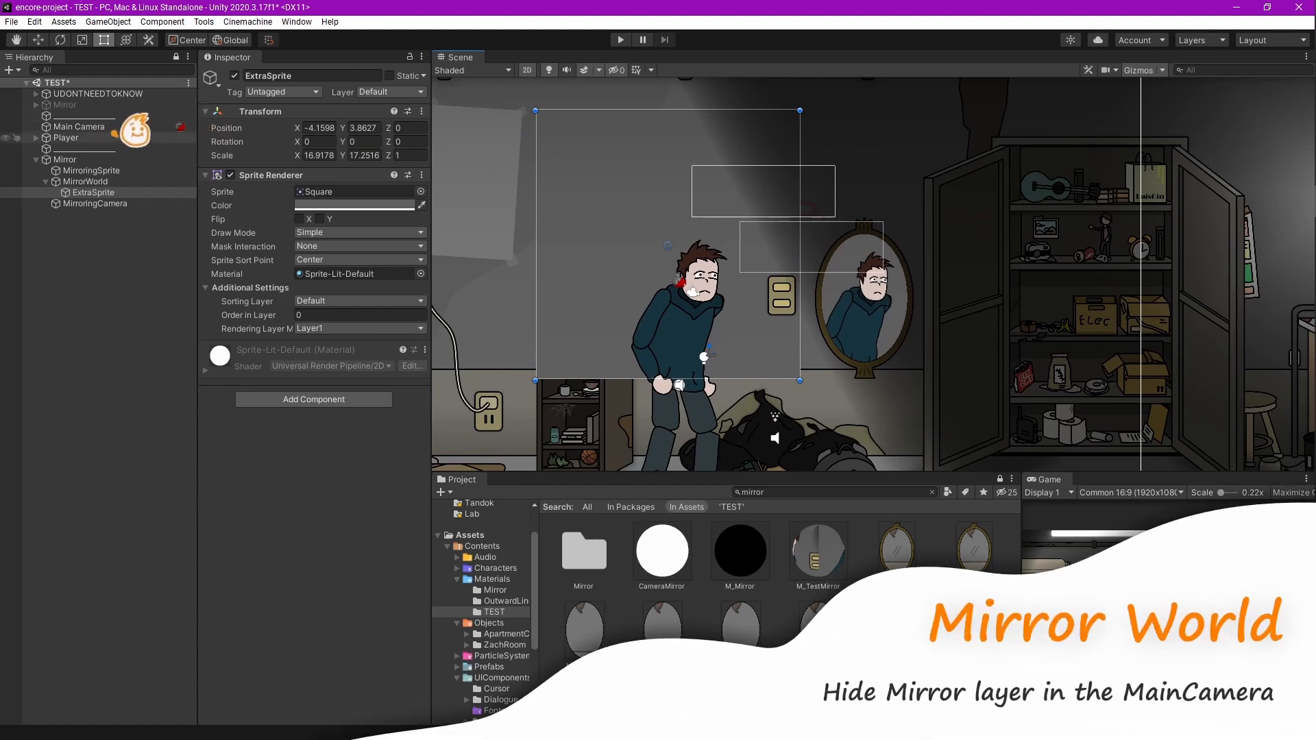
# - Set MirrorWorld's Layer to Mirror and apply it to all children
pyautogui.click(84, 181)
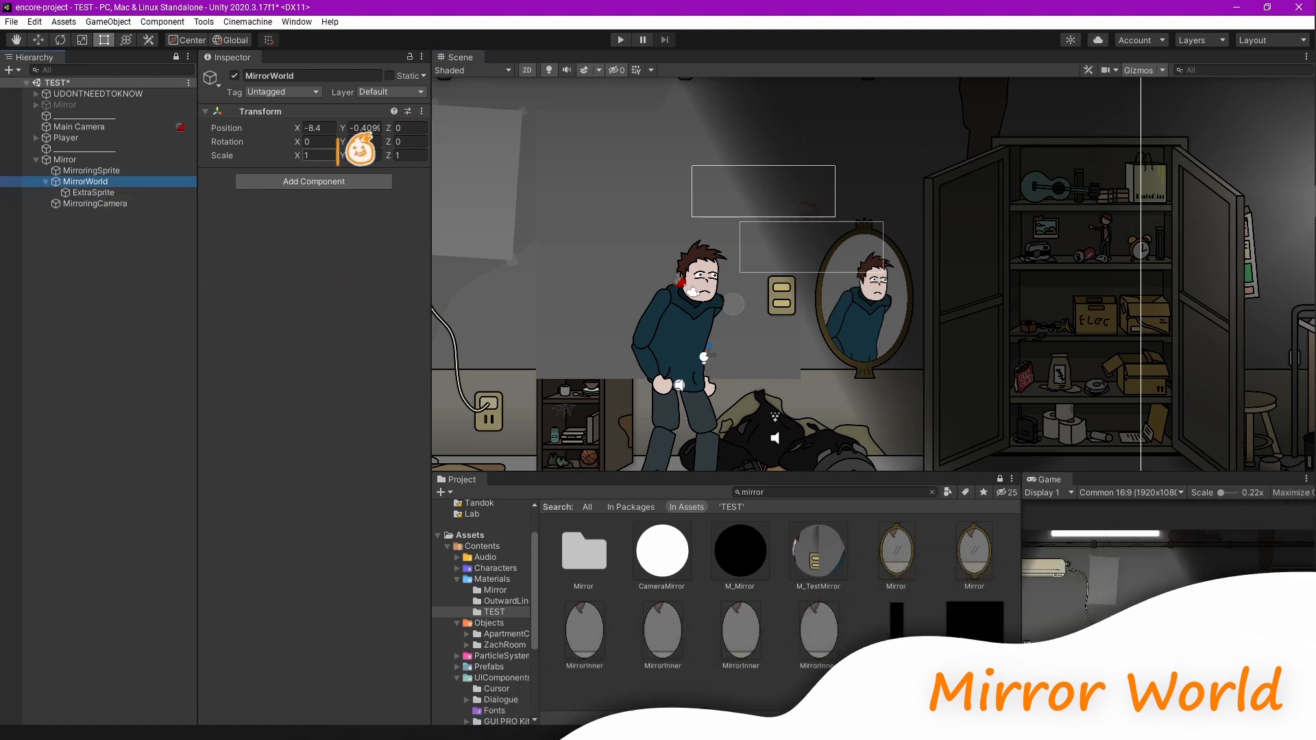
pyautogui.click(392, 91)
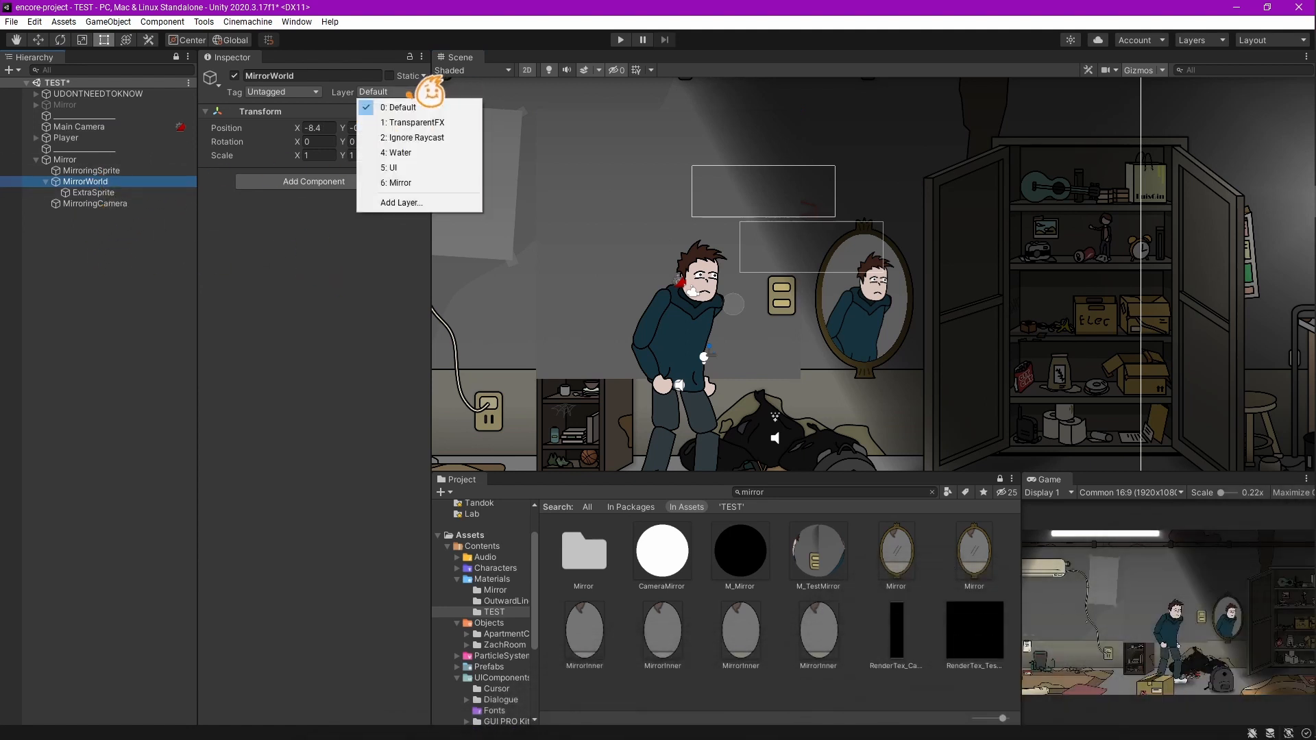
pyautogui.moveTo(401, 202)
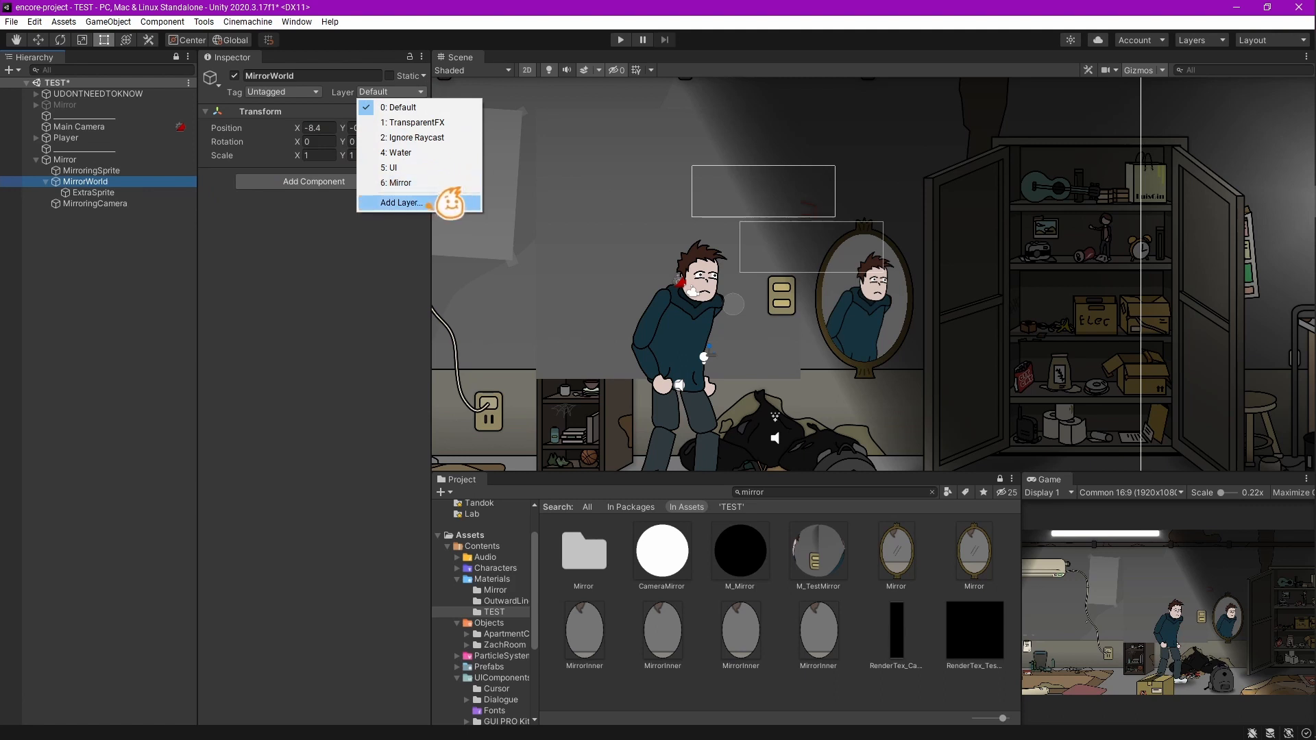
pyautogui.click(402, 202)
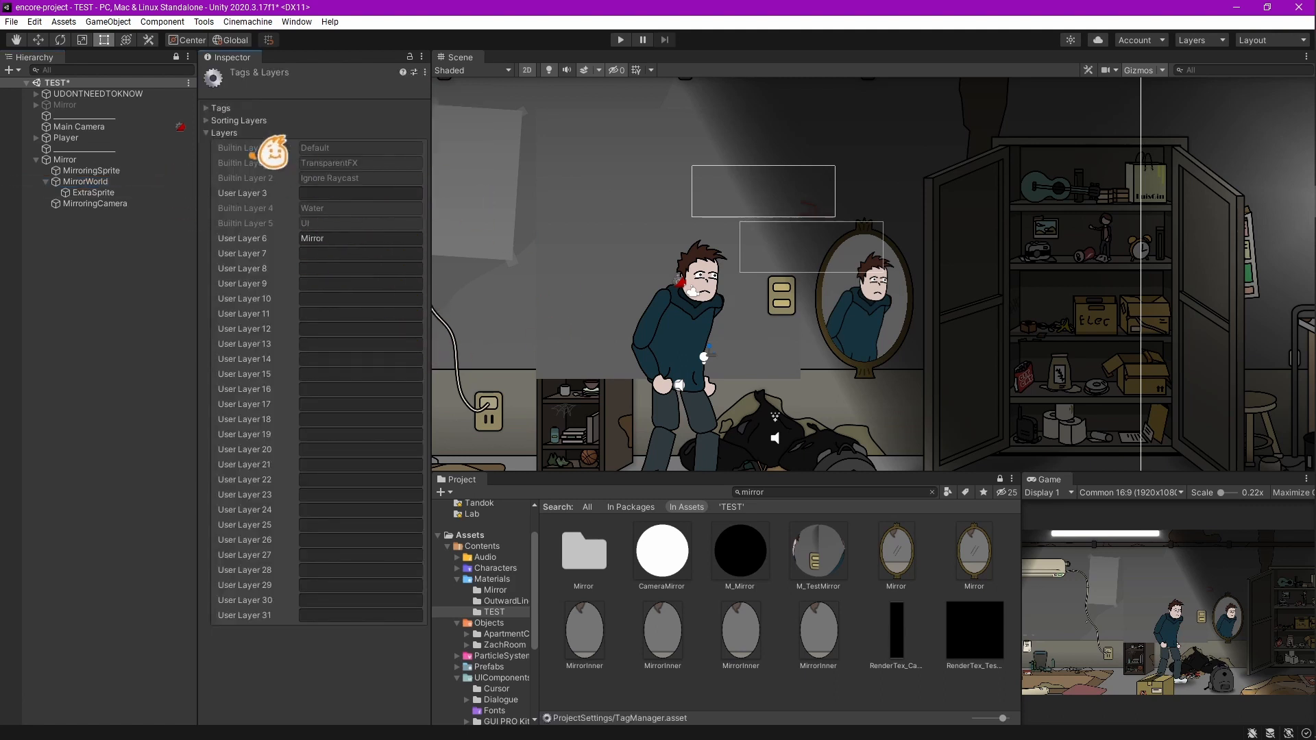
pyautogui.click(85, 181)
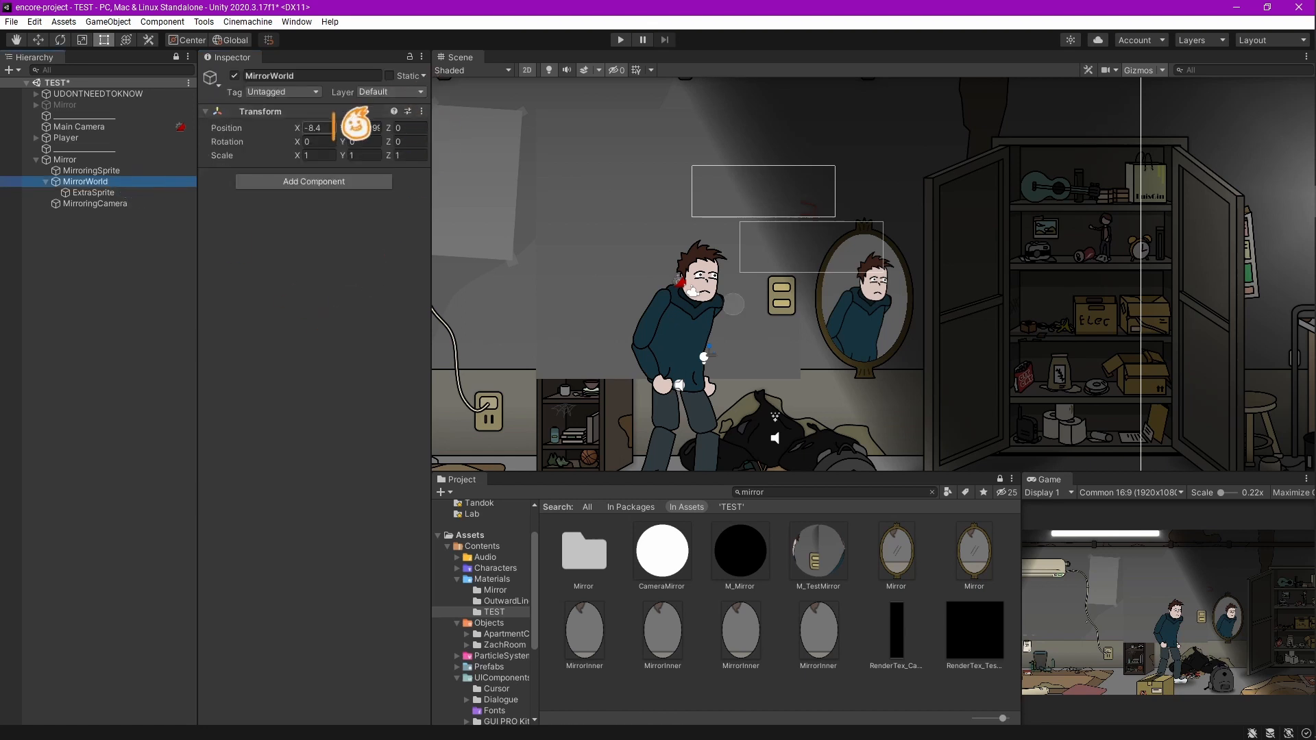
pyautogui.click(391, 92)
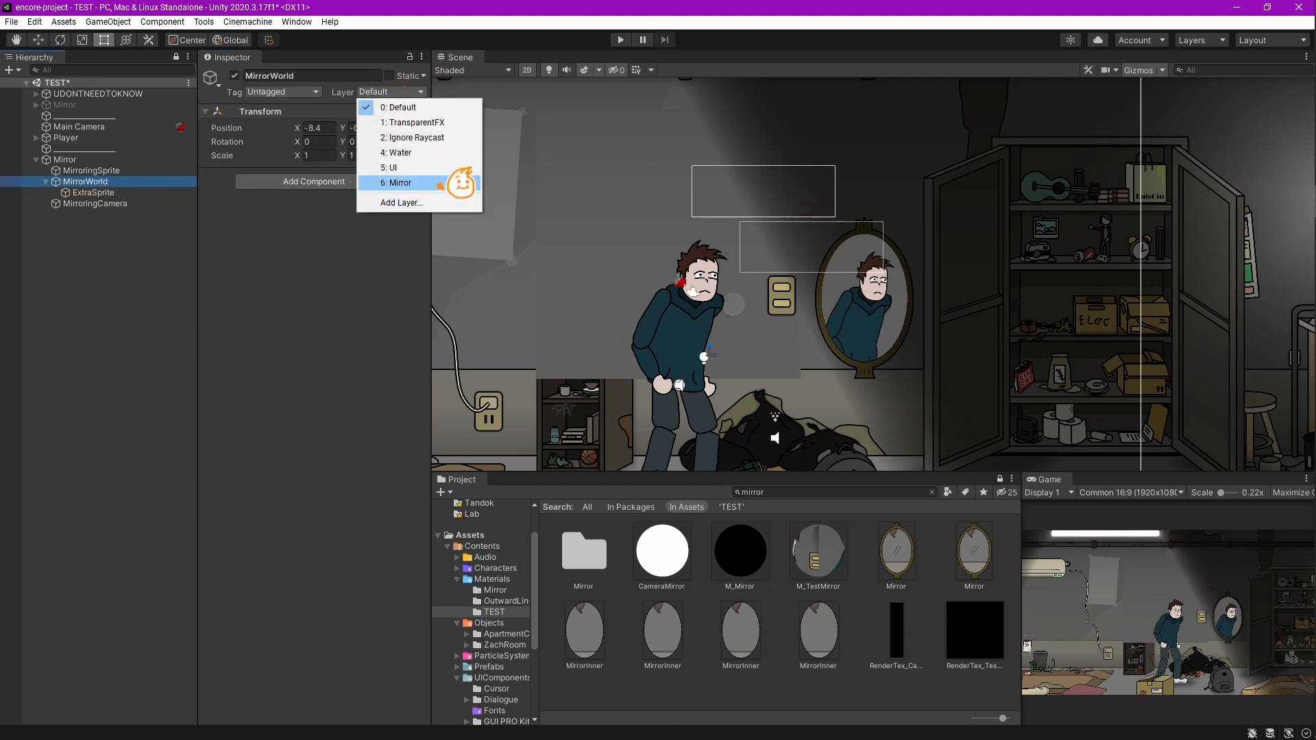
pyautogui.click(399, 183)
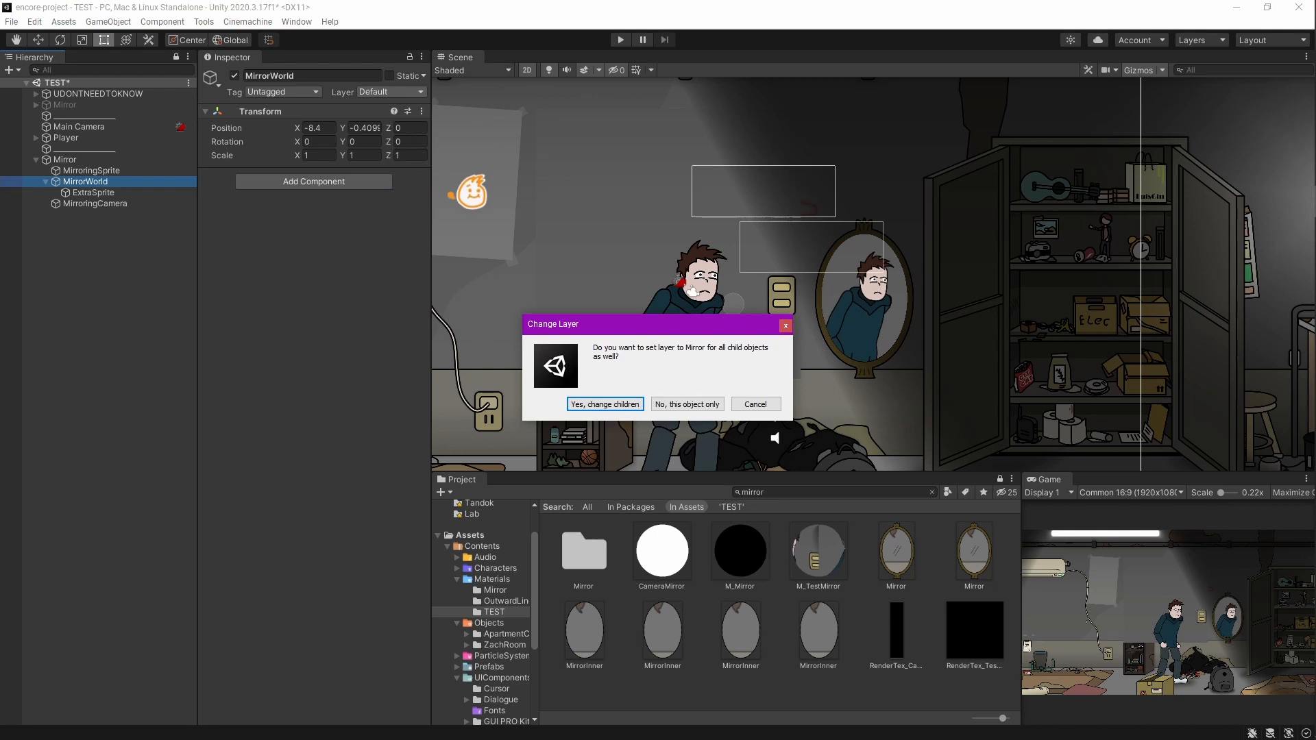
pyautogui.click(604, 404)
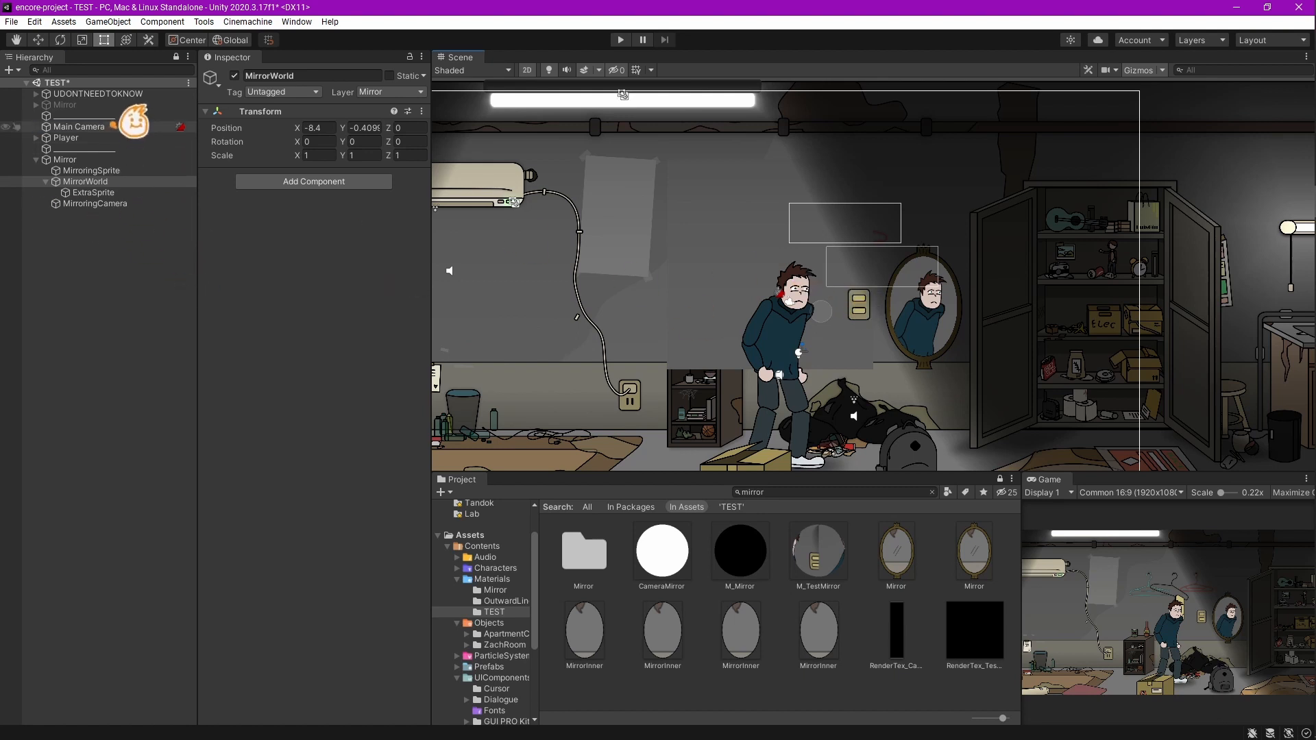
# - Adjust Main Camera's Culling Mask layer selection to exclude the Mirror layer
pyautogui.click(79, 126)
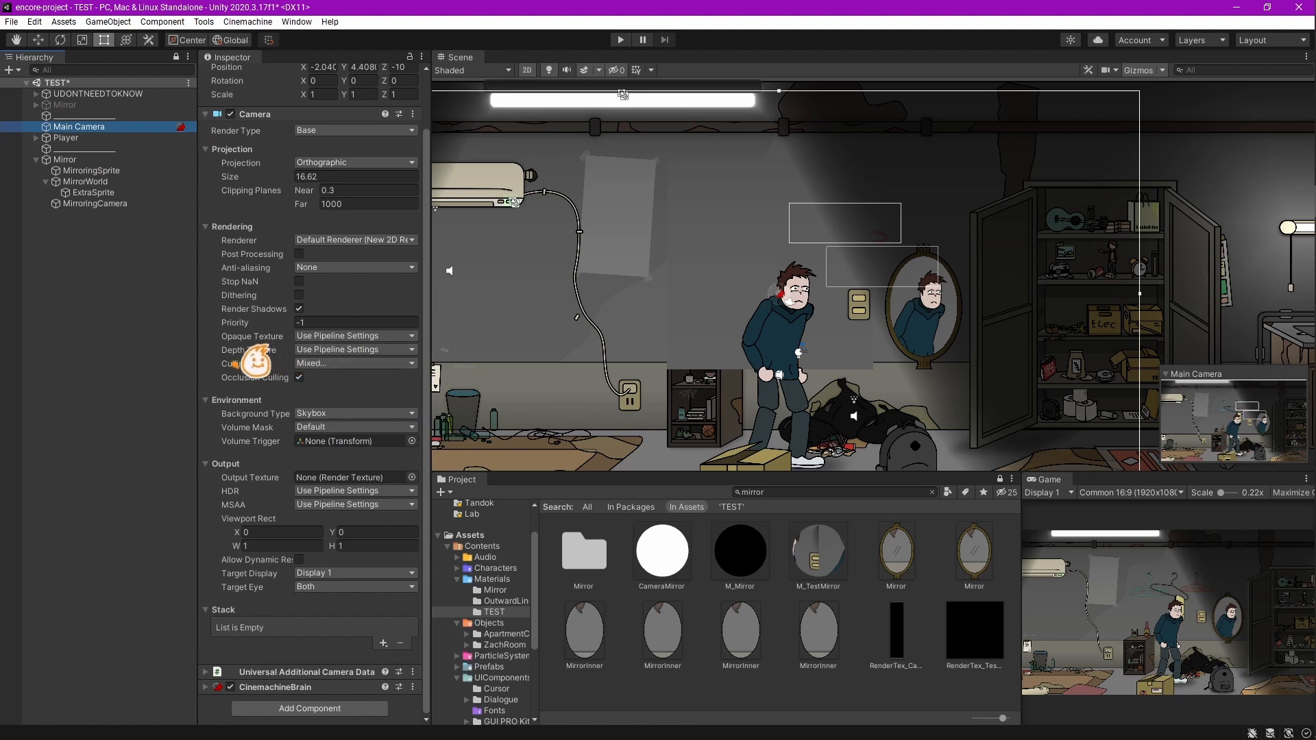
pyautogui.click(355, 363)
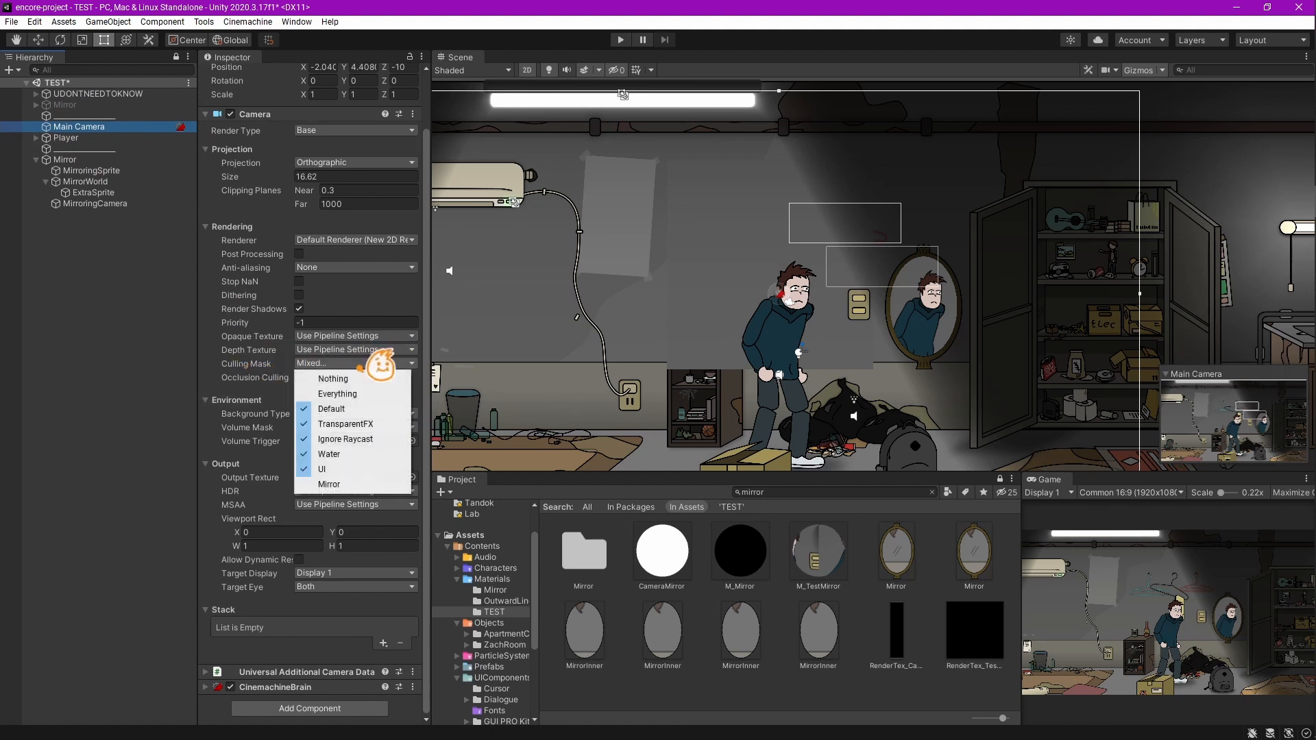
pyautogui.moveTo(333, 378)
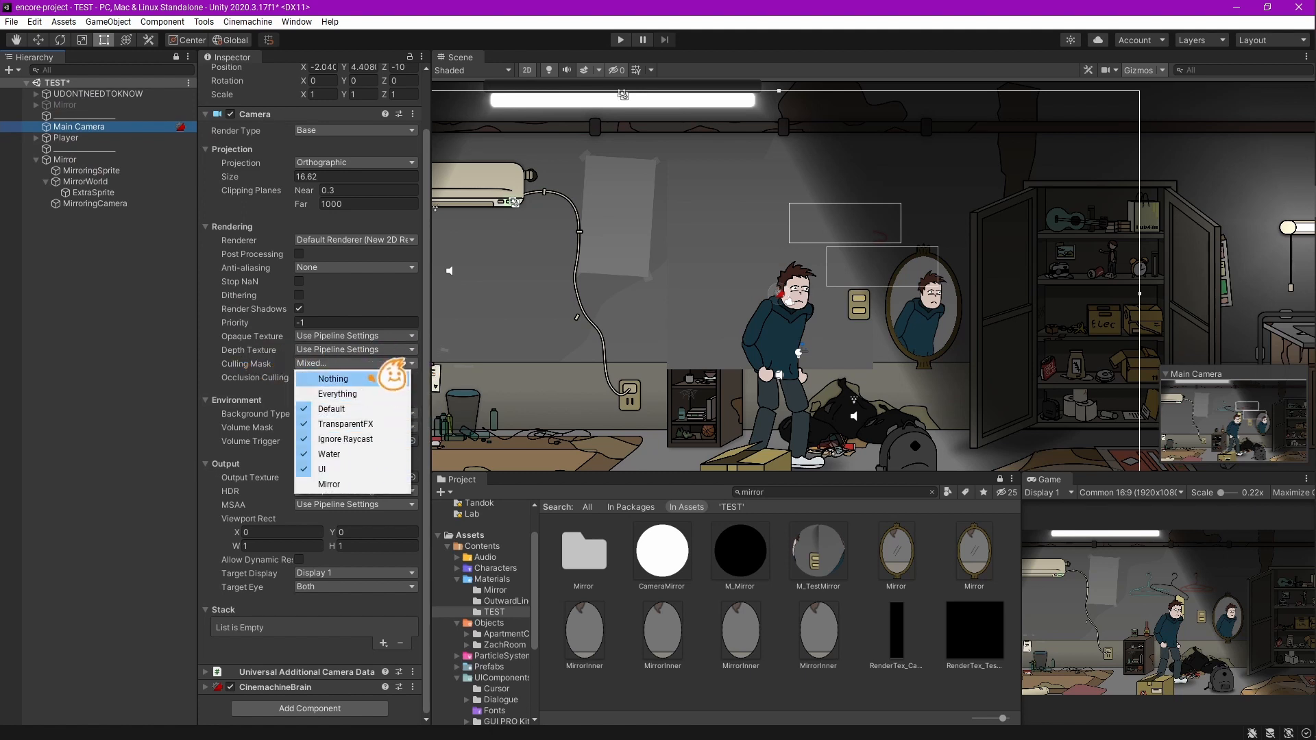
pyautogui.moveTo(329, 484)
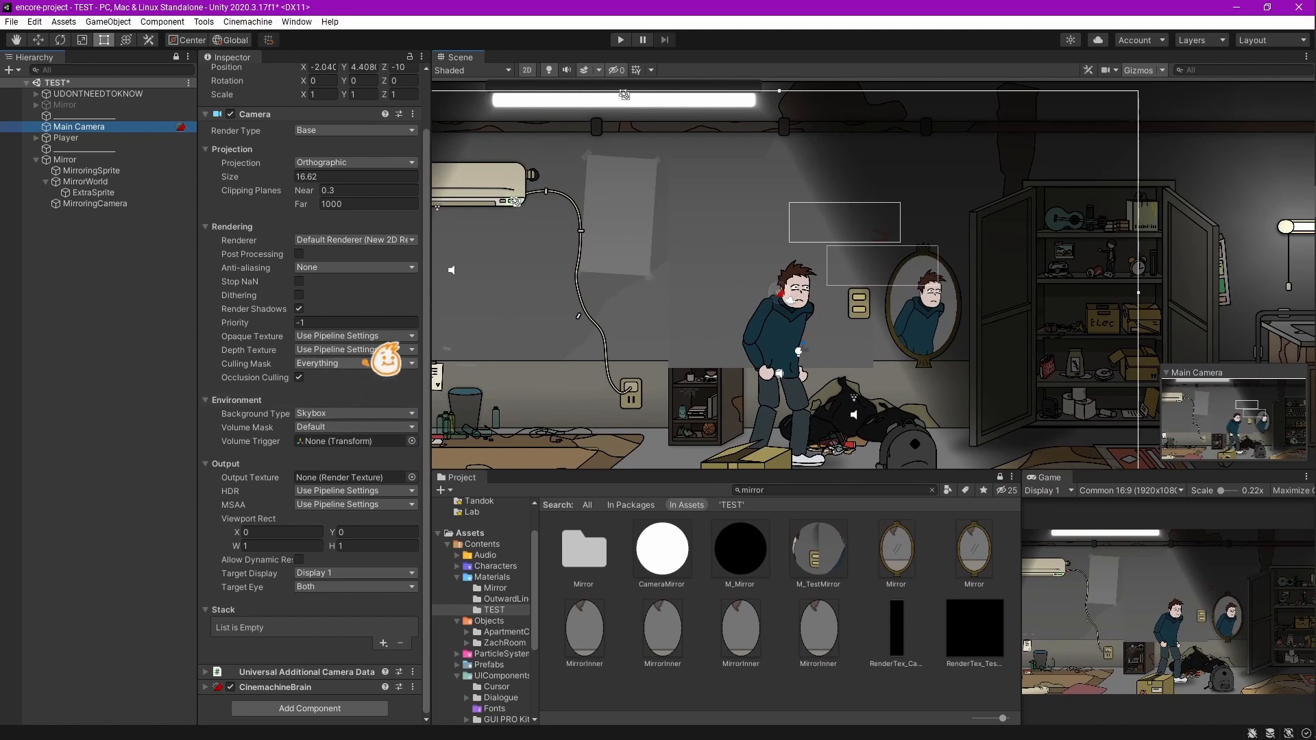
pyautogui.click(354, 363)
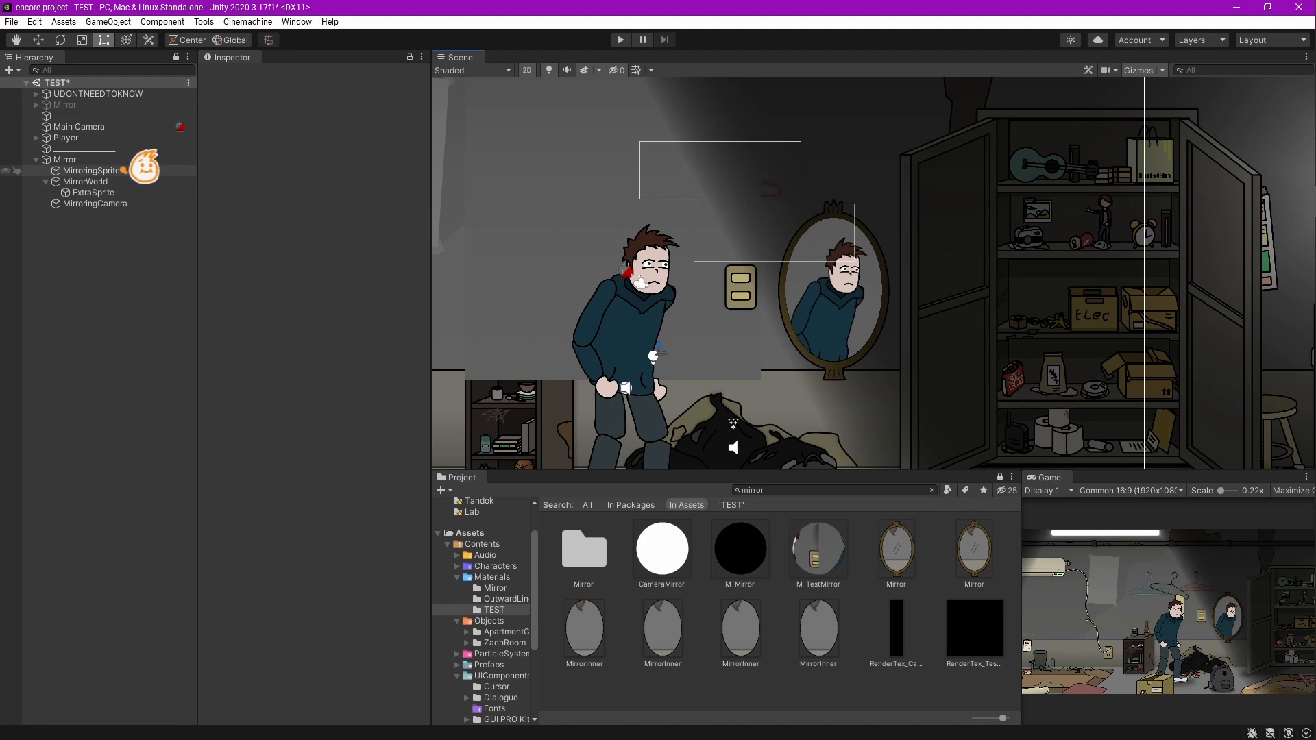
# - Add a BG object with the MirrorInner oval on the Mirror layer, enlarged around the player, and run the game
pyautogui.click(85, 170)
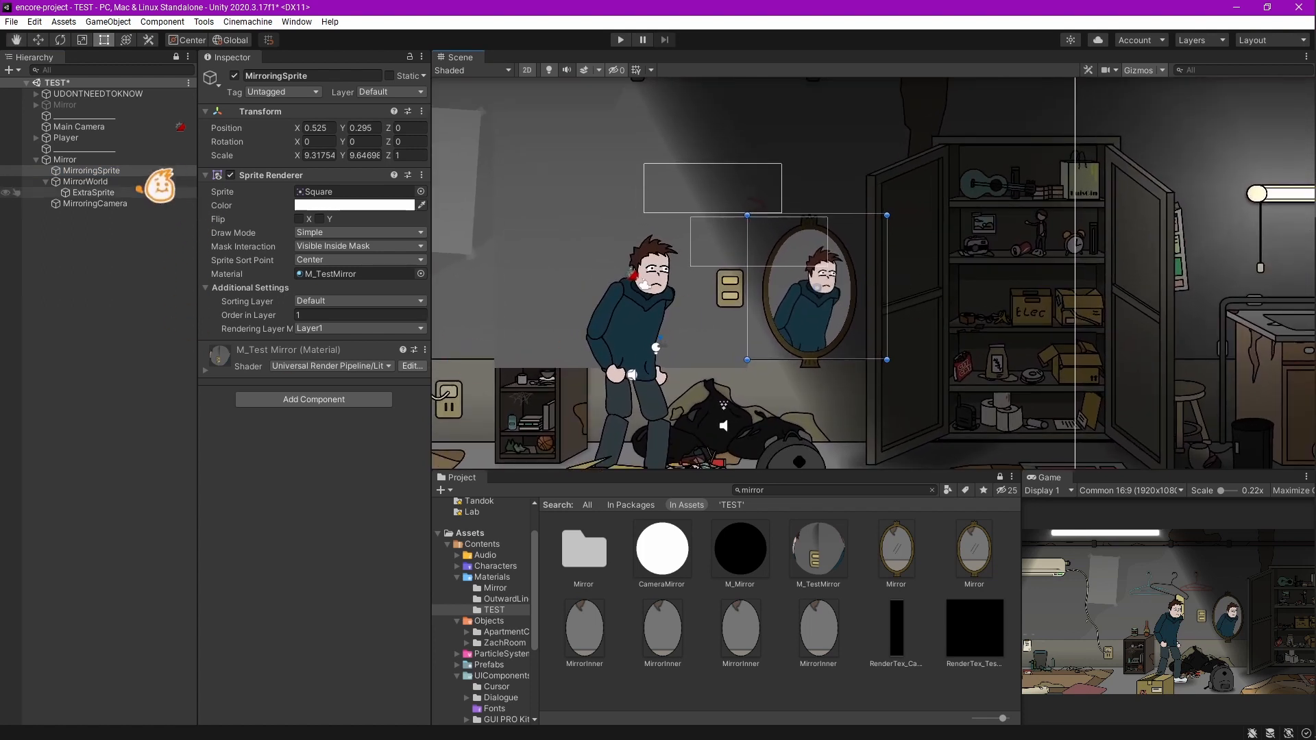
pyautogui.click(99, 203)
pyautogui.write('BG')
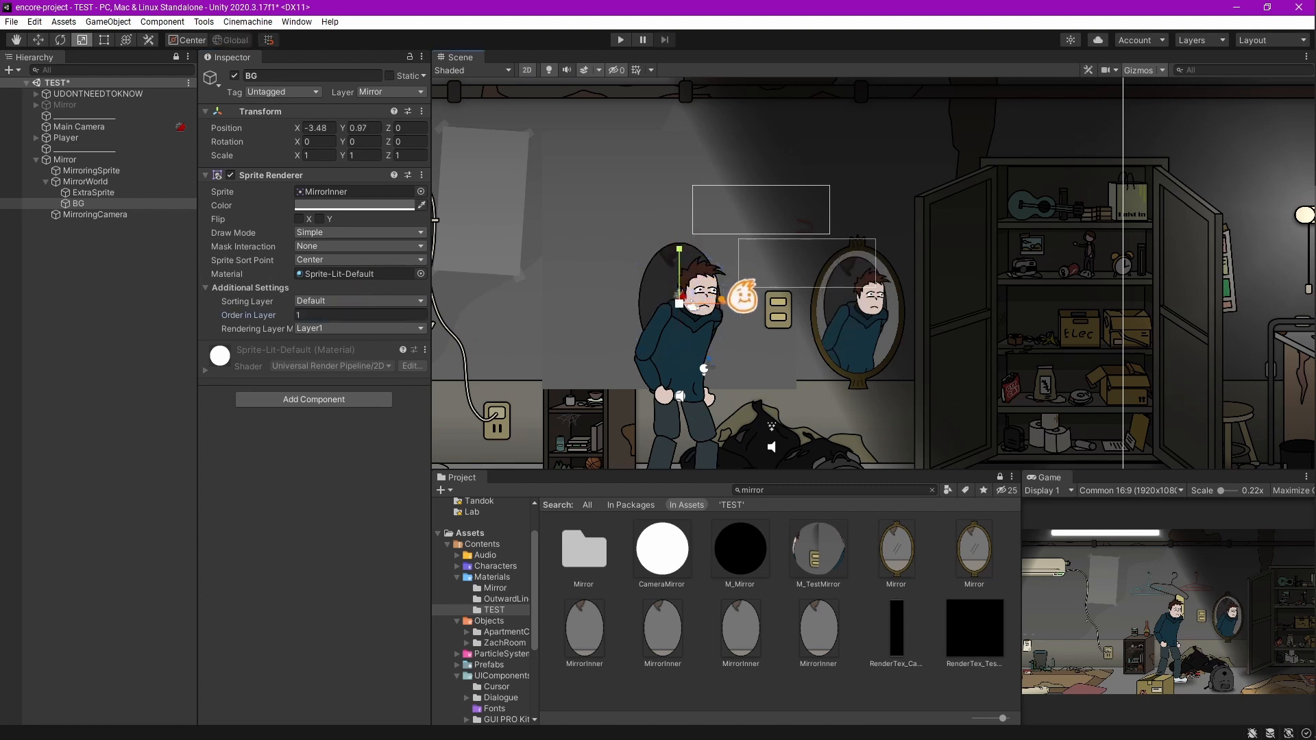
pyautogui.moveTo(678, 301); pyautogui.dragTo(737, 390)
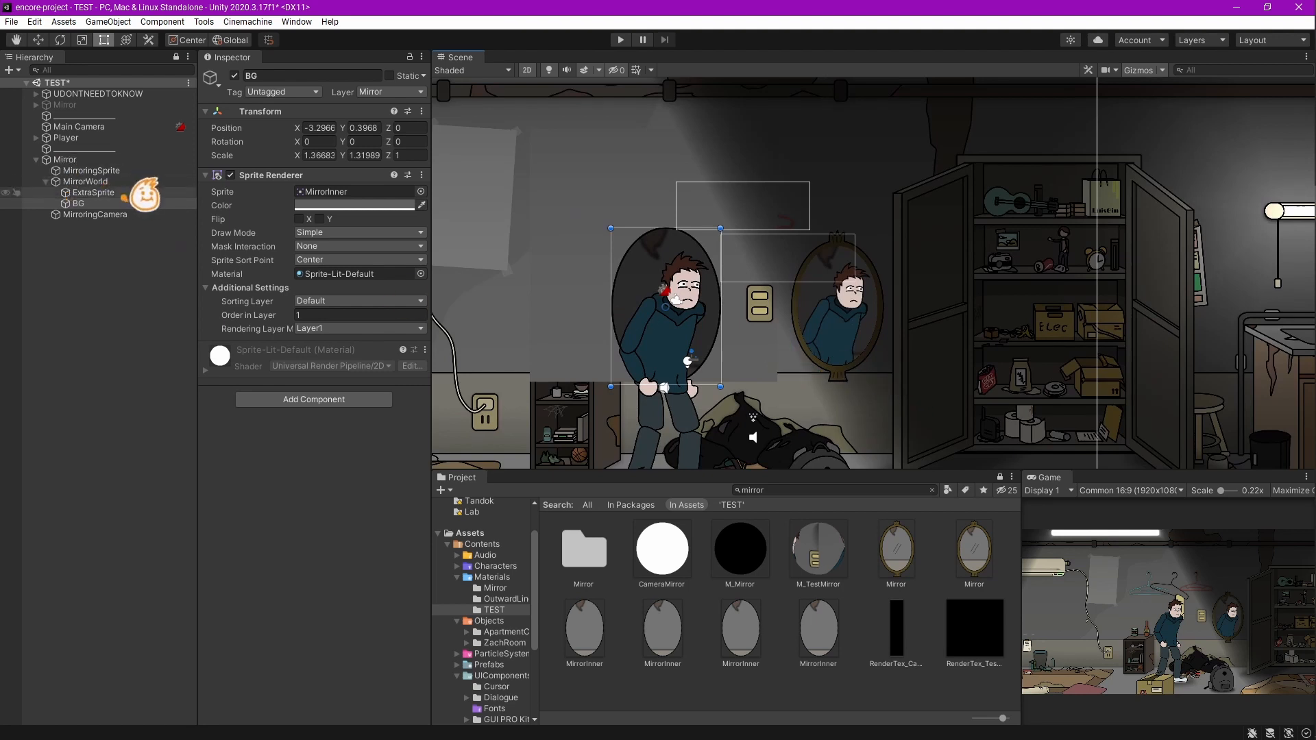
pyautogui.click(93, 193)
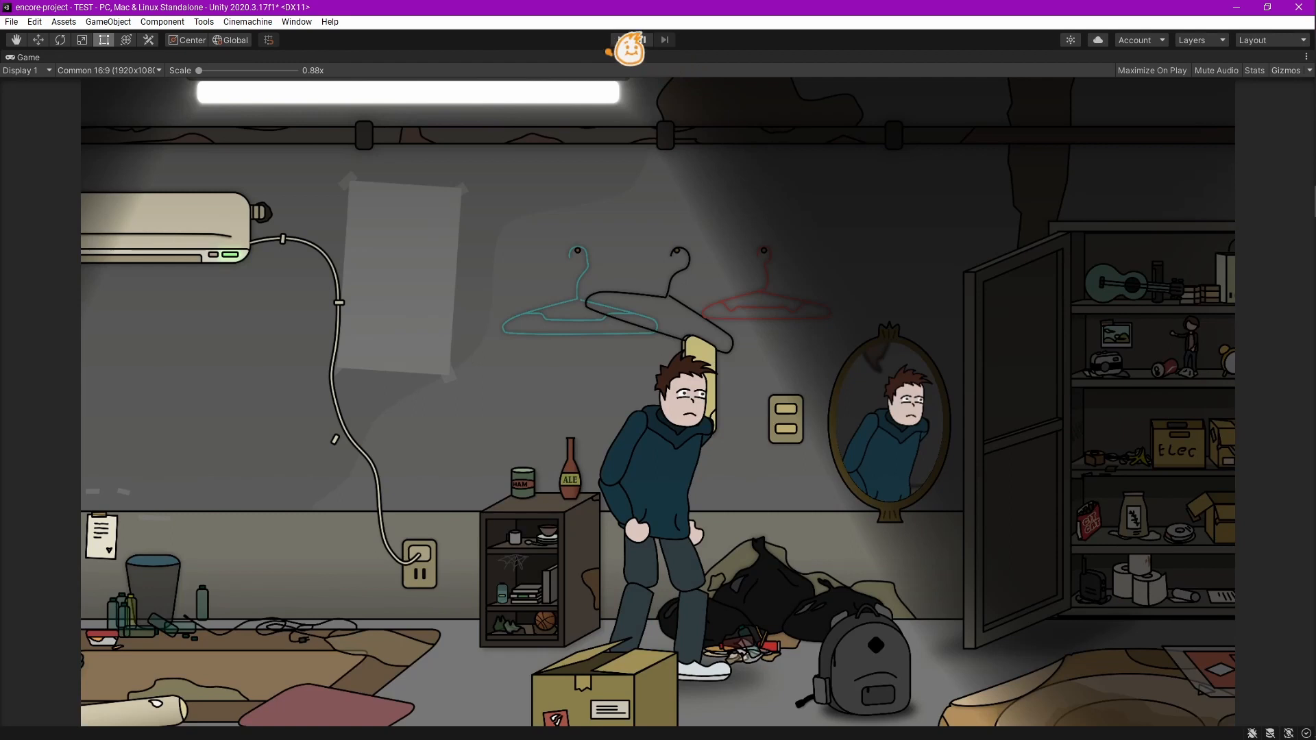
# - Watch the mirror reflect the walking character, then exit Play mode
pyautogui.click(620, 39)
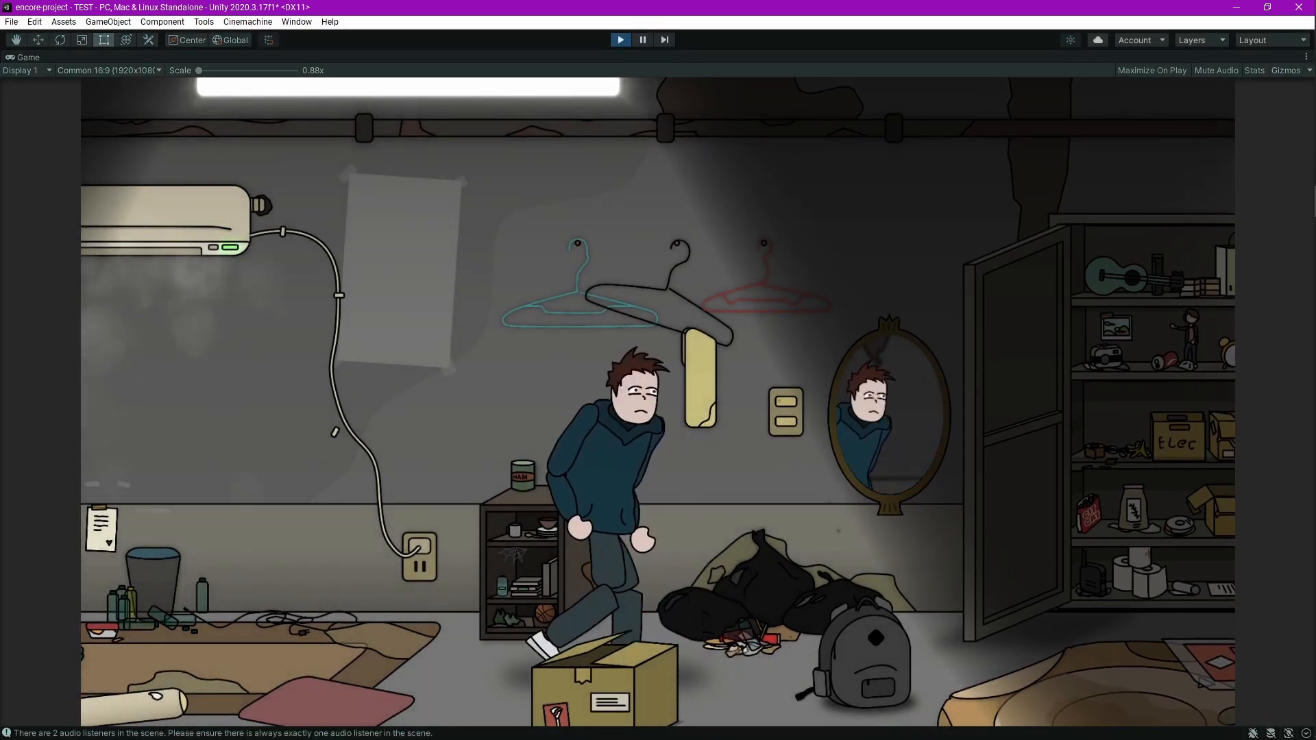
pyautogui.click(621, 39)
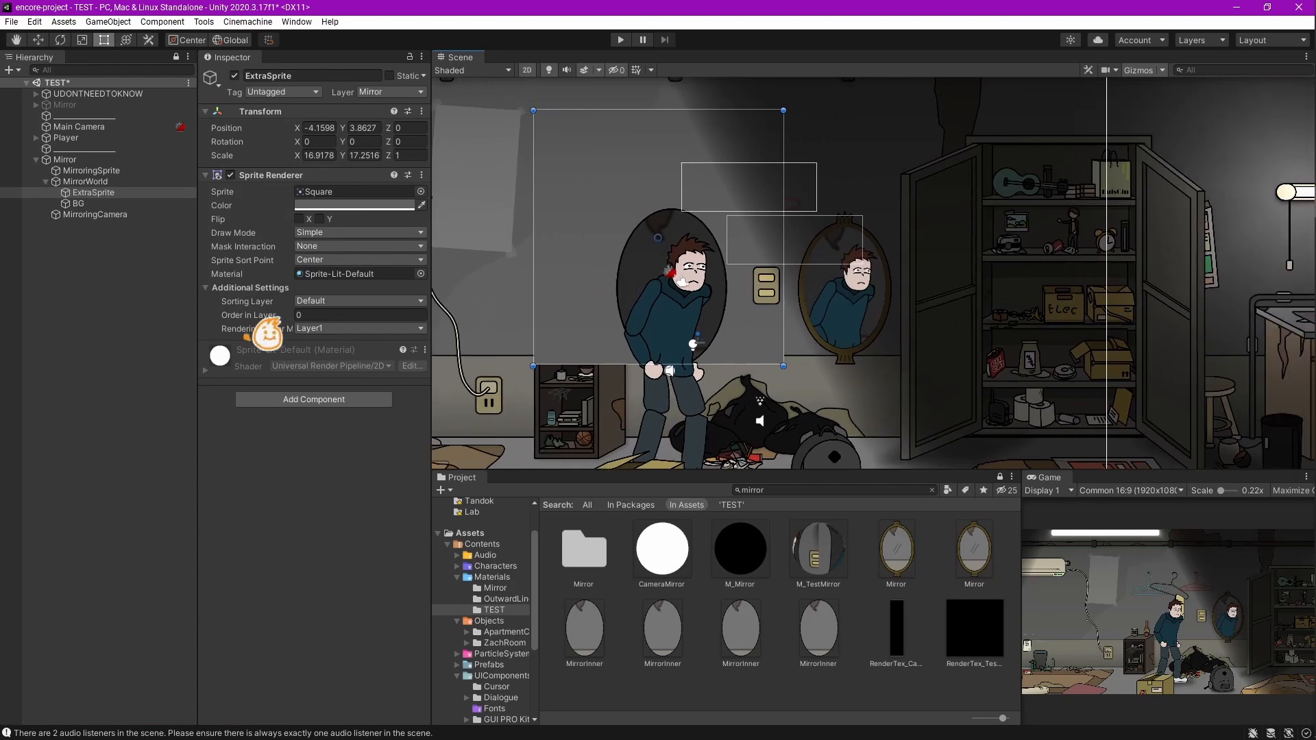
# - Inspect BG and MirrorWorld, fold MirrorWorld's children, and start another test run
pyautogui.click(78, 203)
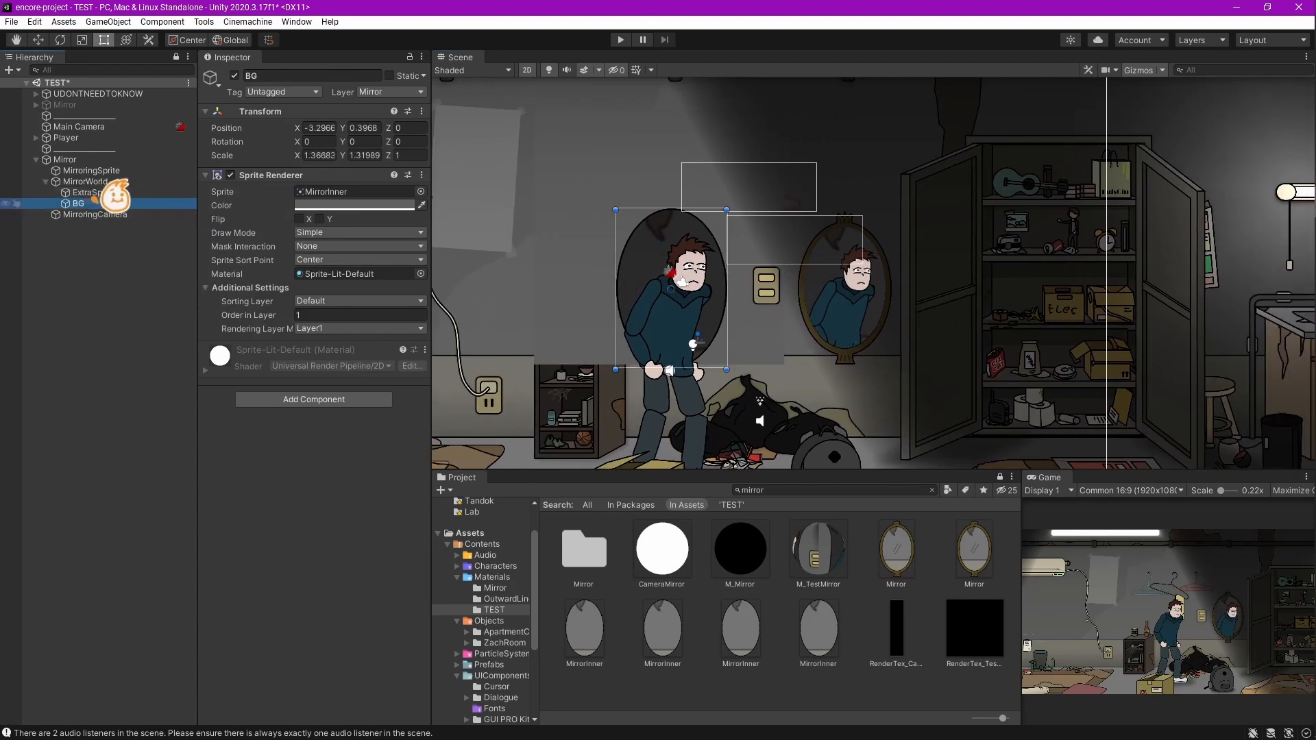
pyautogui.click(84, 181)
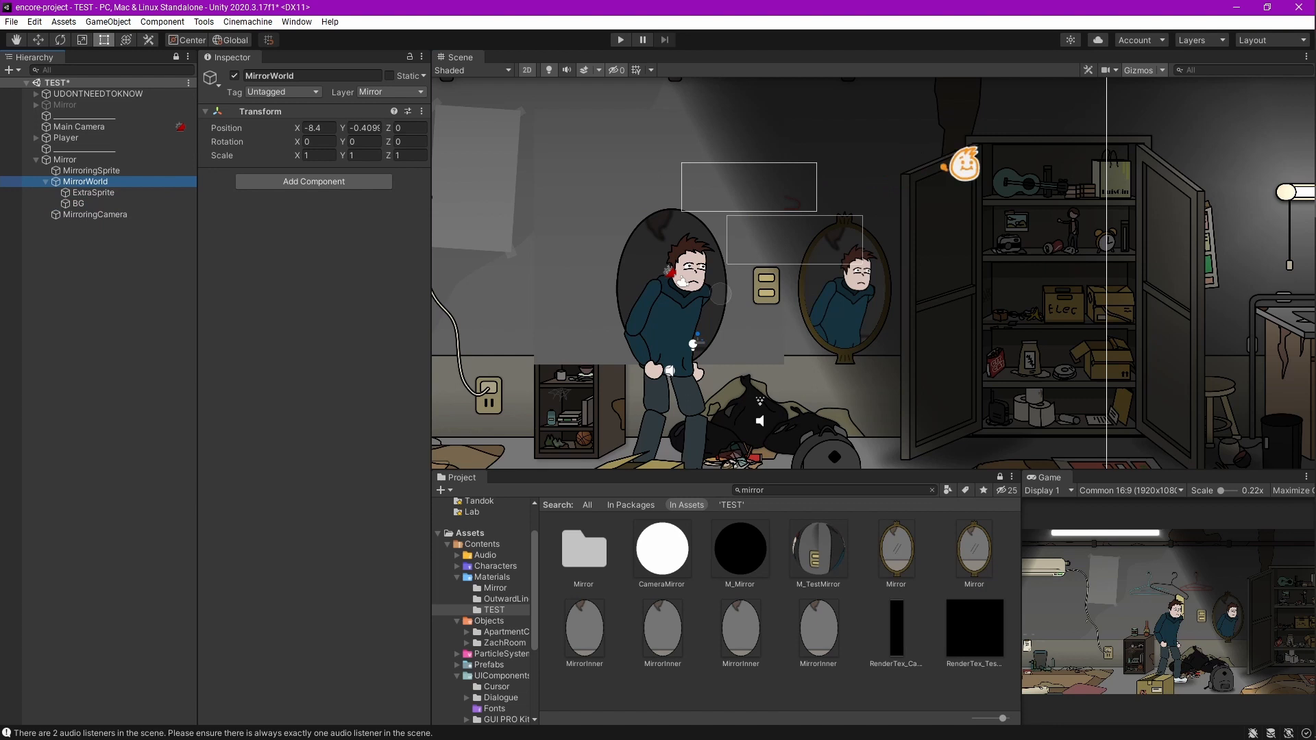
pyautogui.click(1195, 39)
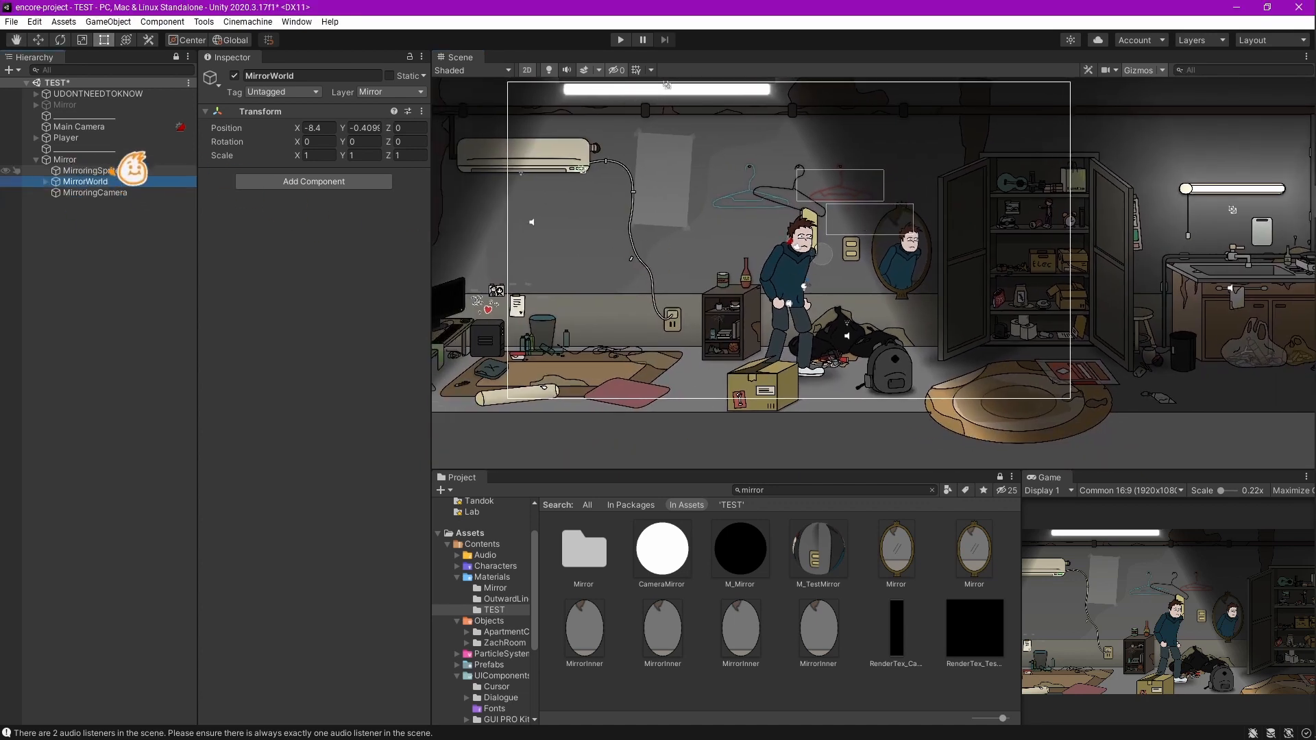
pyautogui.click(62, 159)
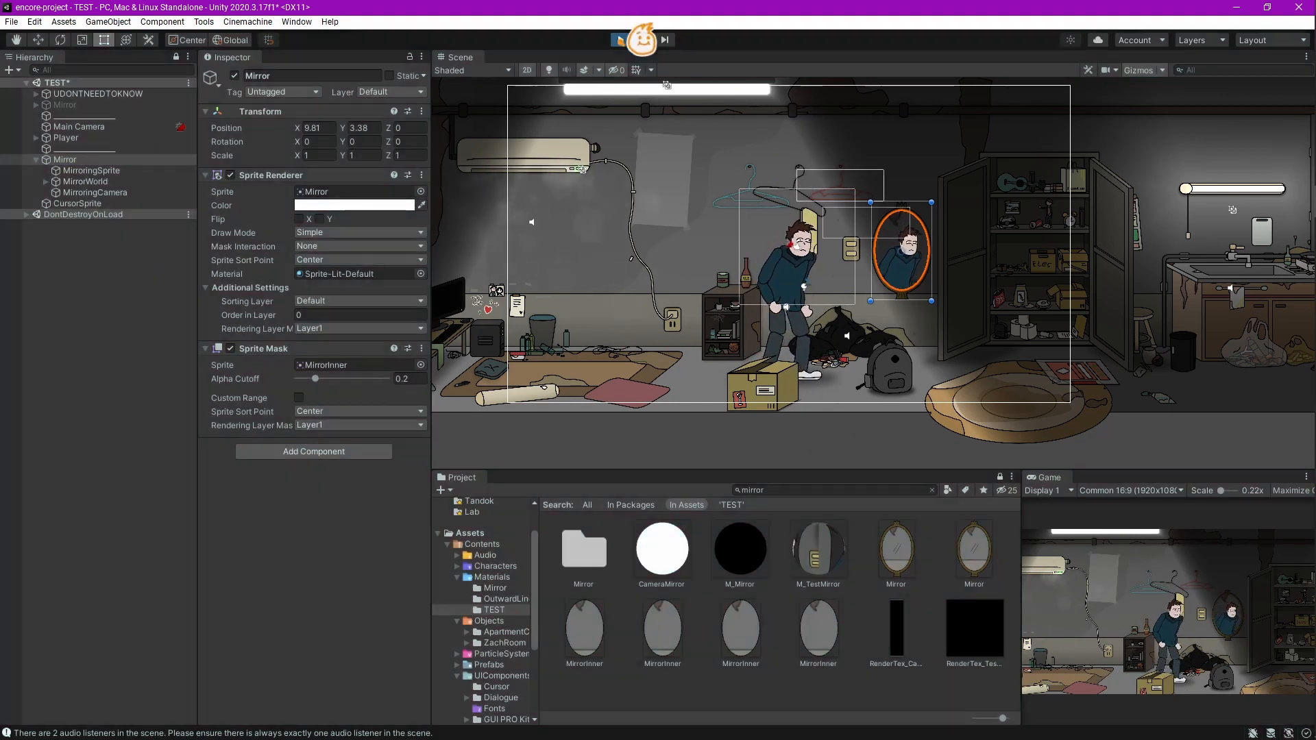
# - Set MirroringCamera to Position Z 10 and Rotation Y 180, then test in Play mode
pyautogui.click(619, 39)
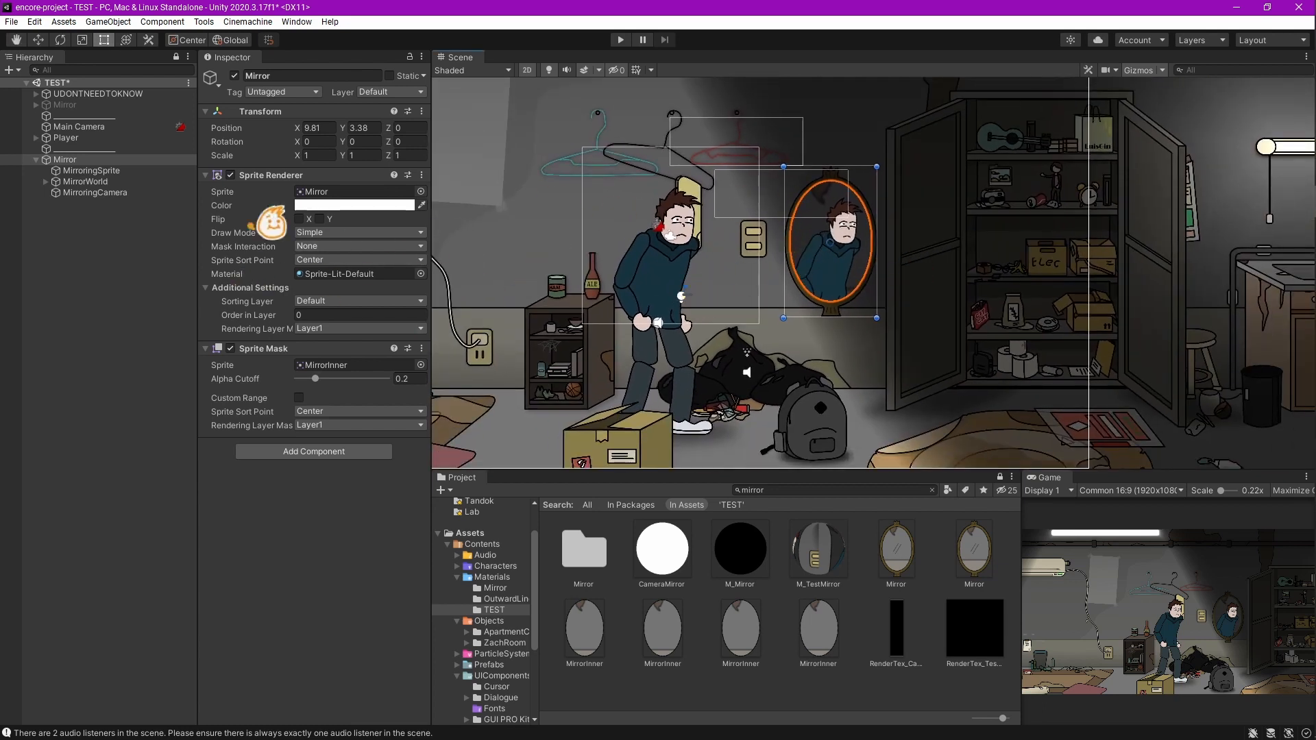
pyautogui.click(94, 192)
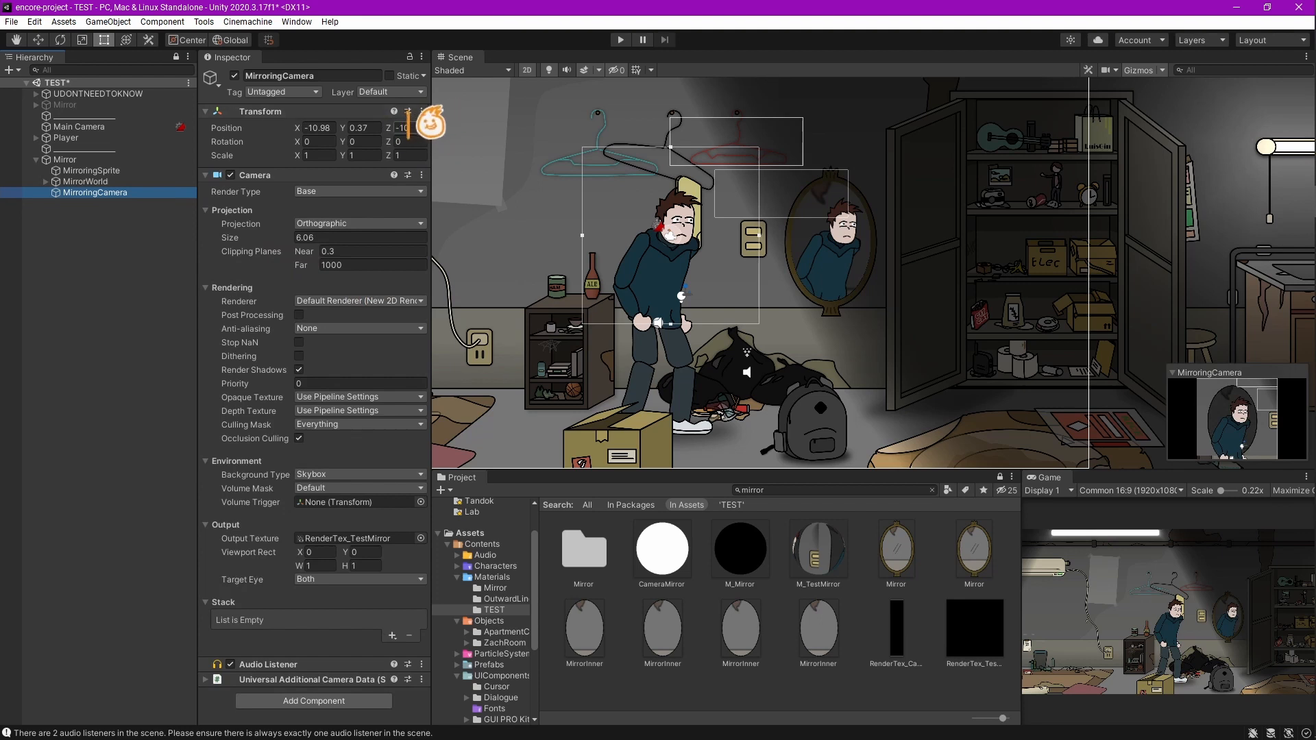
pyautogui.click(410, 128)
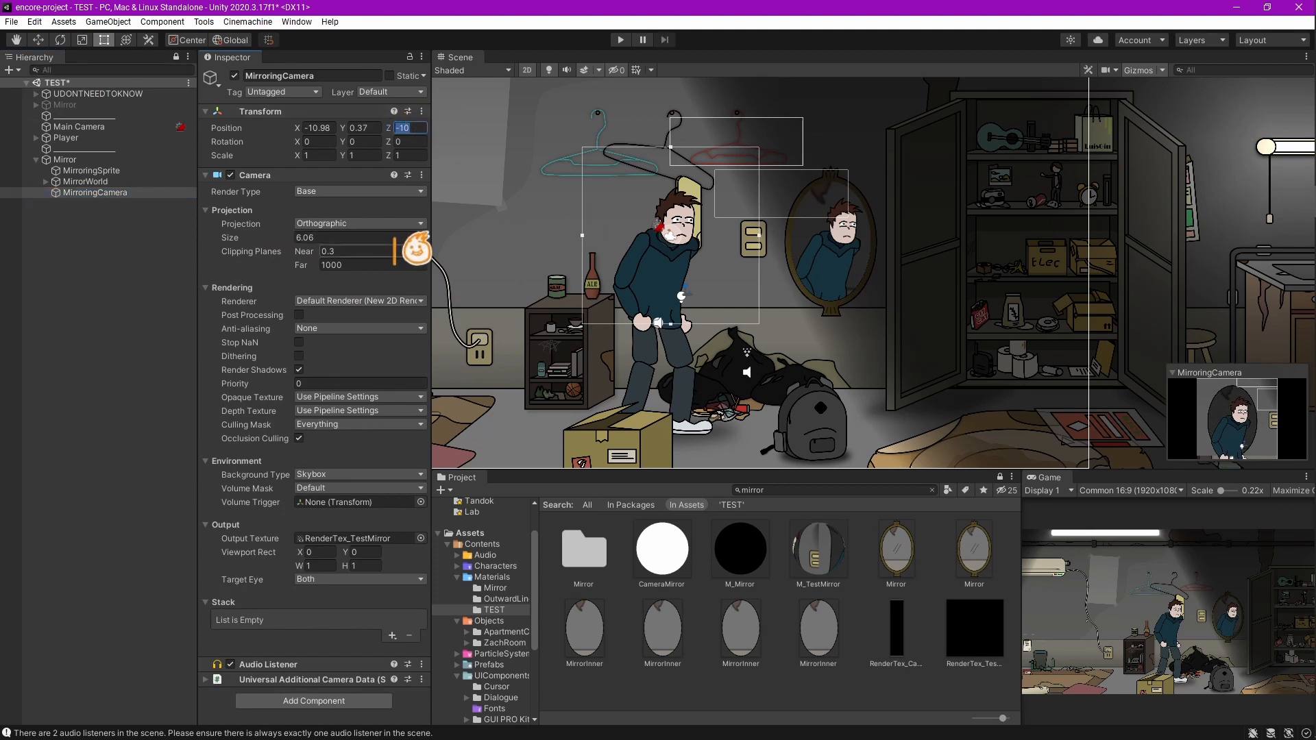
pyautogui.write('10')
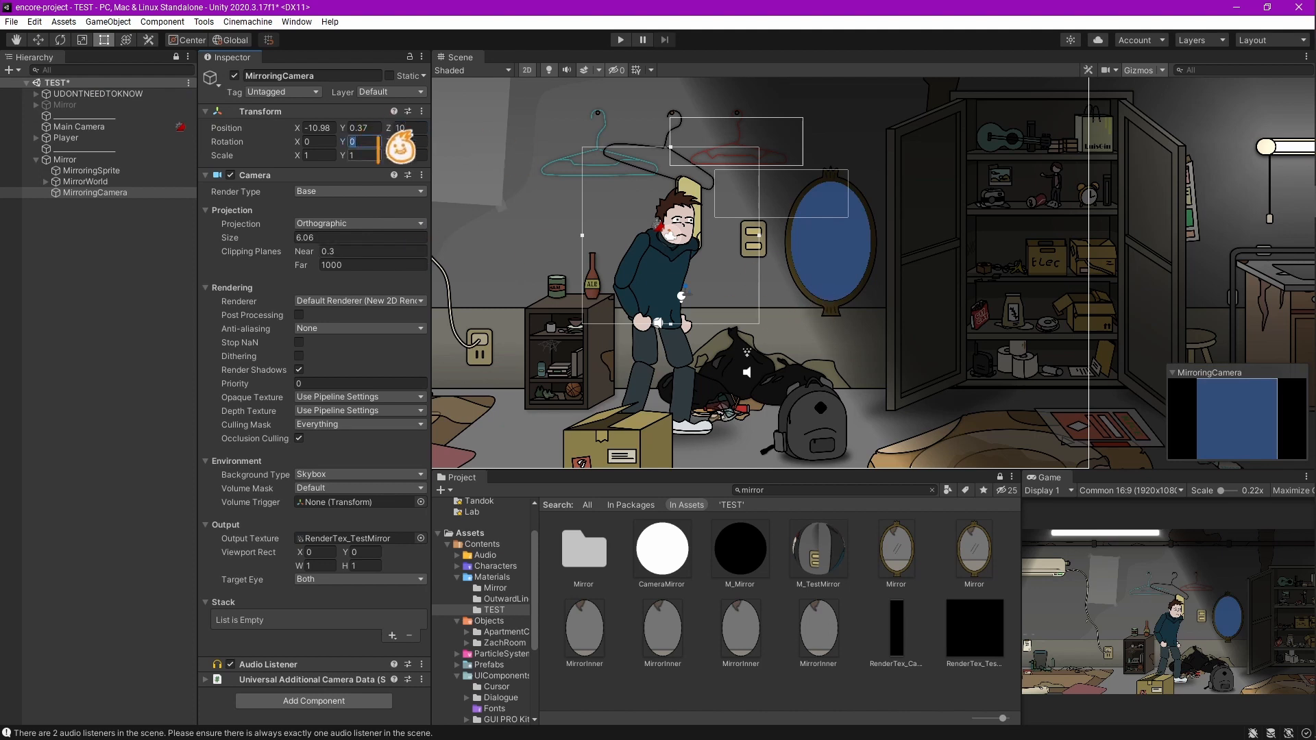
pyautogui.write('180')
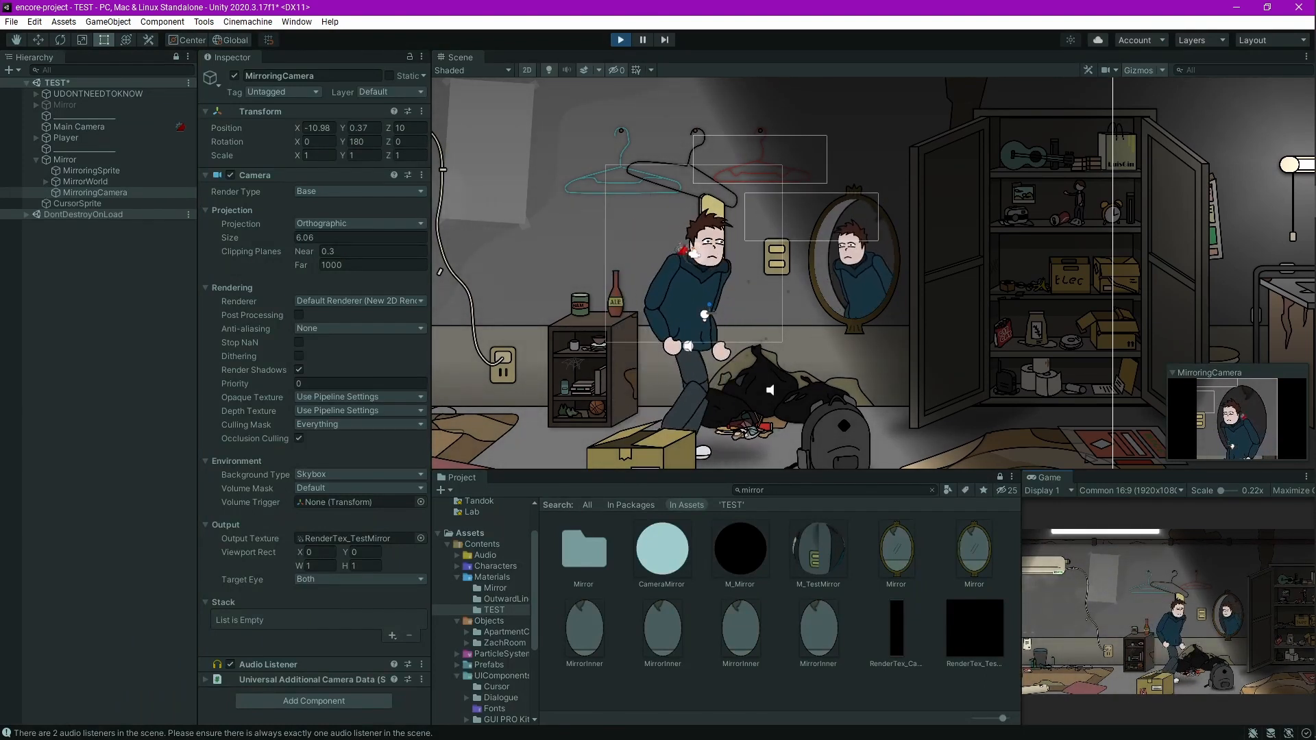
pyautogui.click(620, 39)
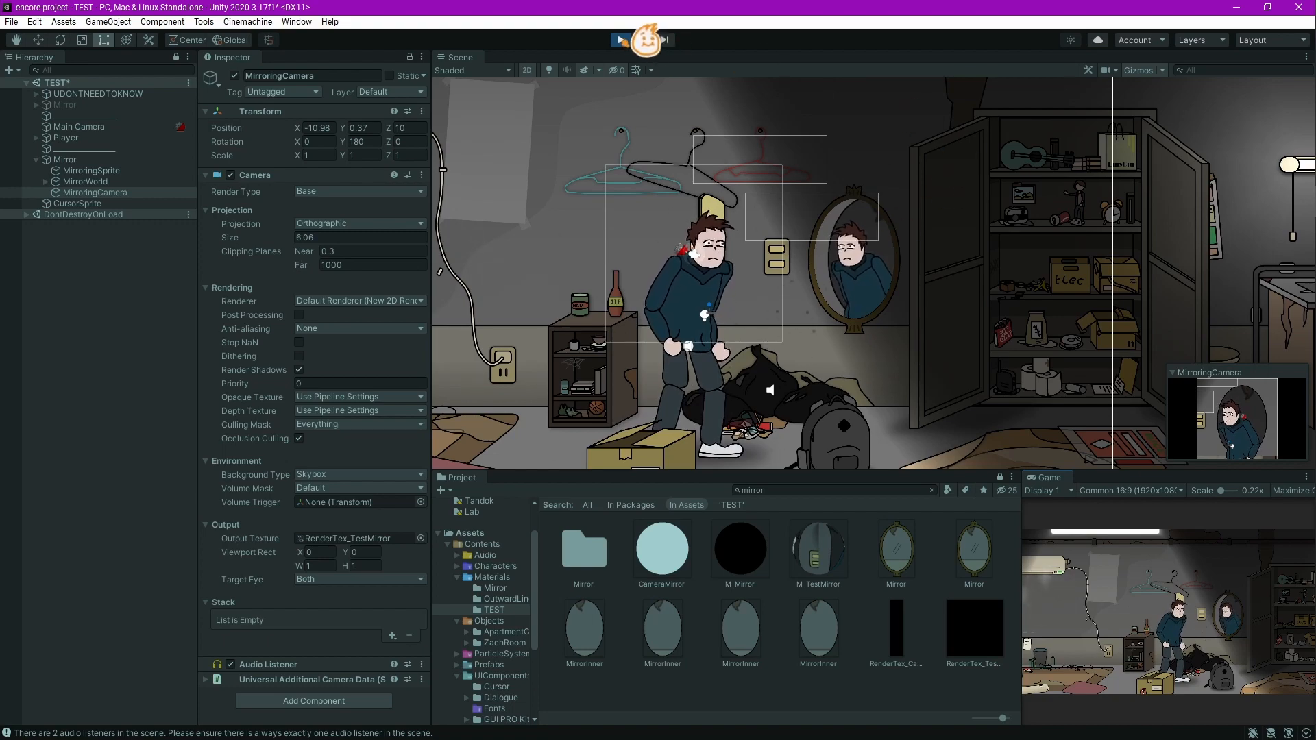